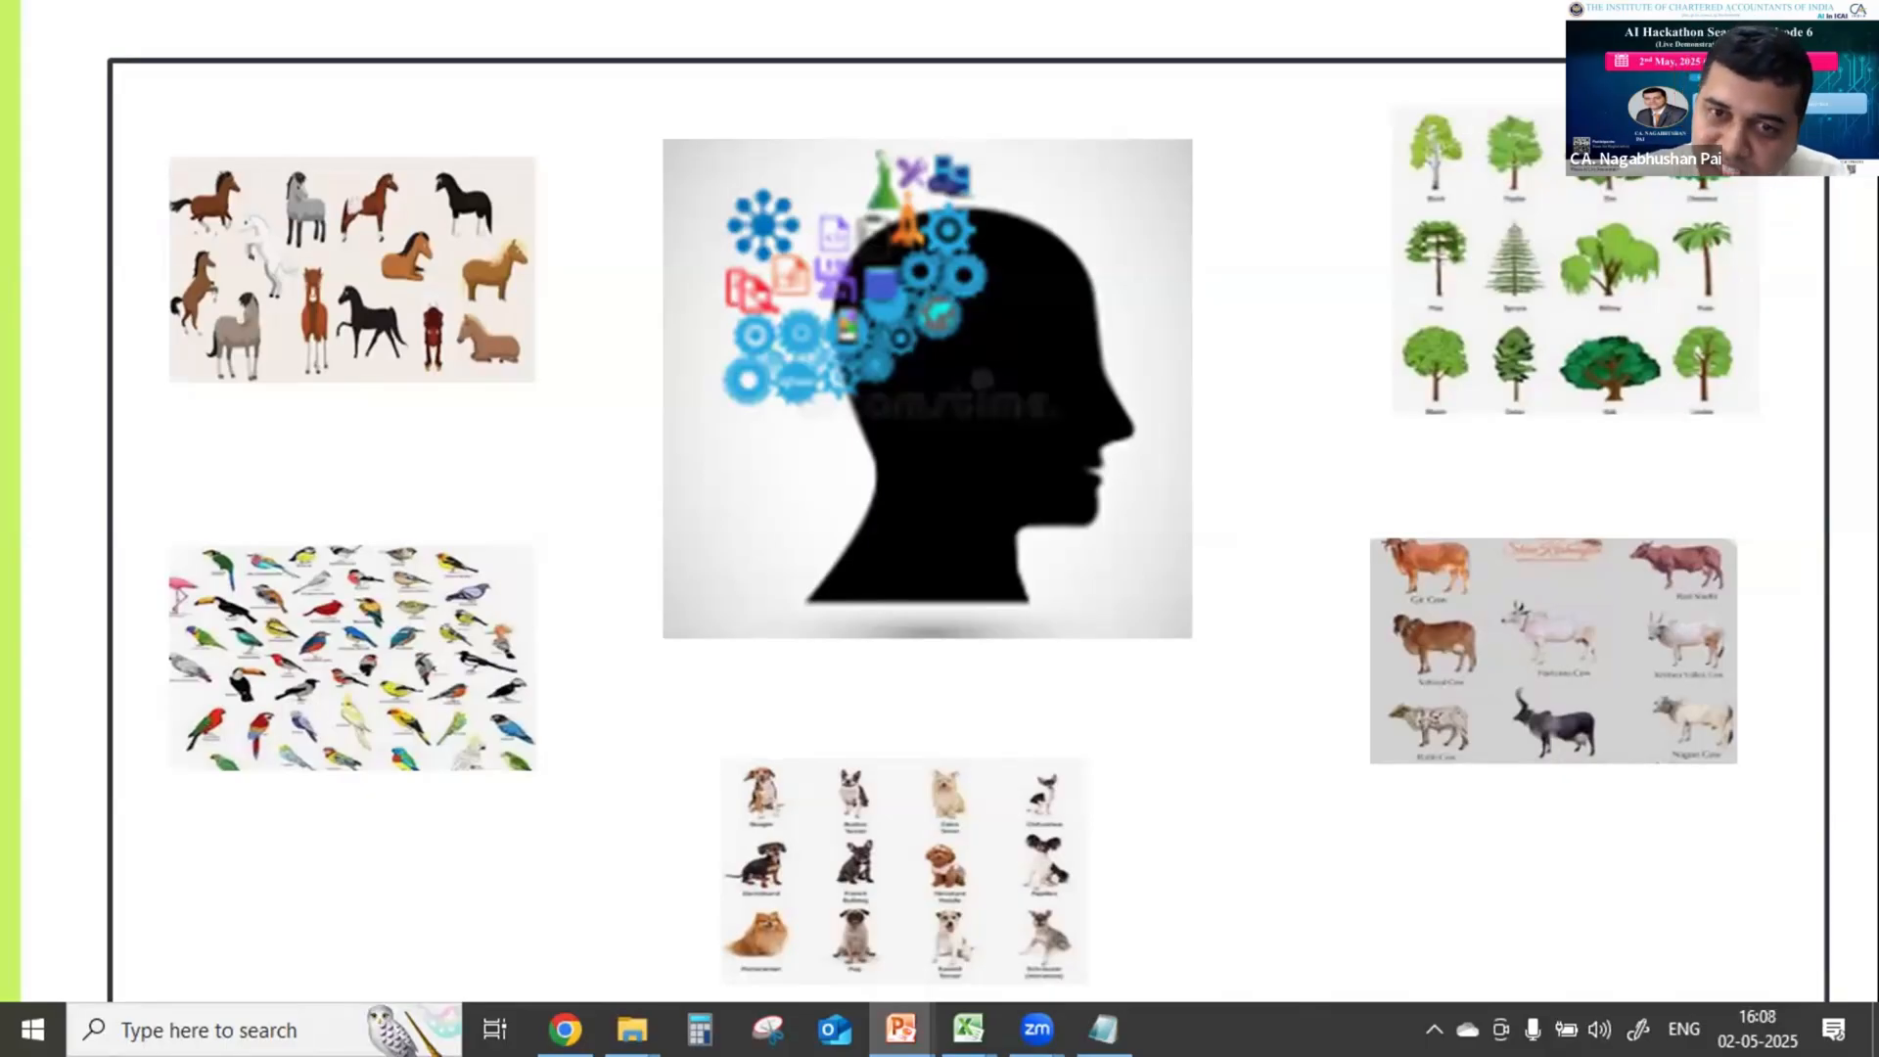
Advance the slideshow to the Problem Statement slide, then switch to the sales workbook.
key("Right")
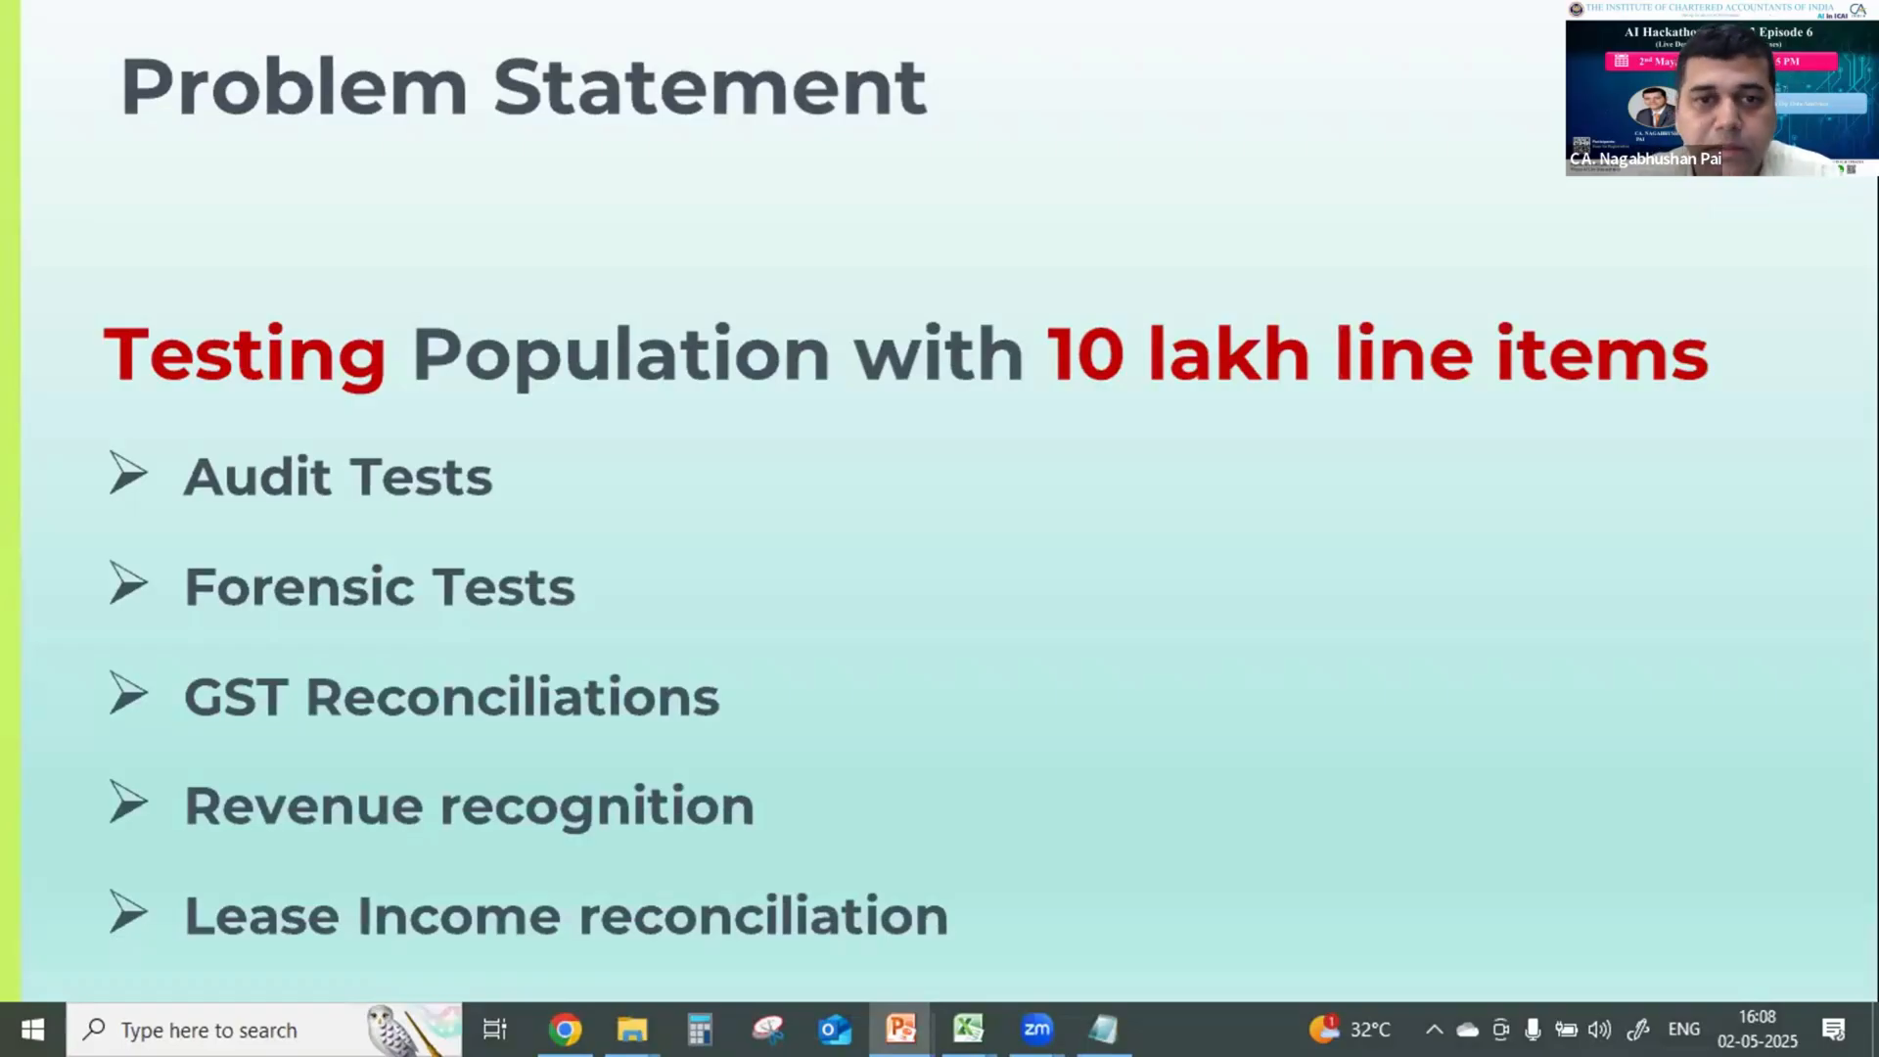
key("alt+tab")
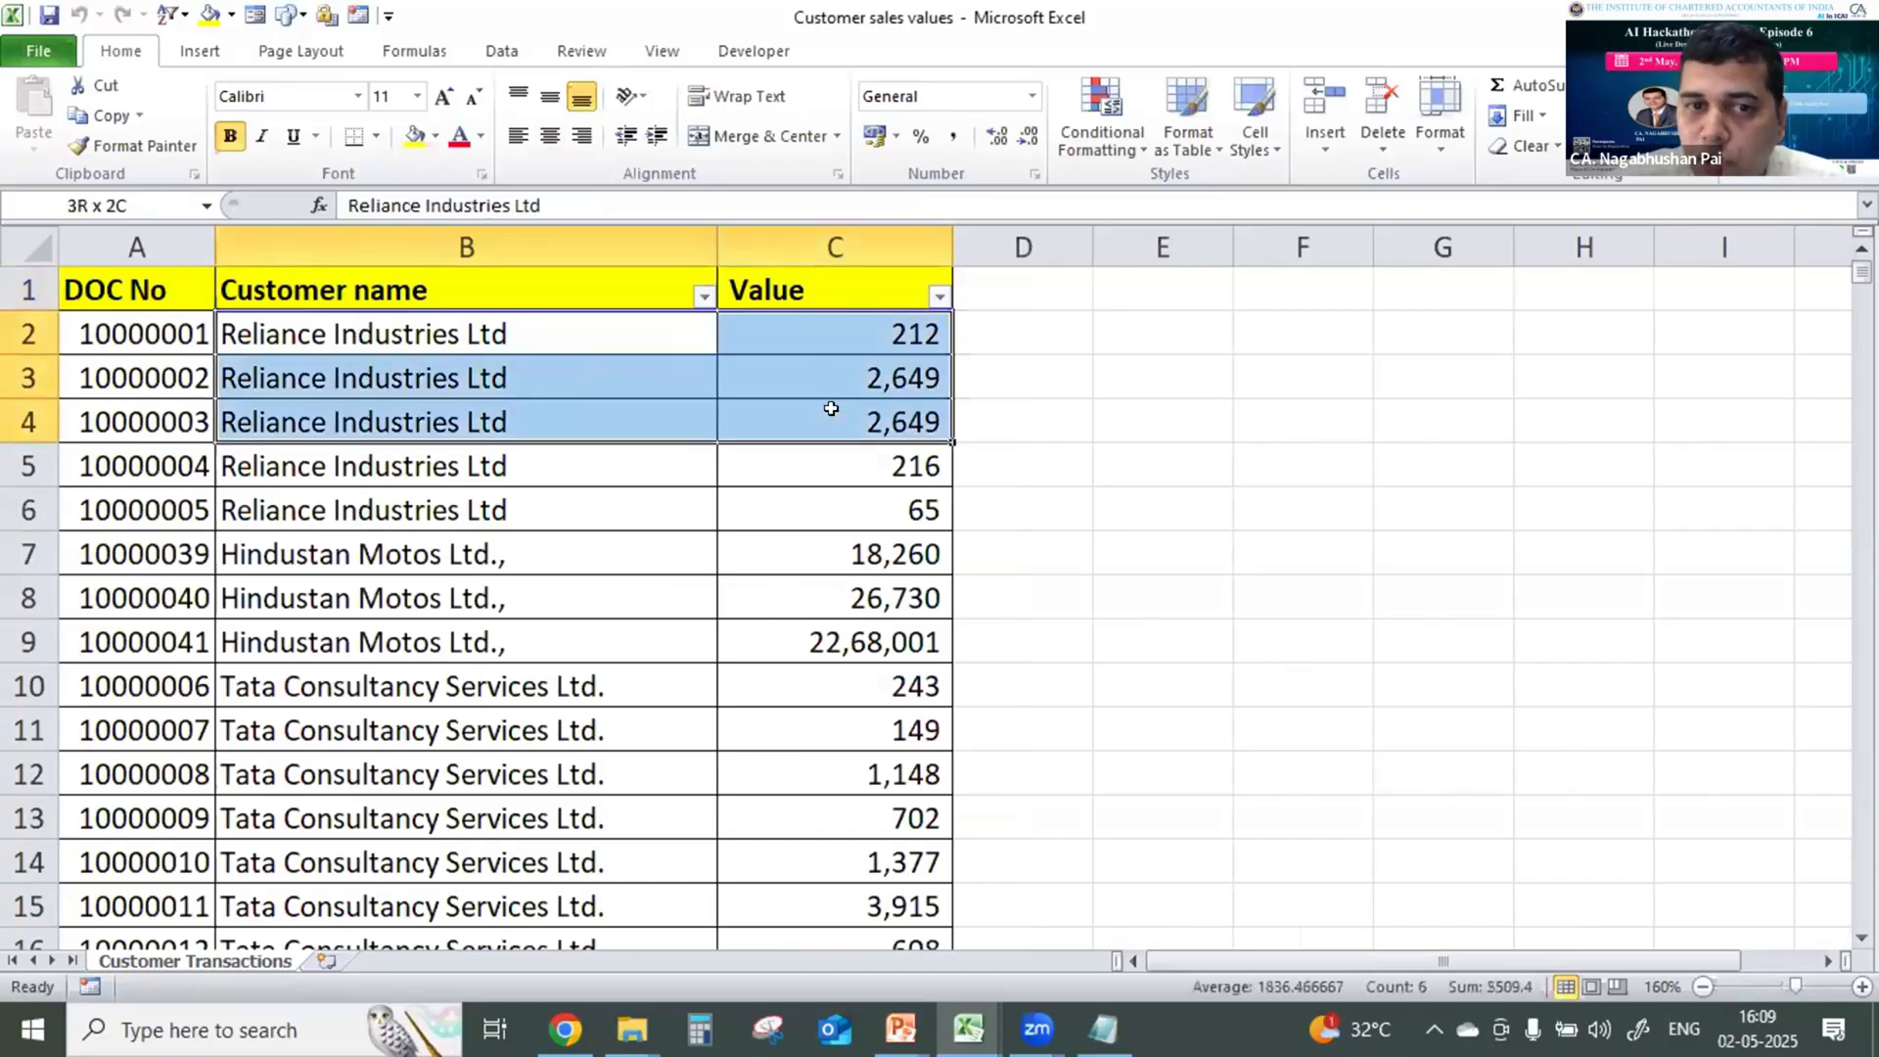
Select the Reliance Industries Ltd transactions to total them, then return to the slideshow.
left_click_drag(832, 409, 823, 508)
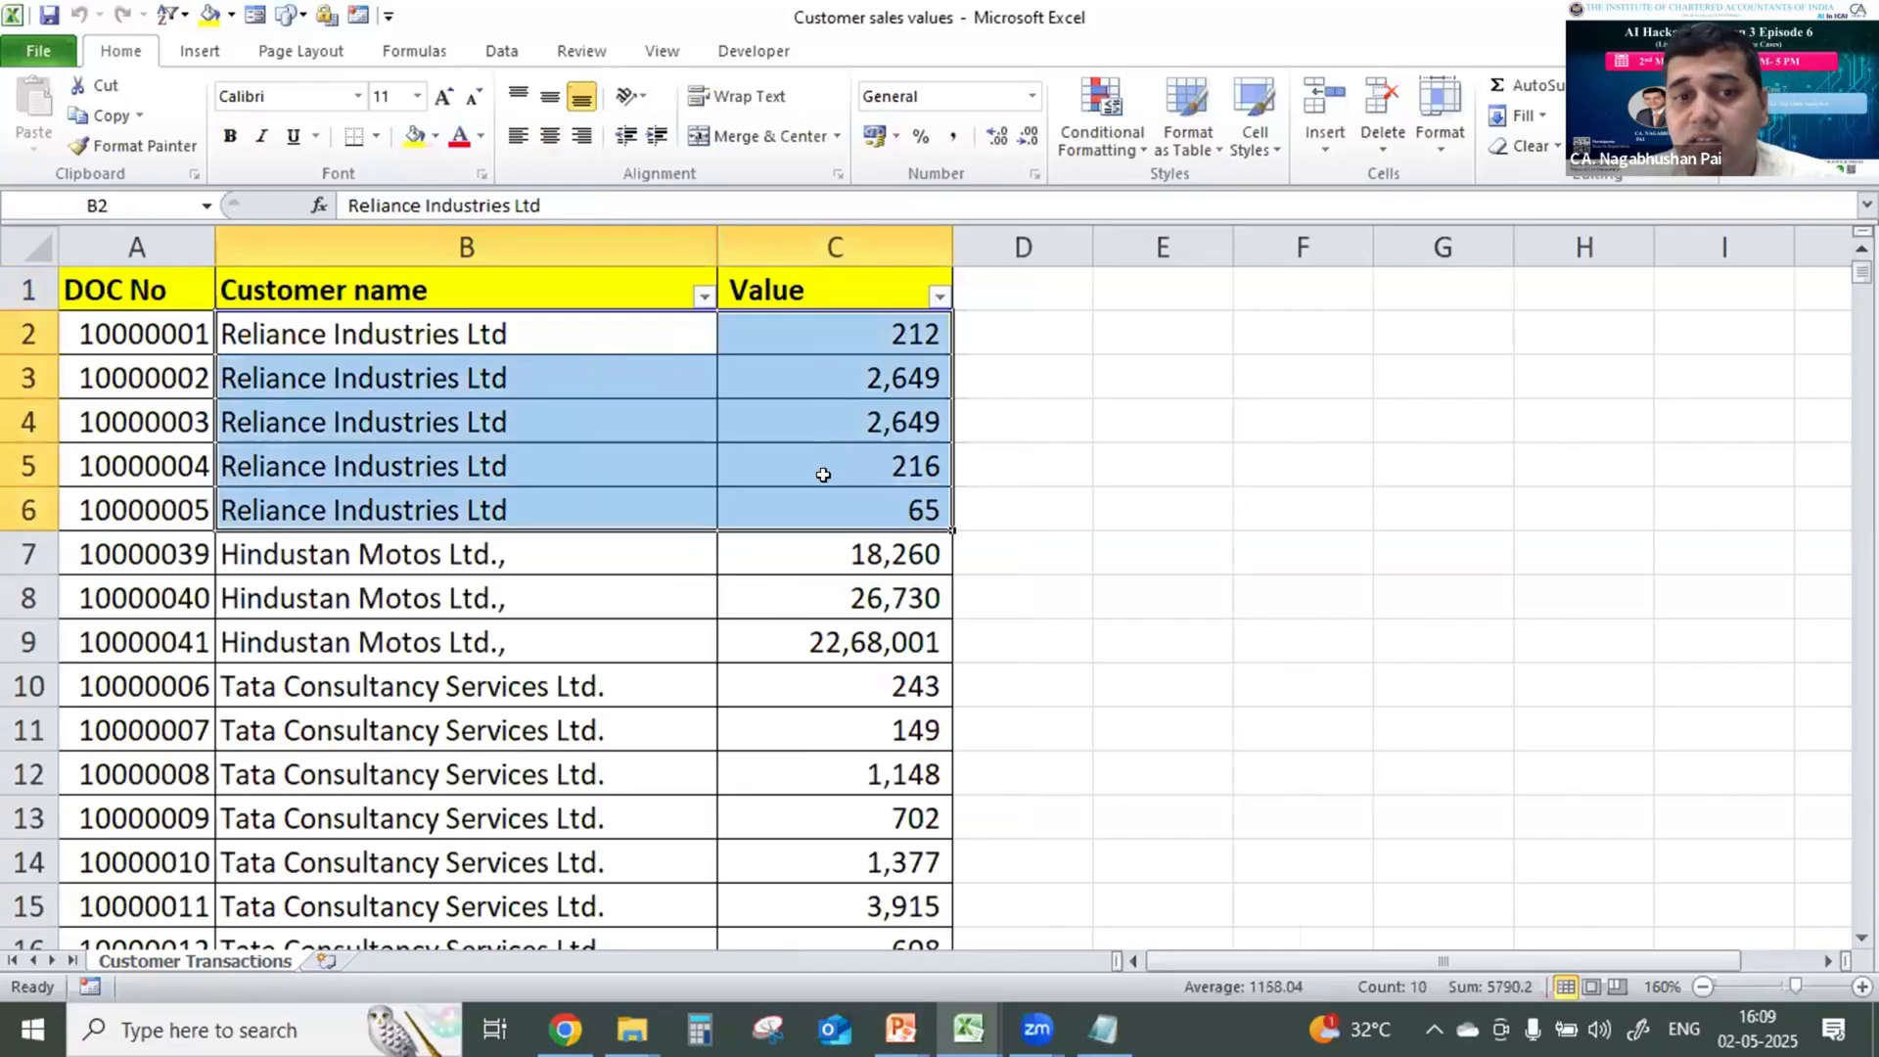
mouse_move(866, 337)
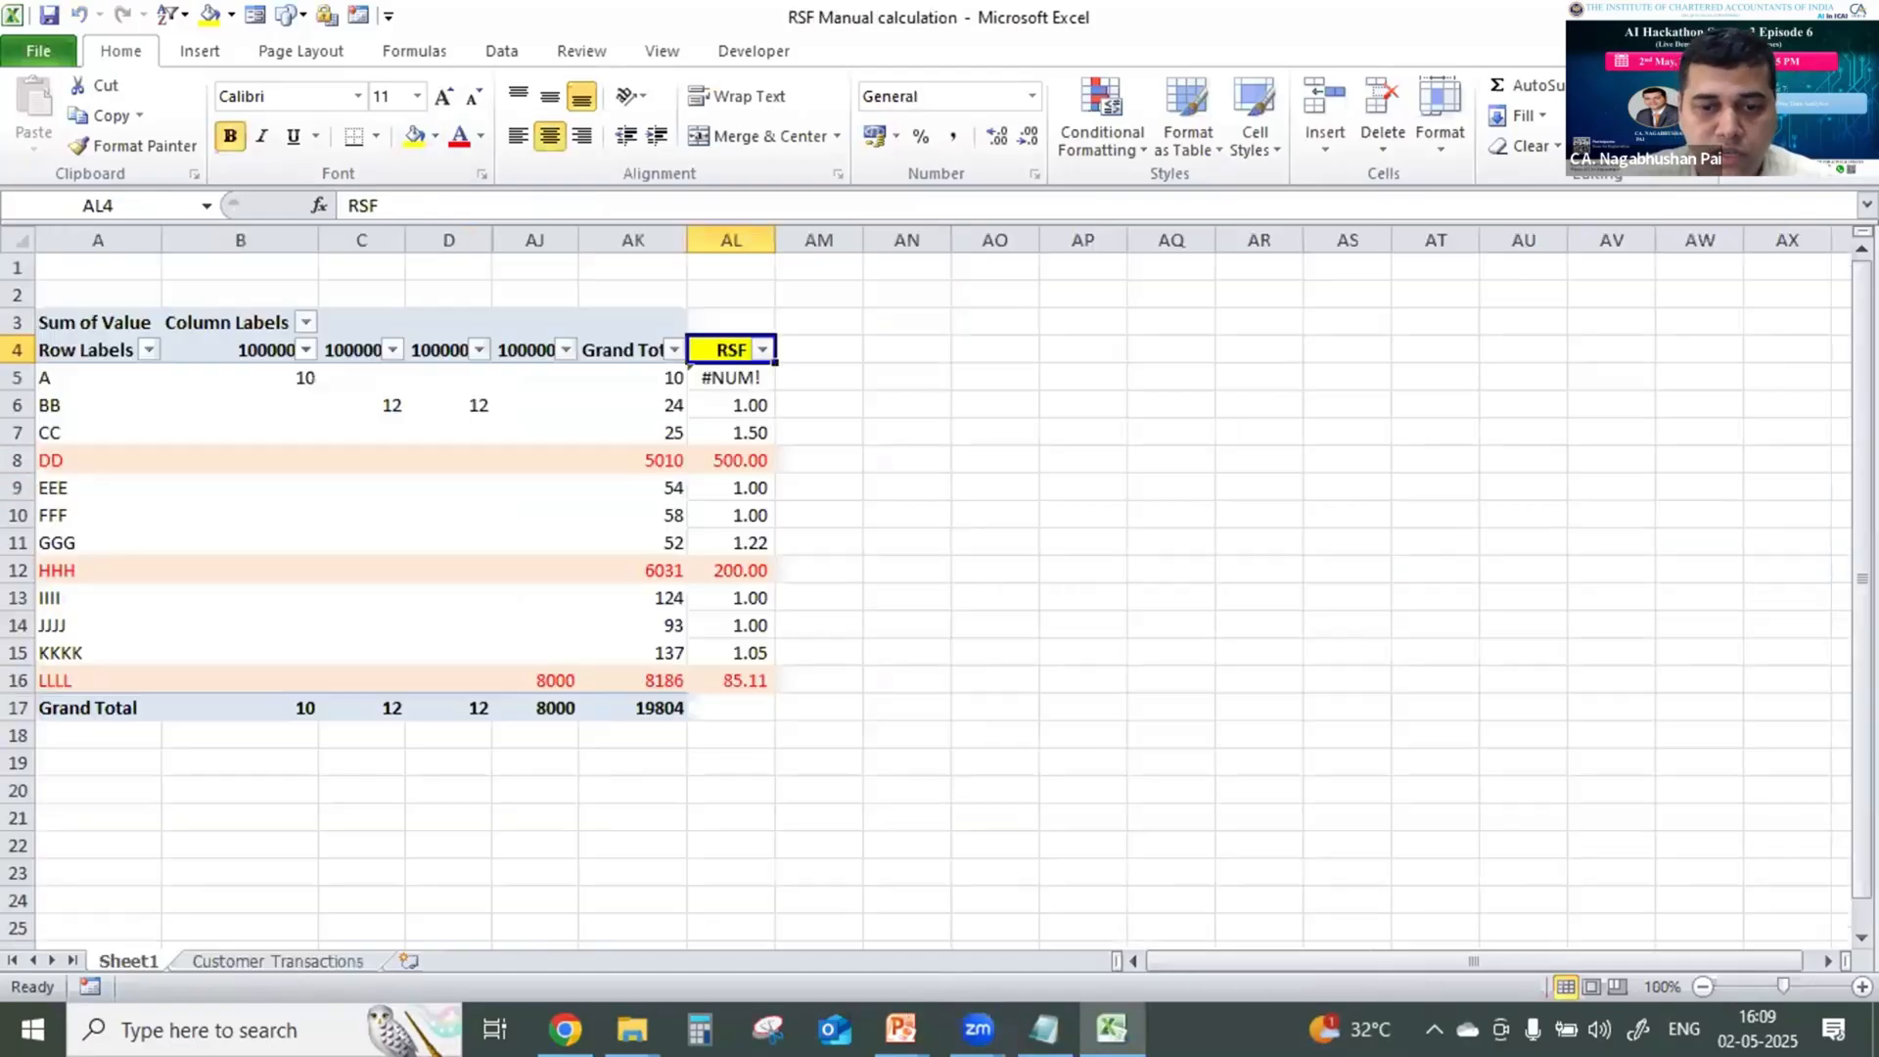
key("alt+tab")
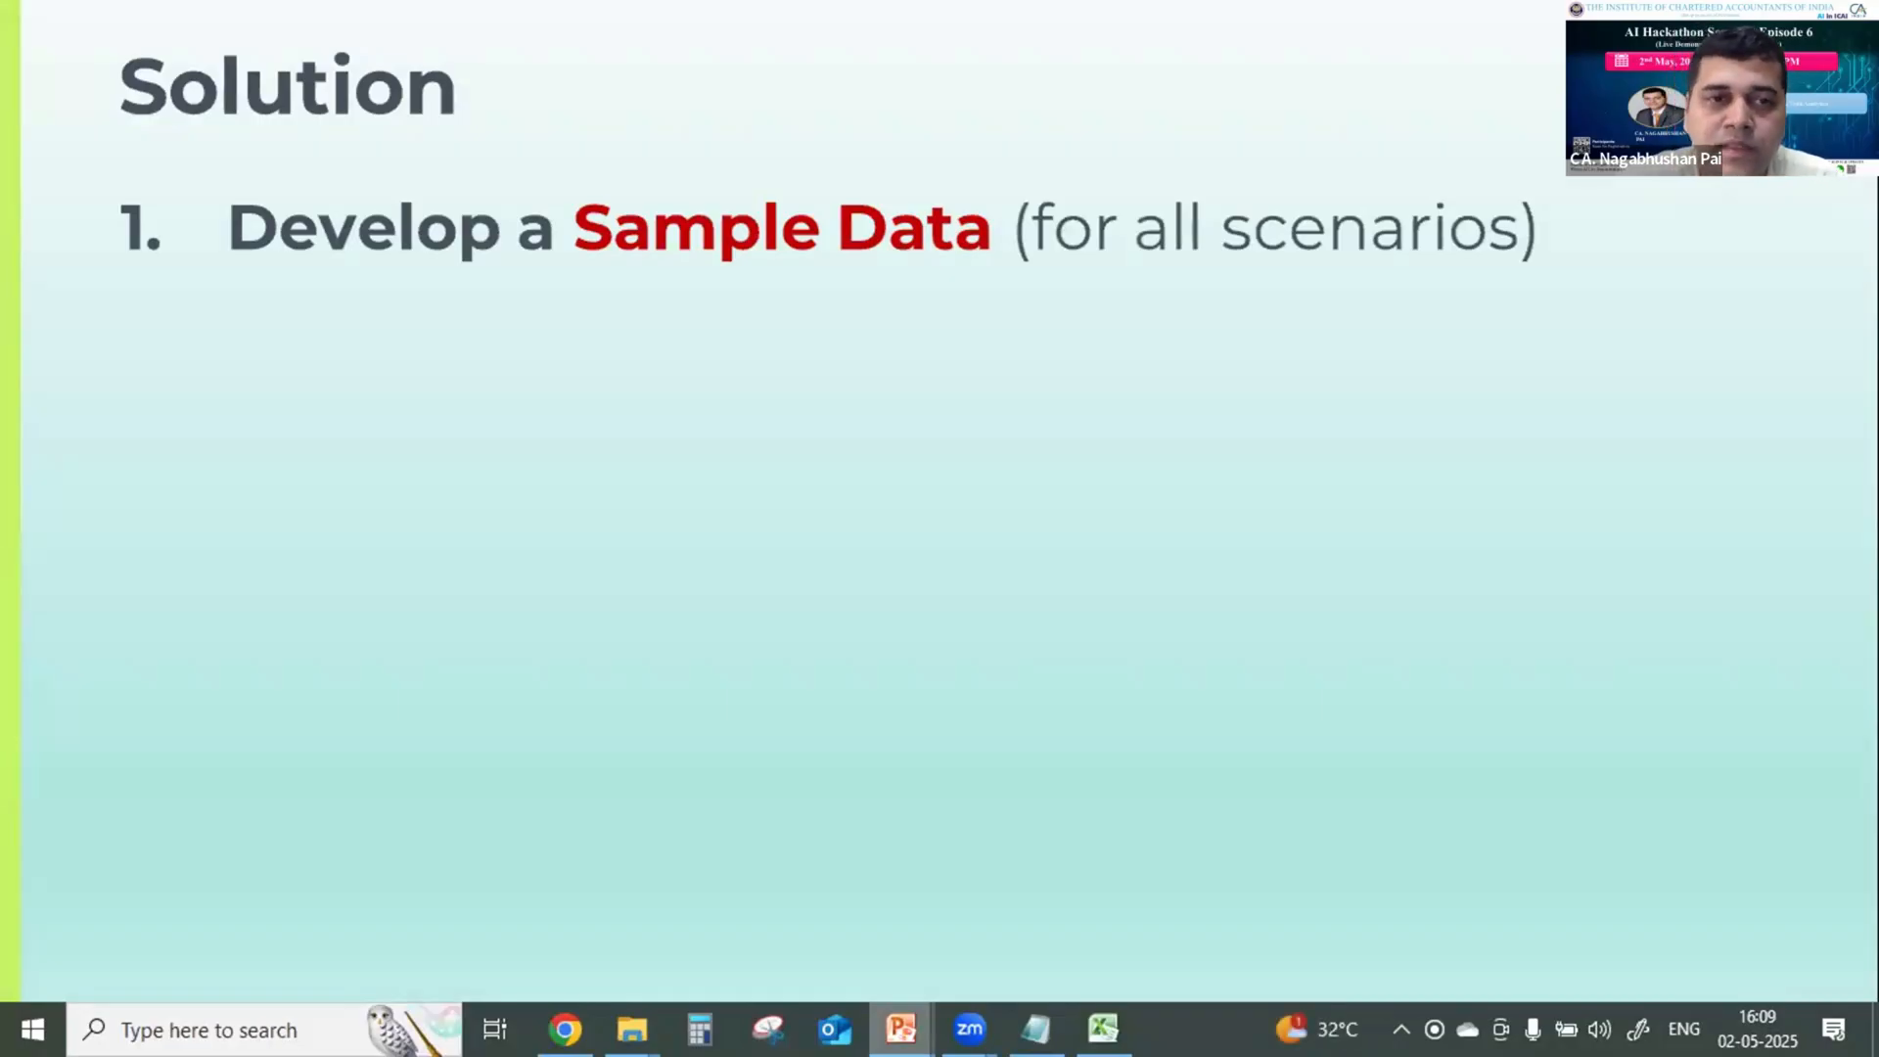
Reveal the remaining Solution bullets through running the Python script on live population.
key("right")
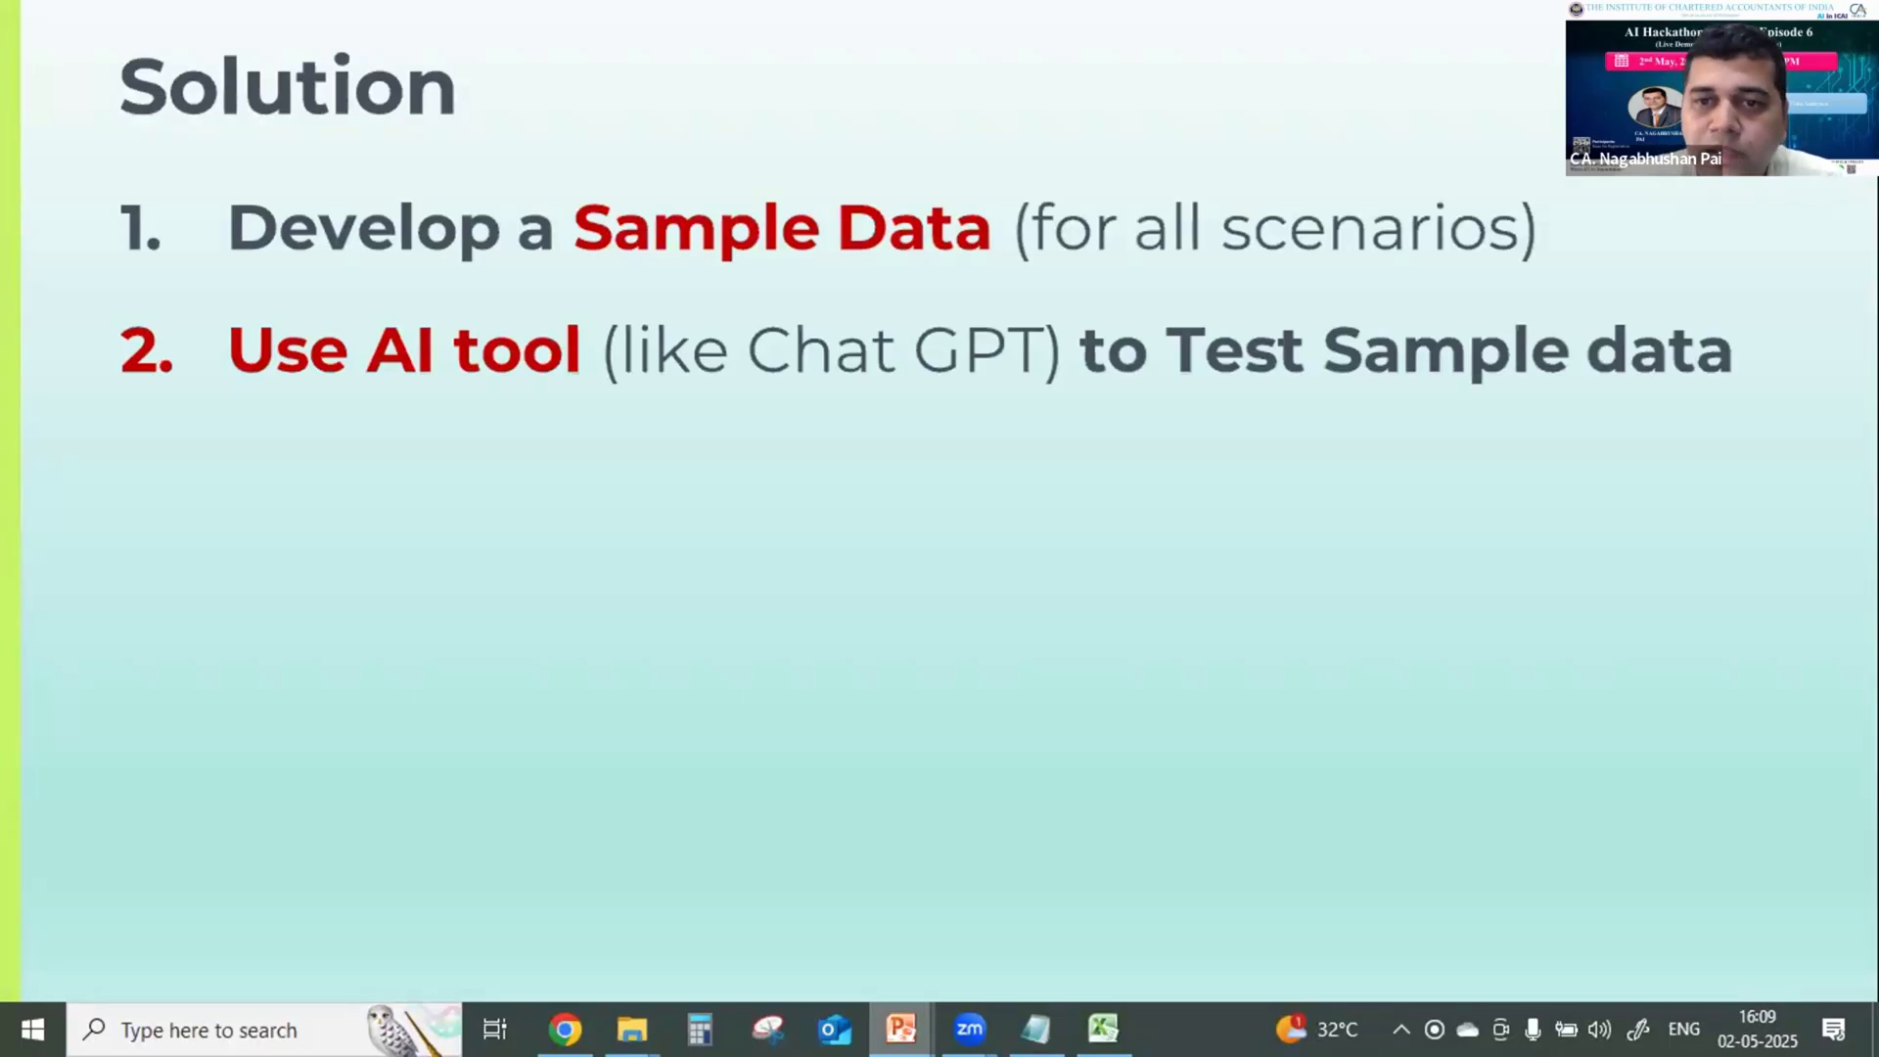
key("right")
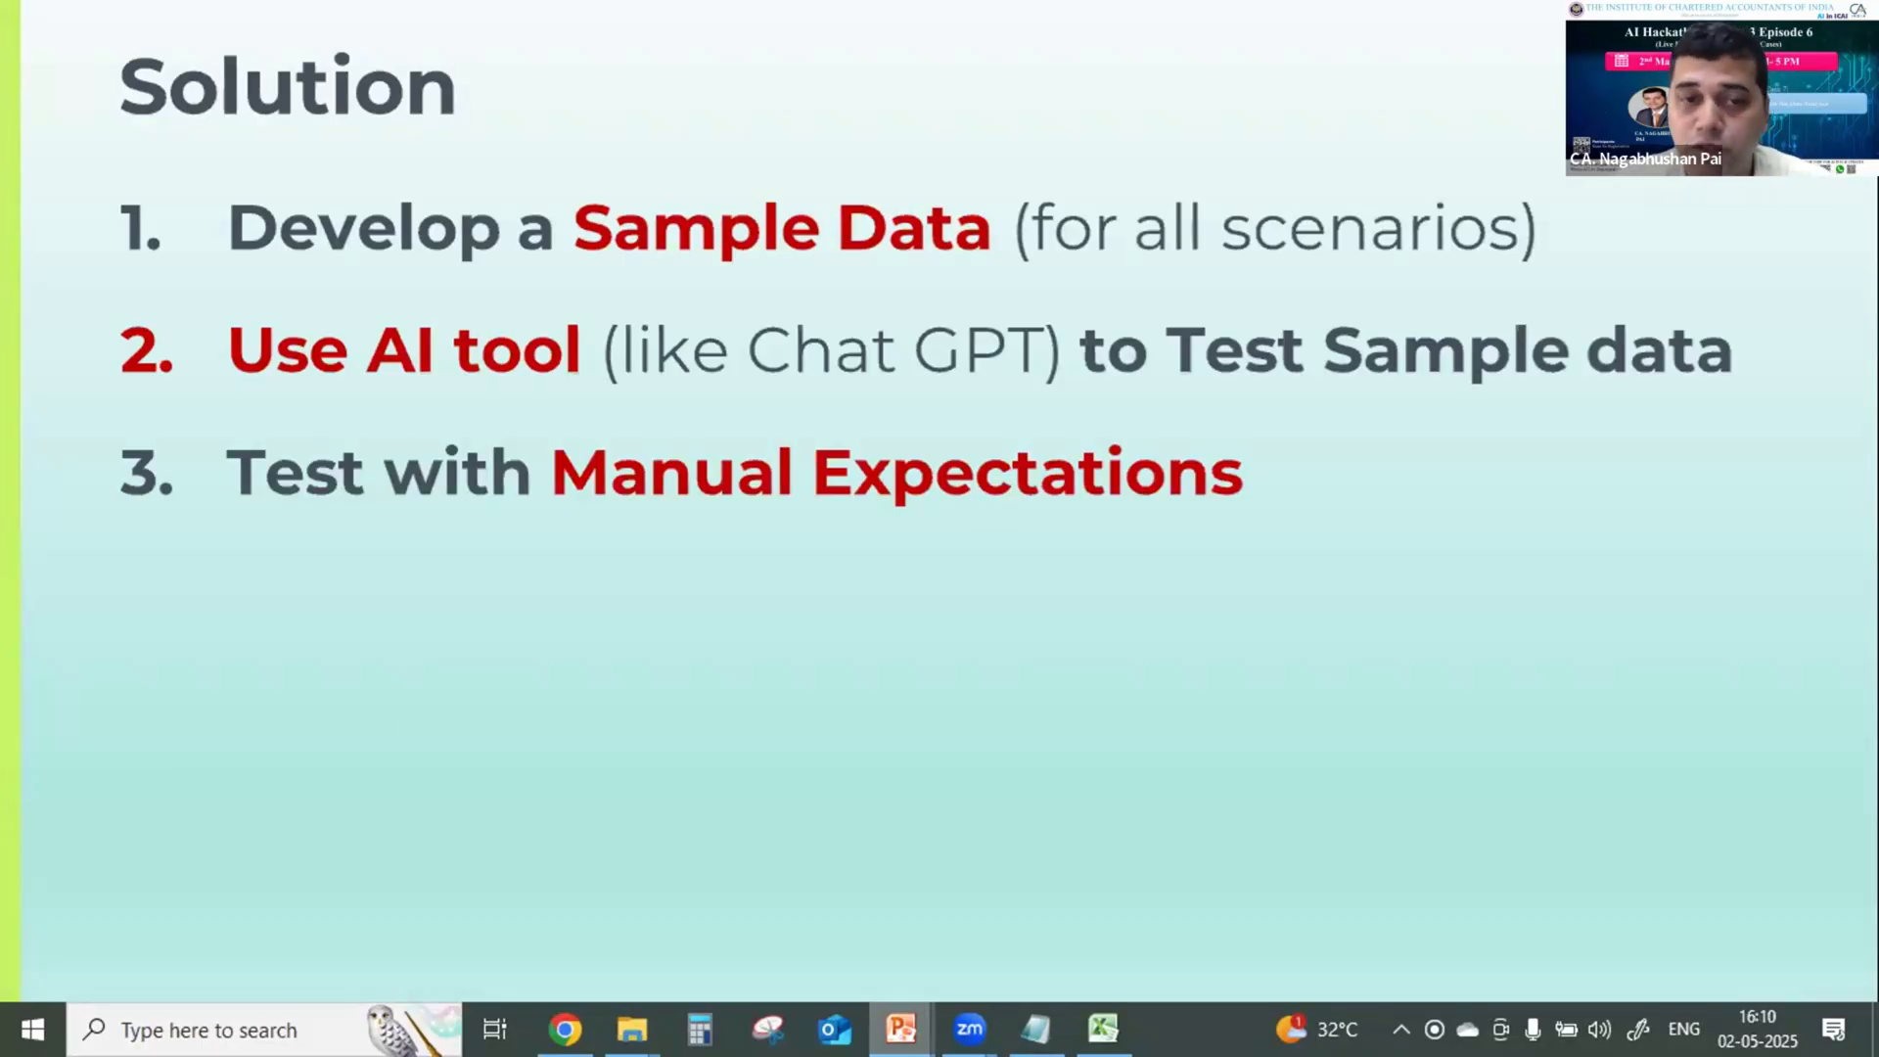
key("right")
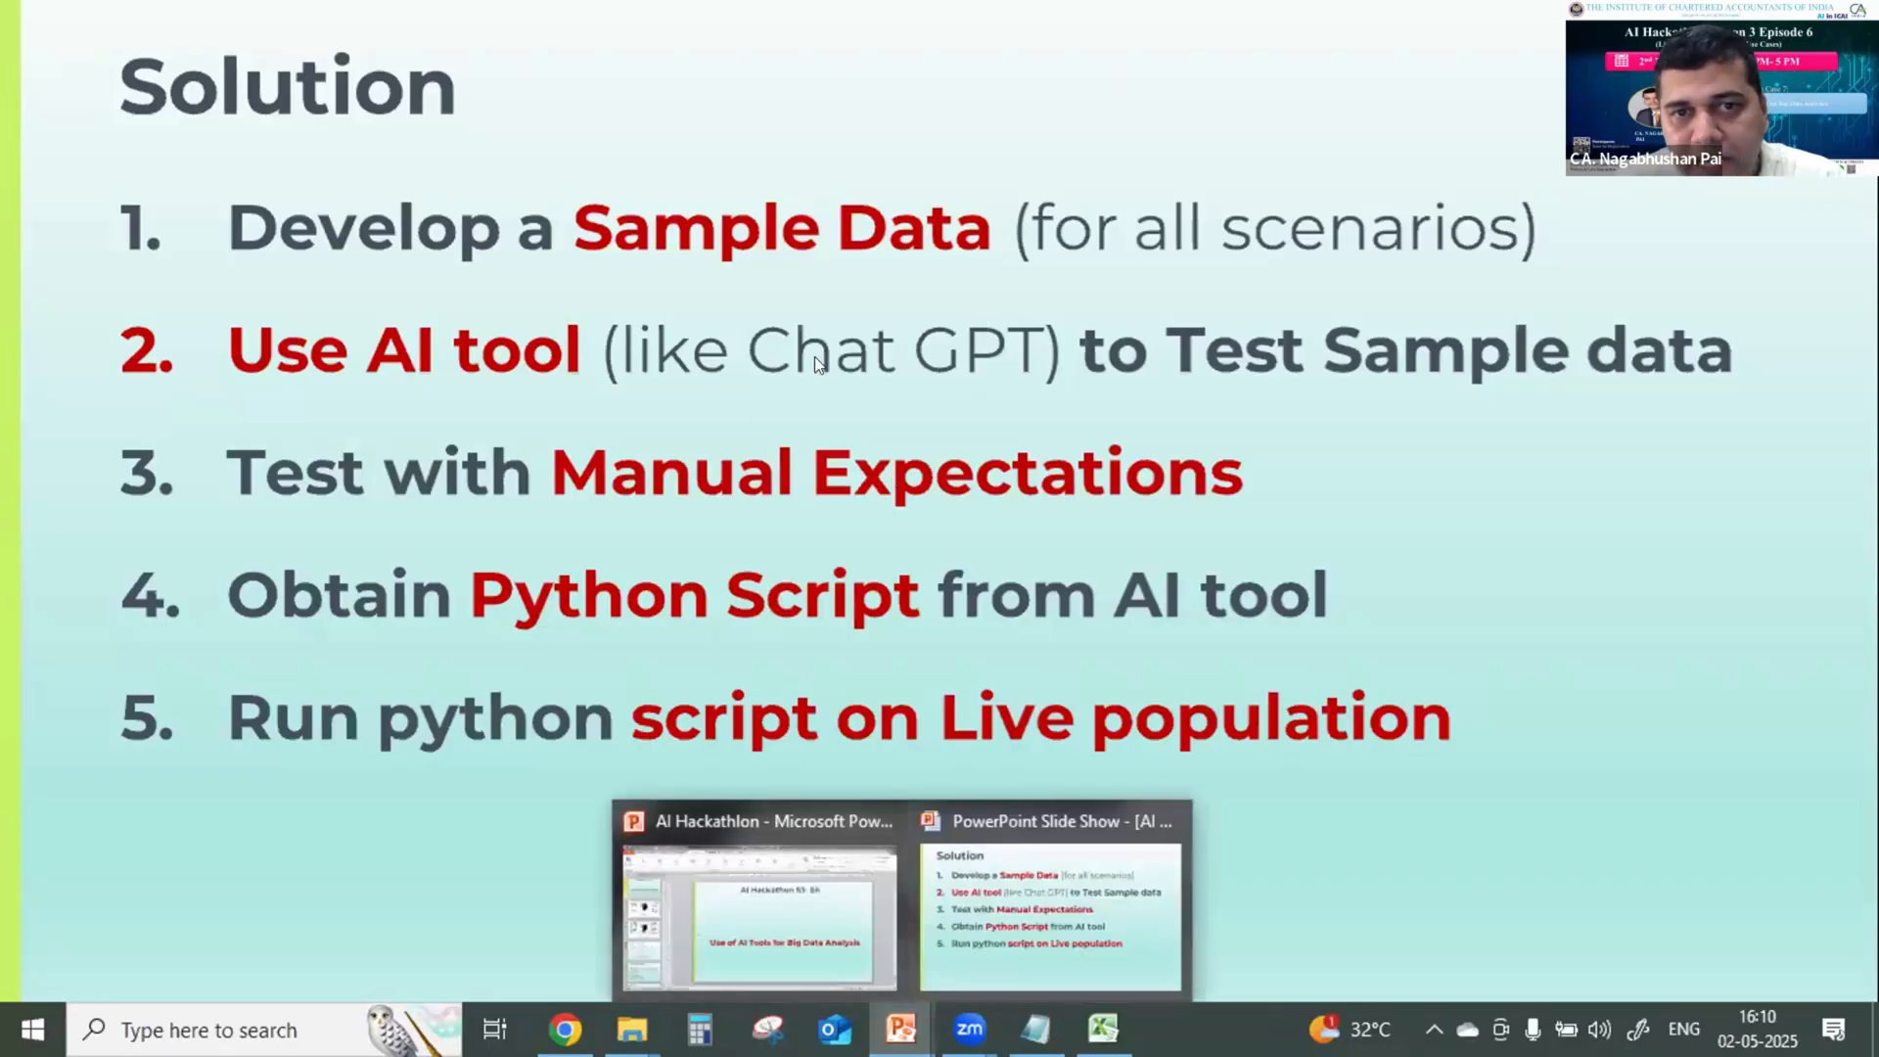
key("alt+tab")
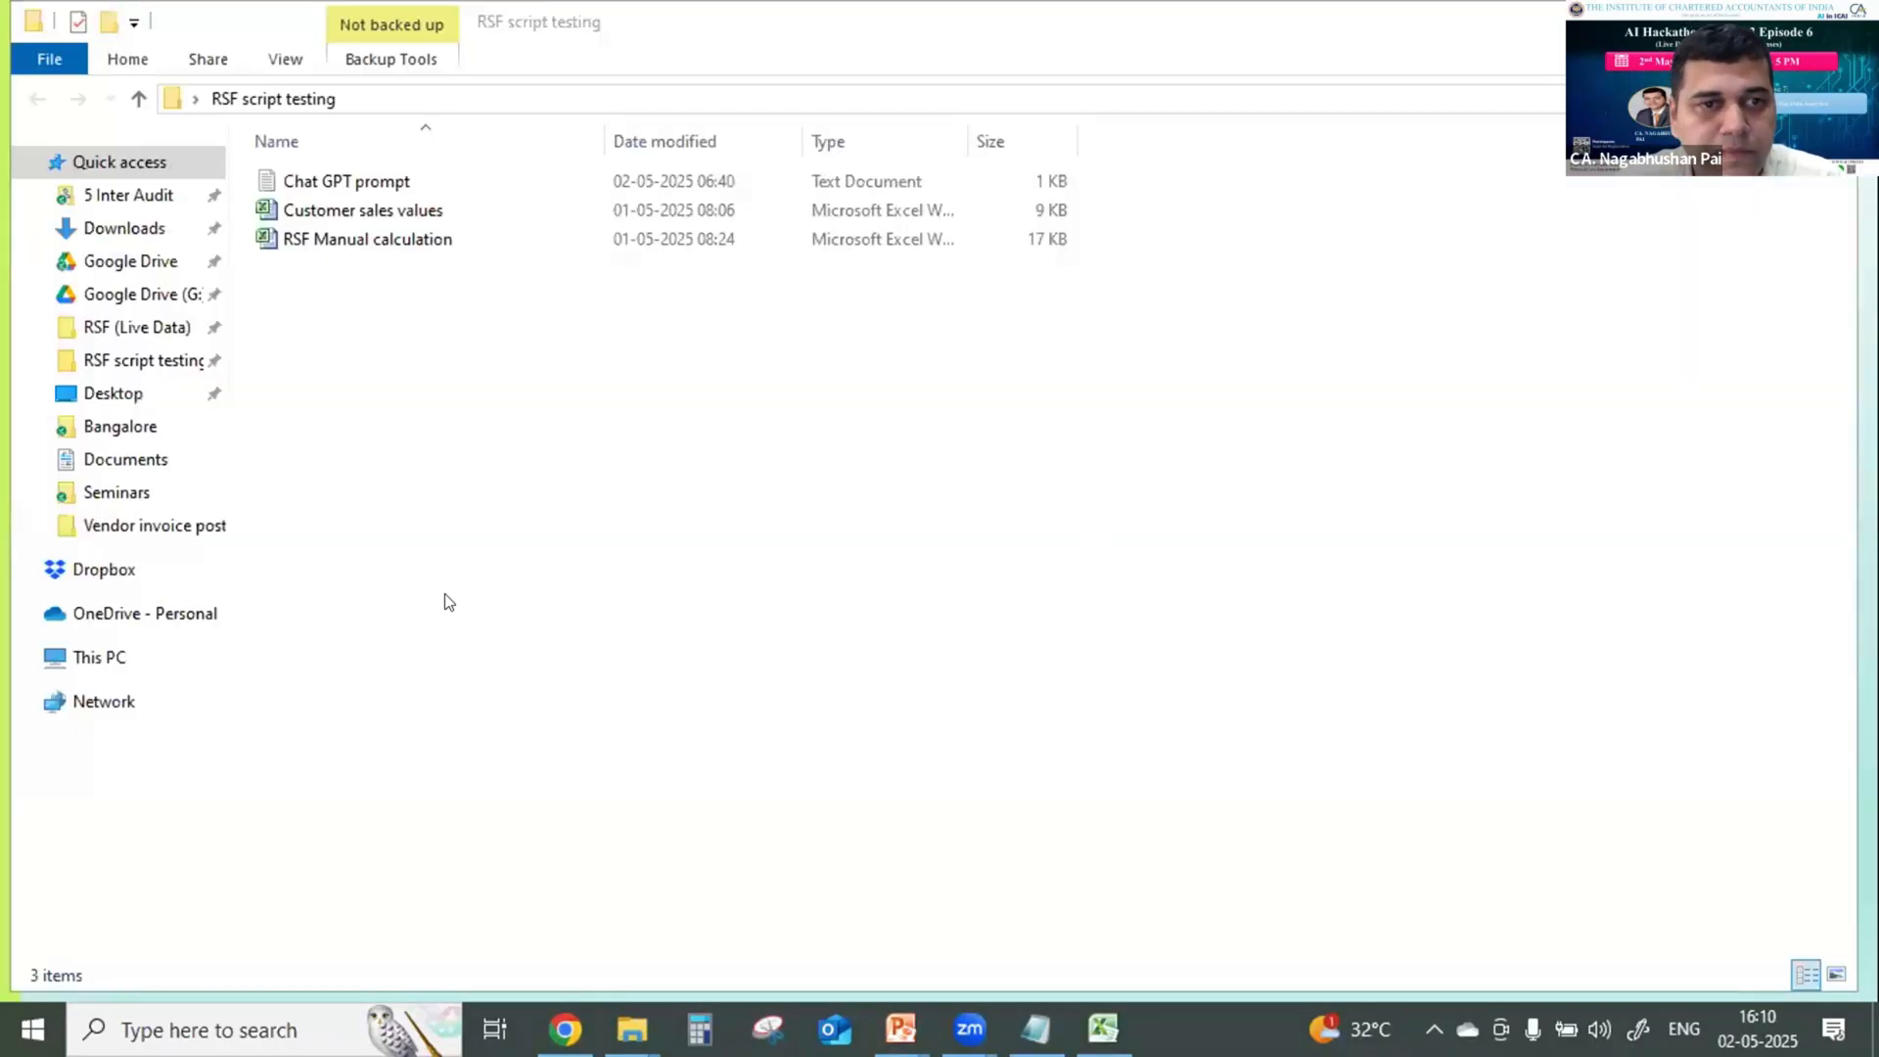
Open Customer sales values, total the two DD transactions, and close without saving.
left_click(363, 210)
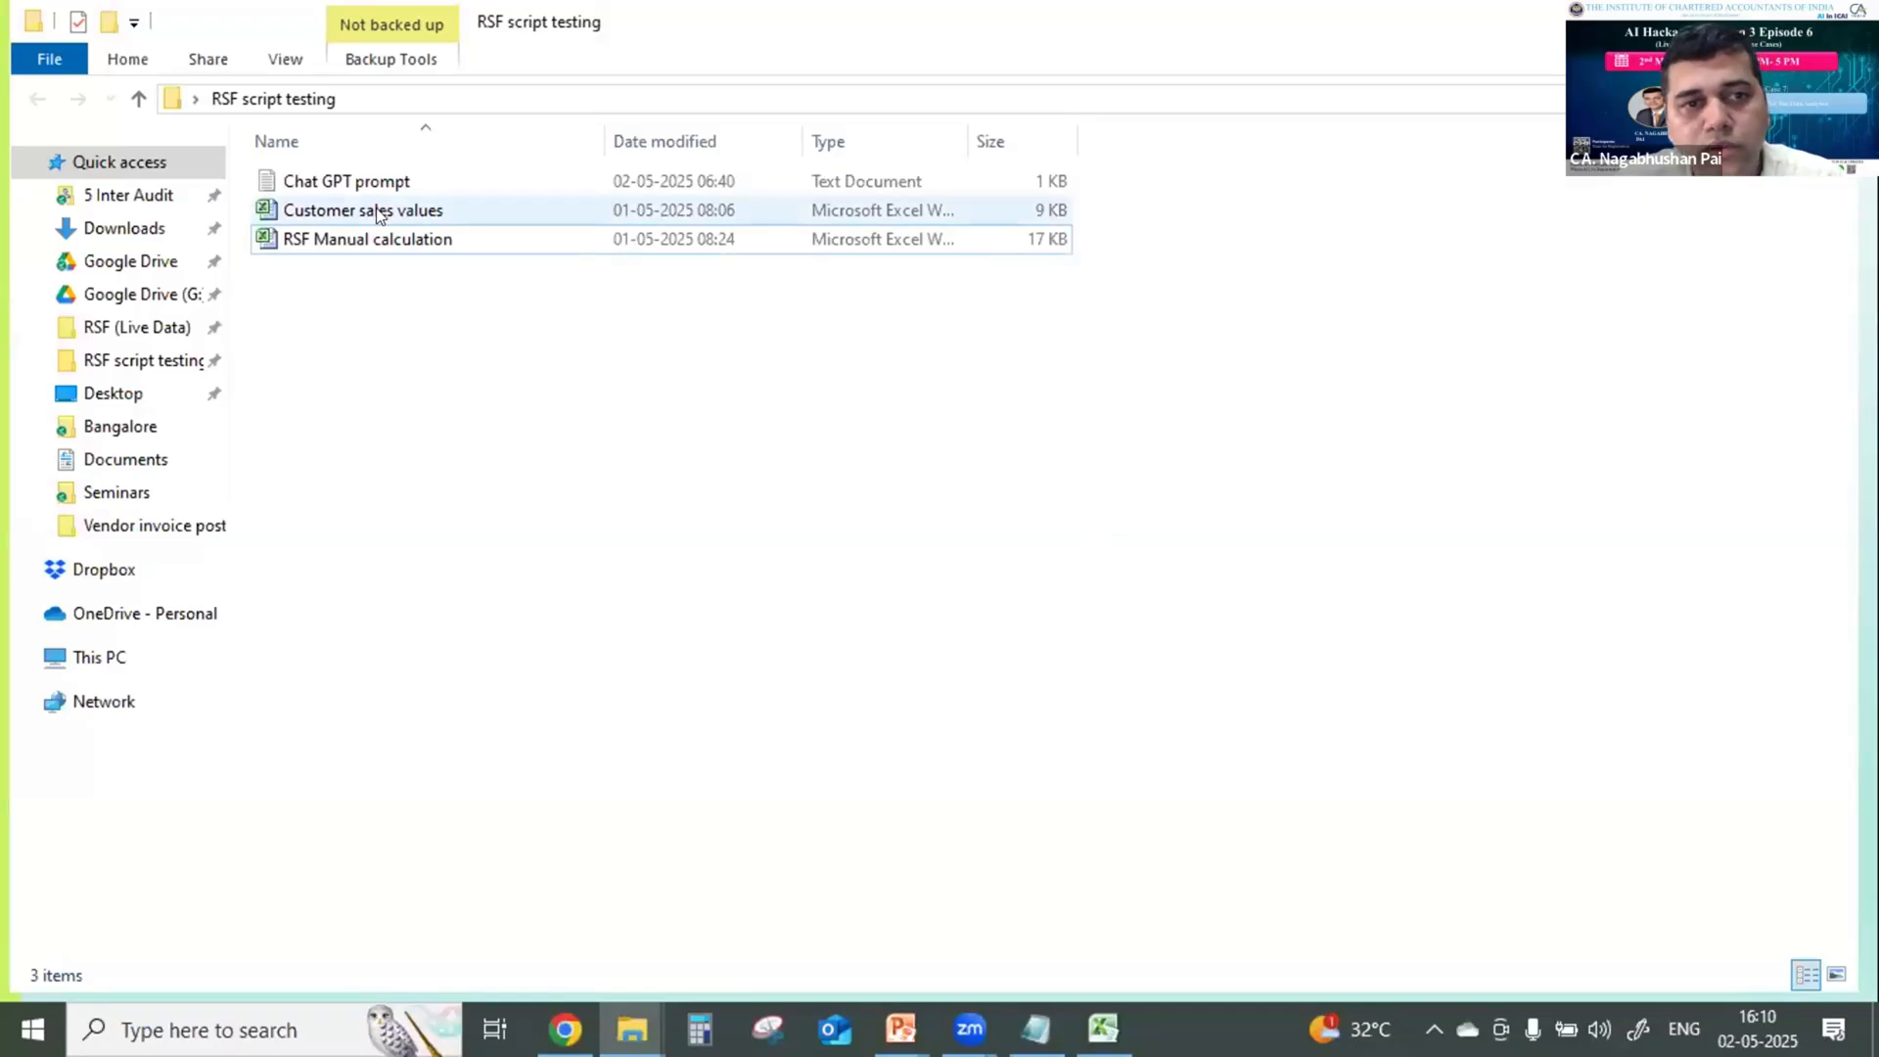
double_click(368, 239)
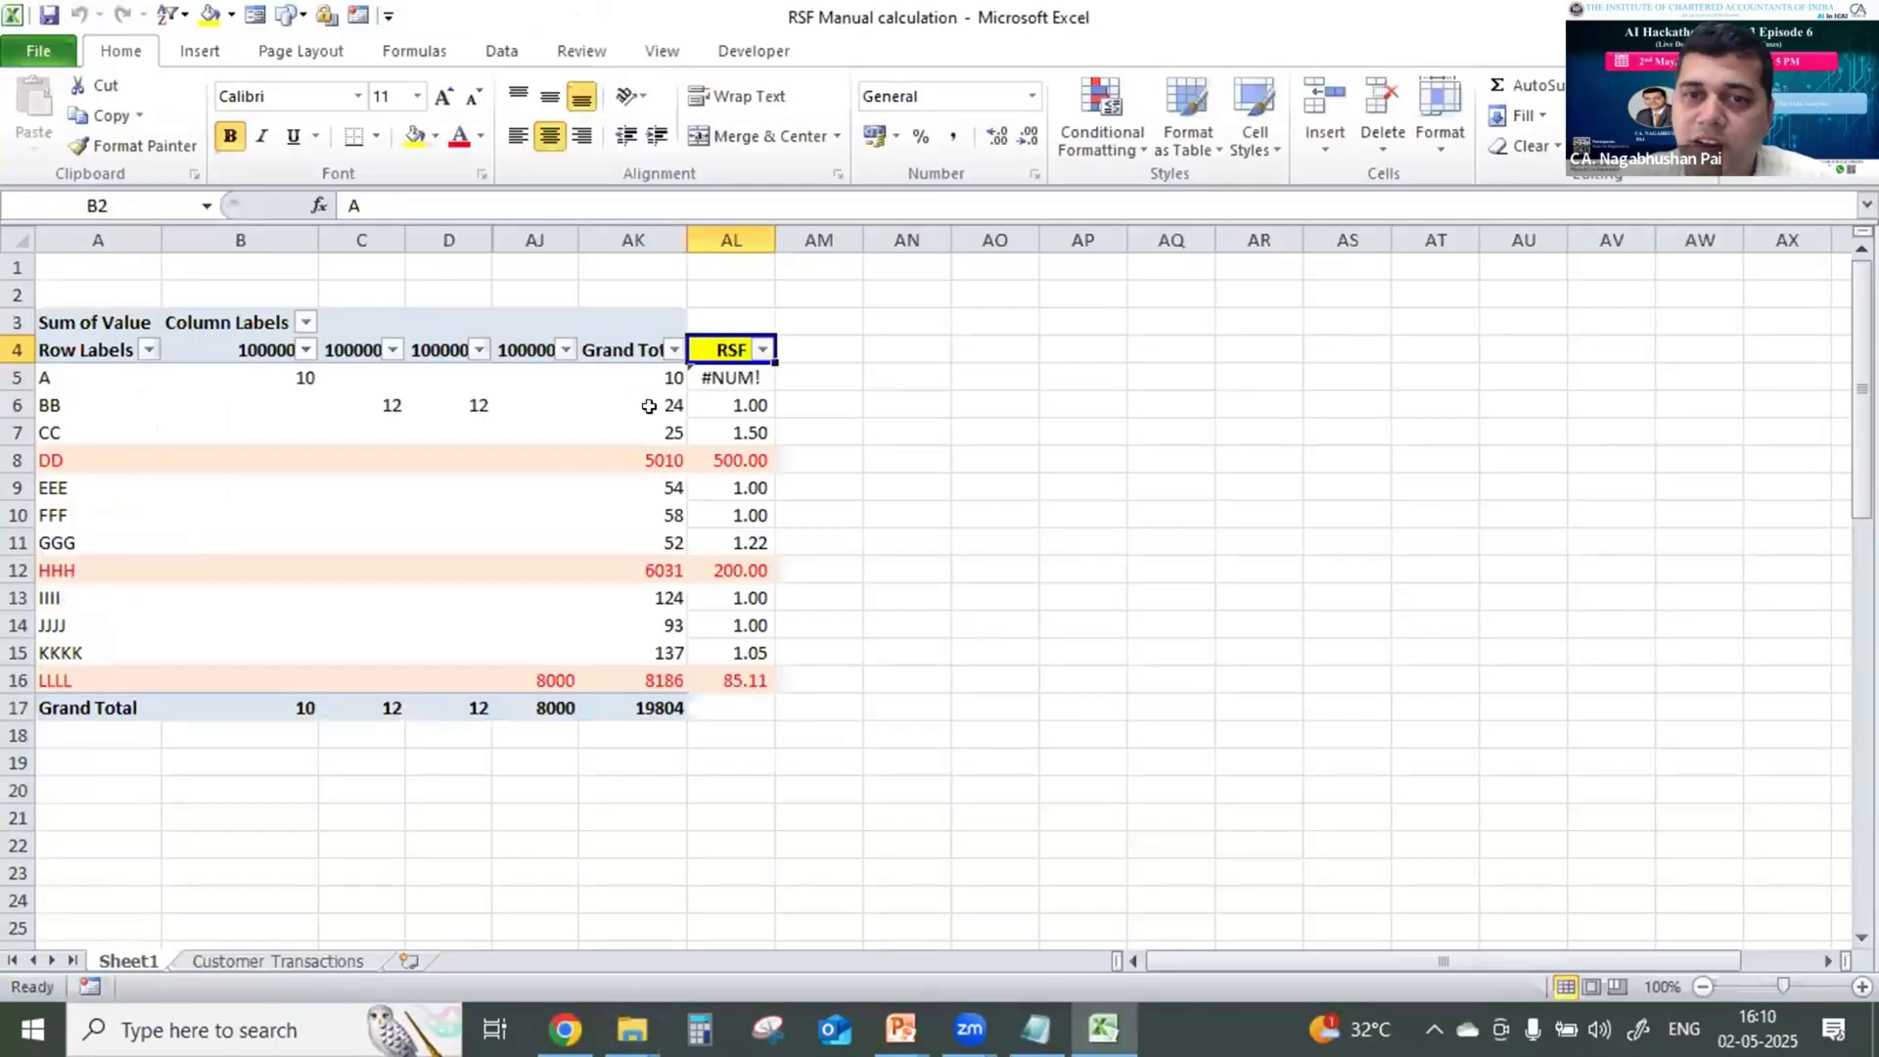
left_click(277, 960)
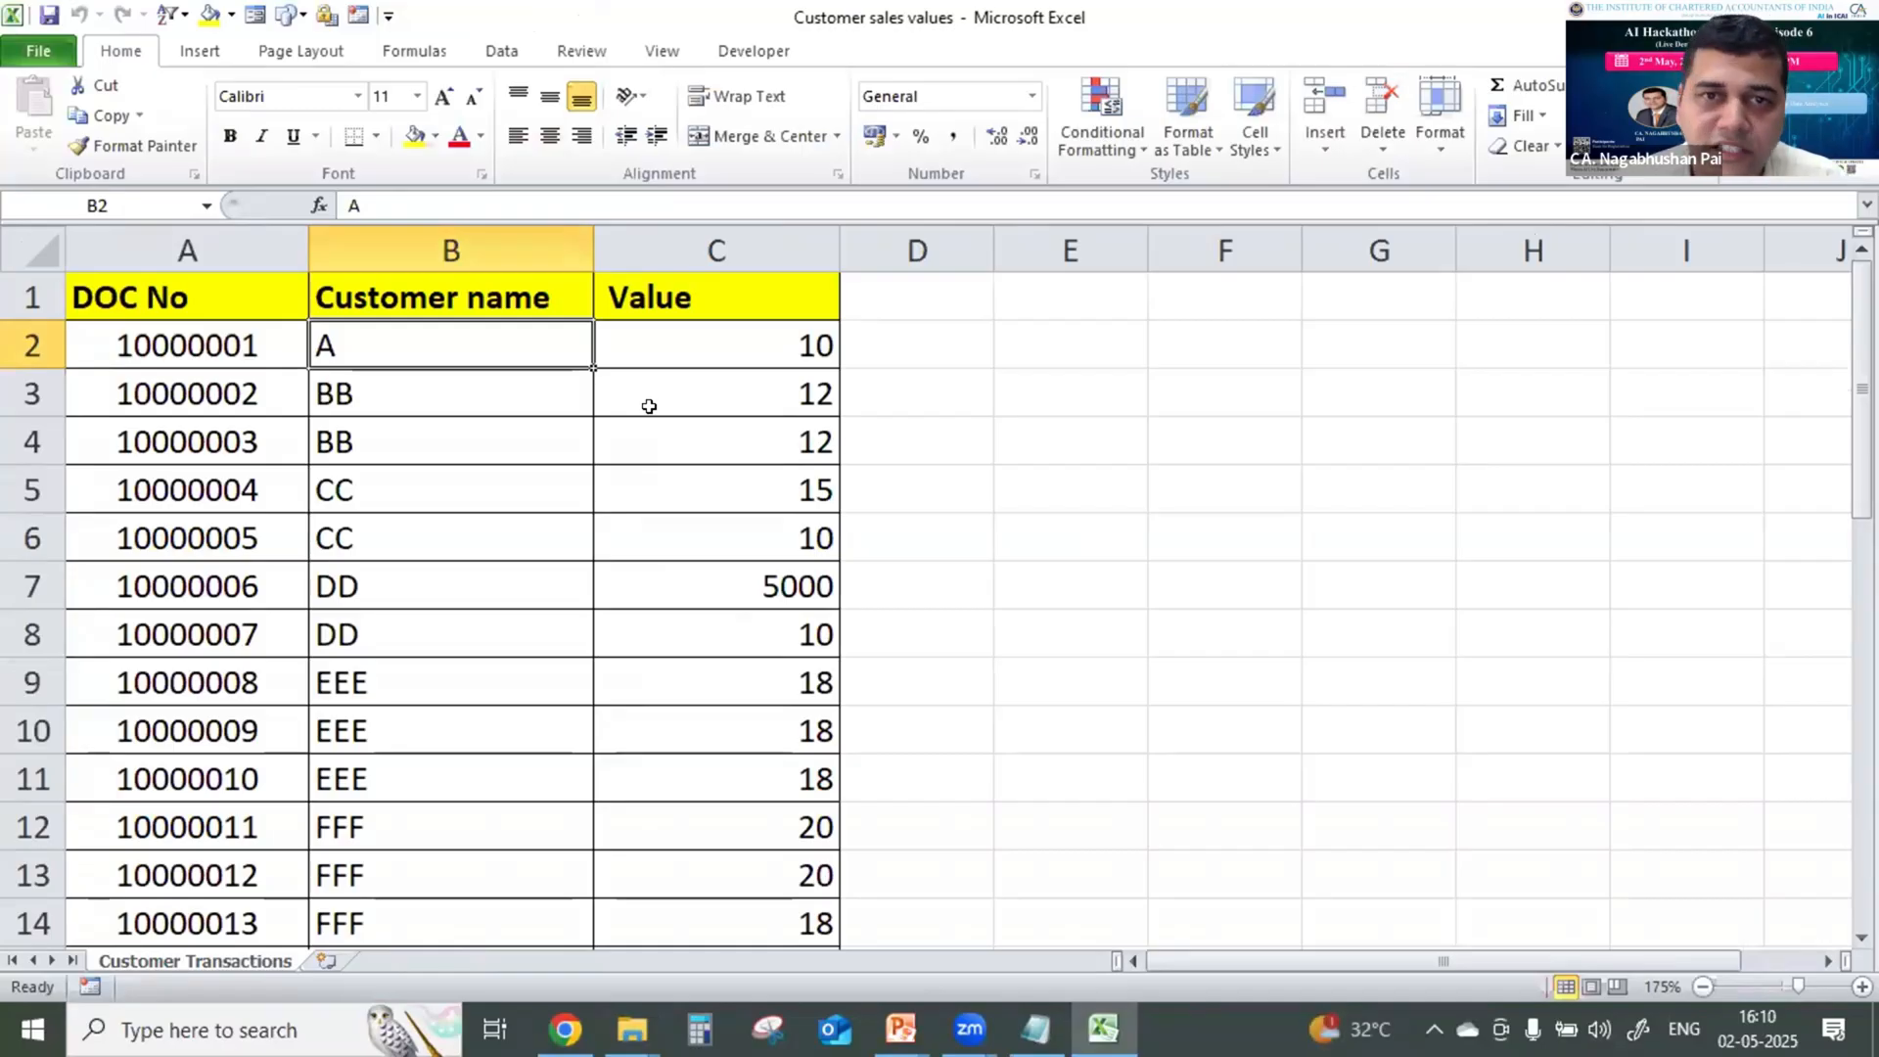
mouse_move(372, 311)
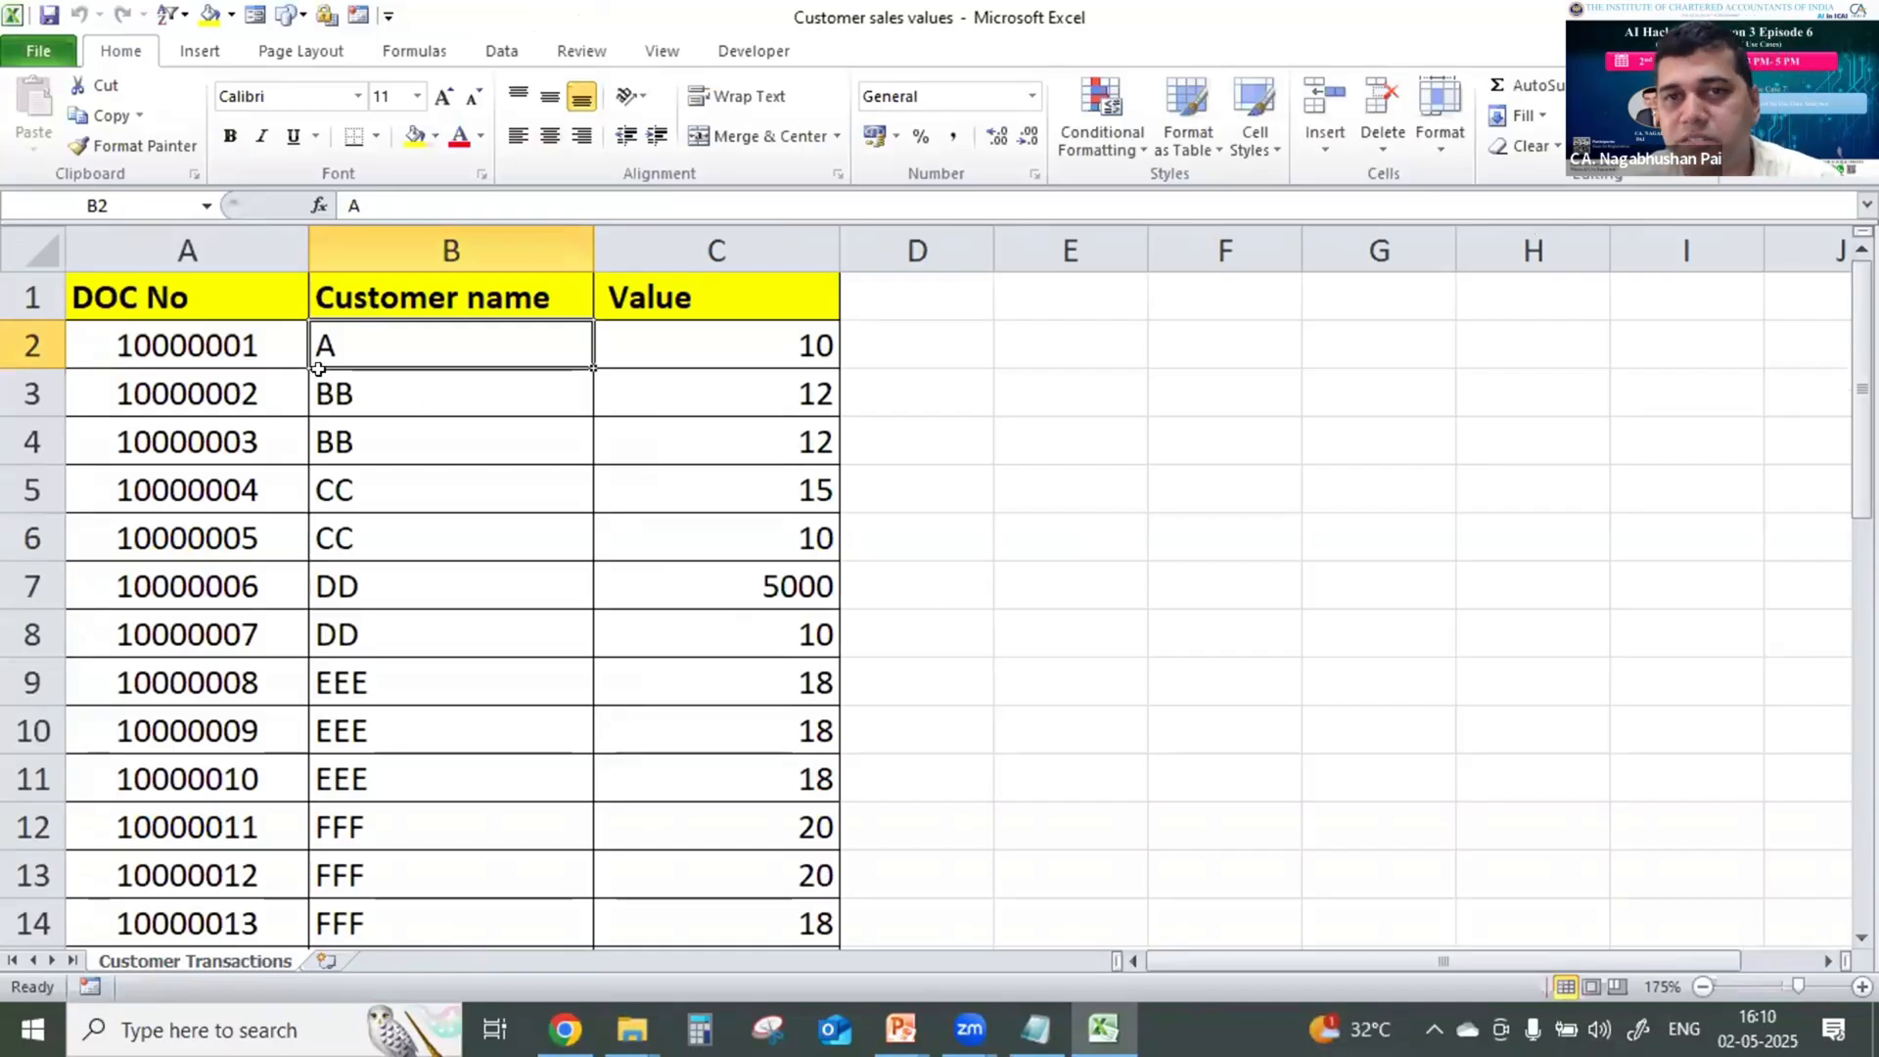
mouse_move(348, 343)
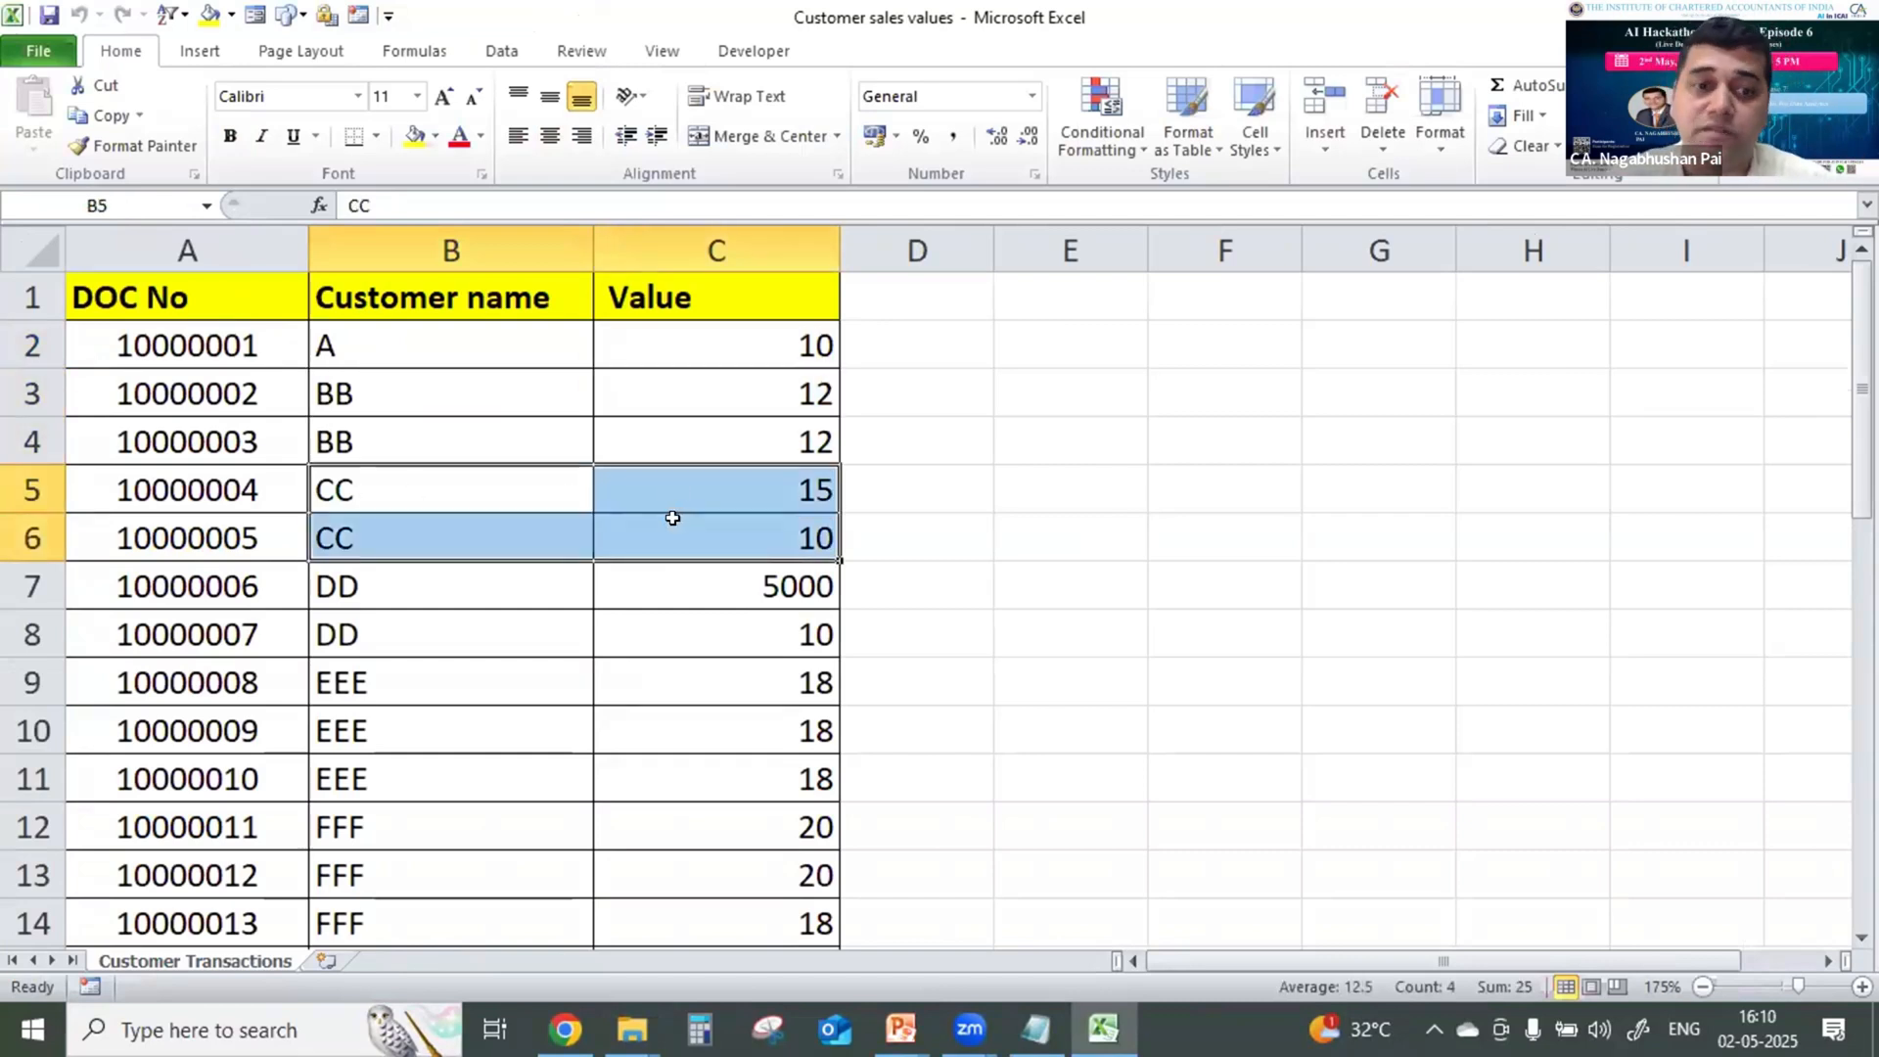
left_click_drag(671, 518, 645, 610)
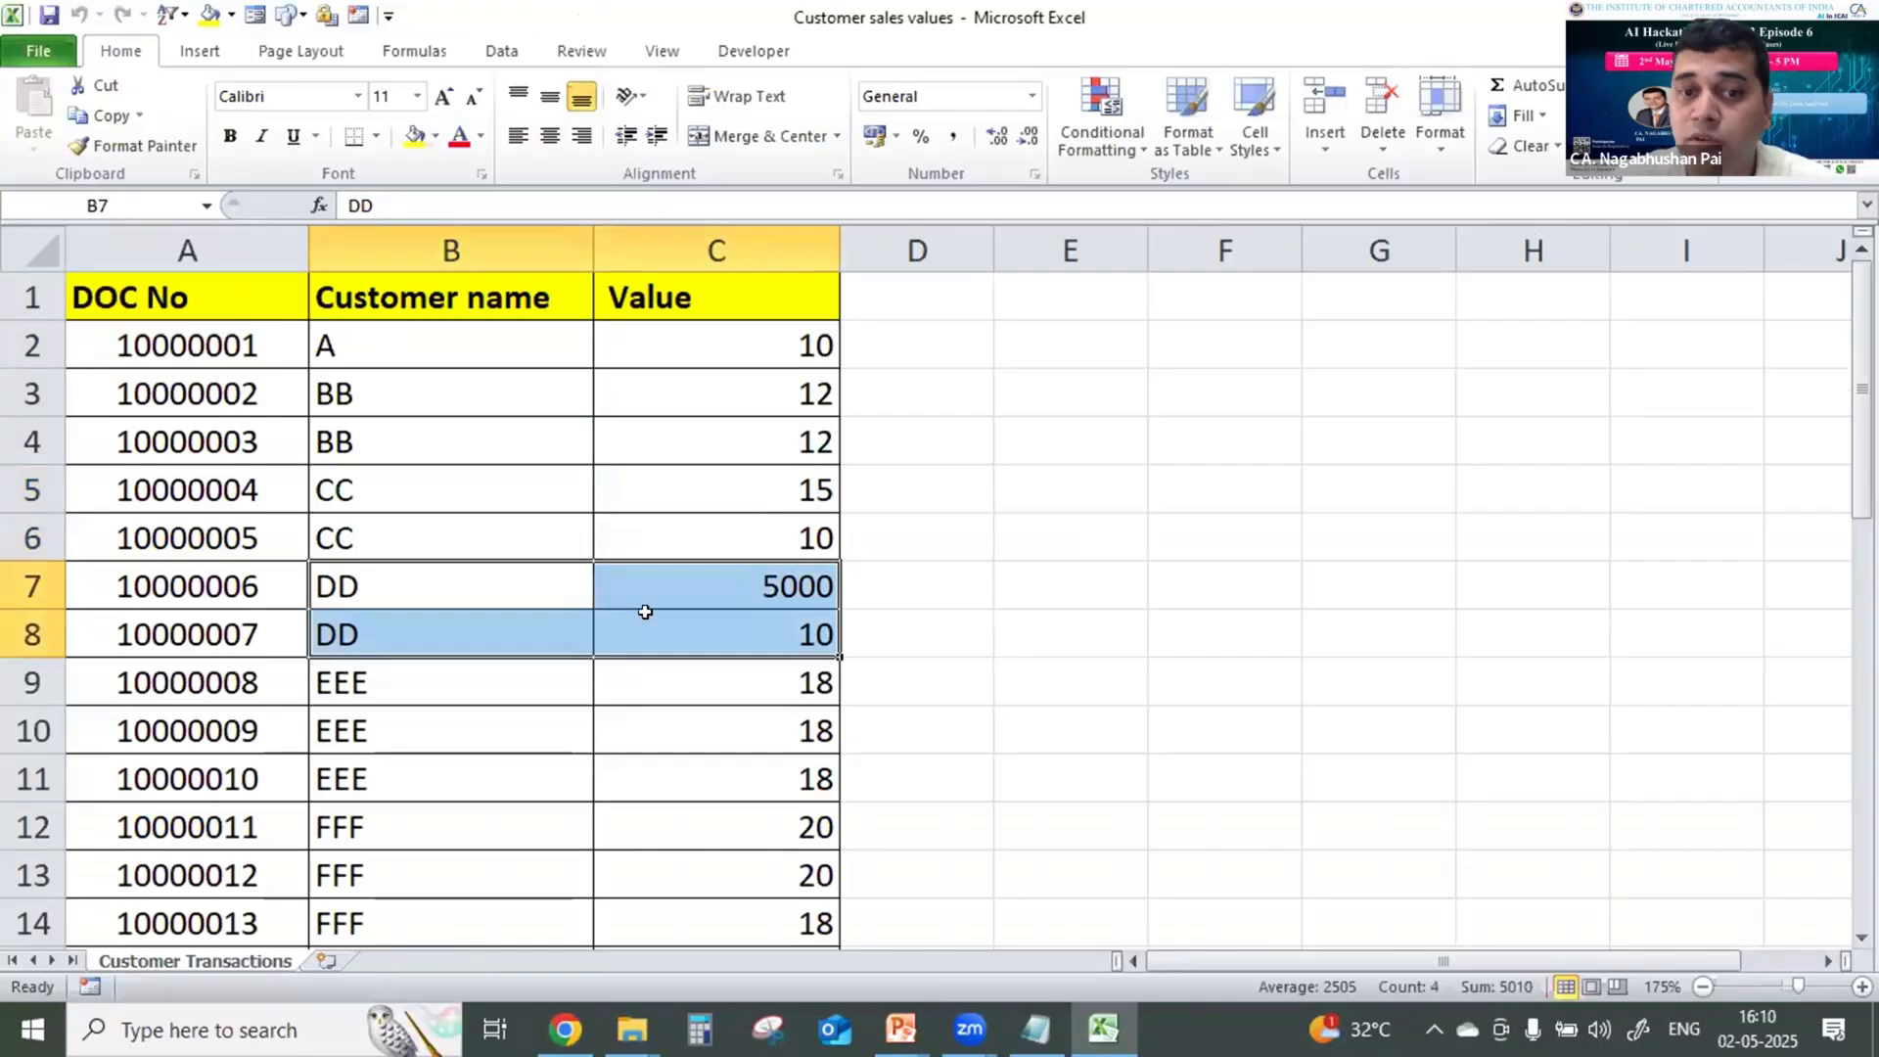
left_click(716, 587)
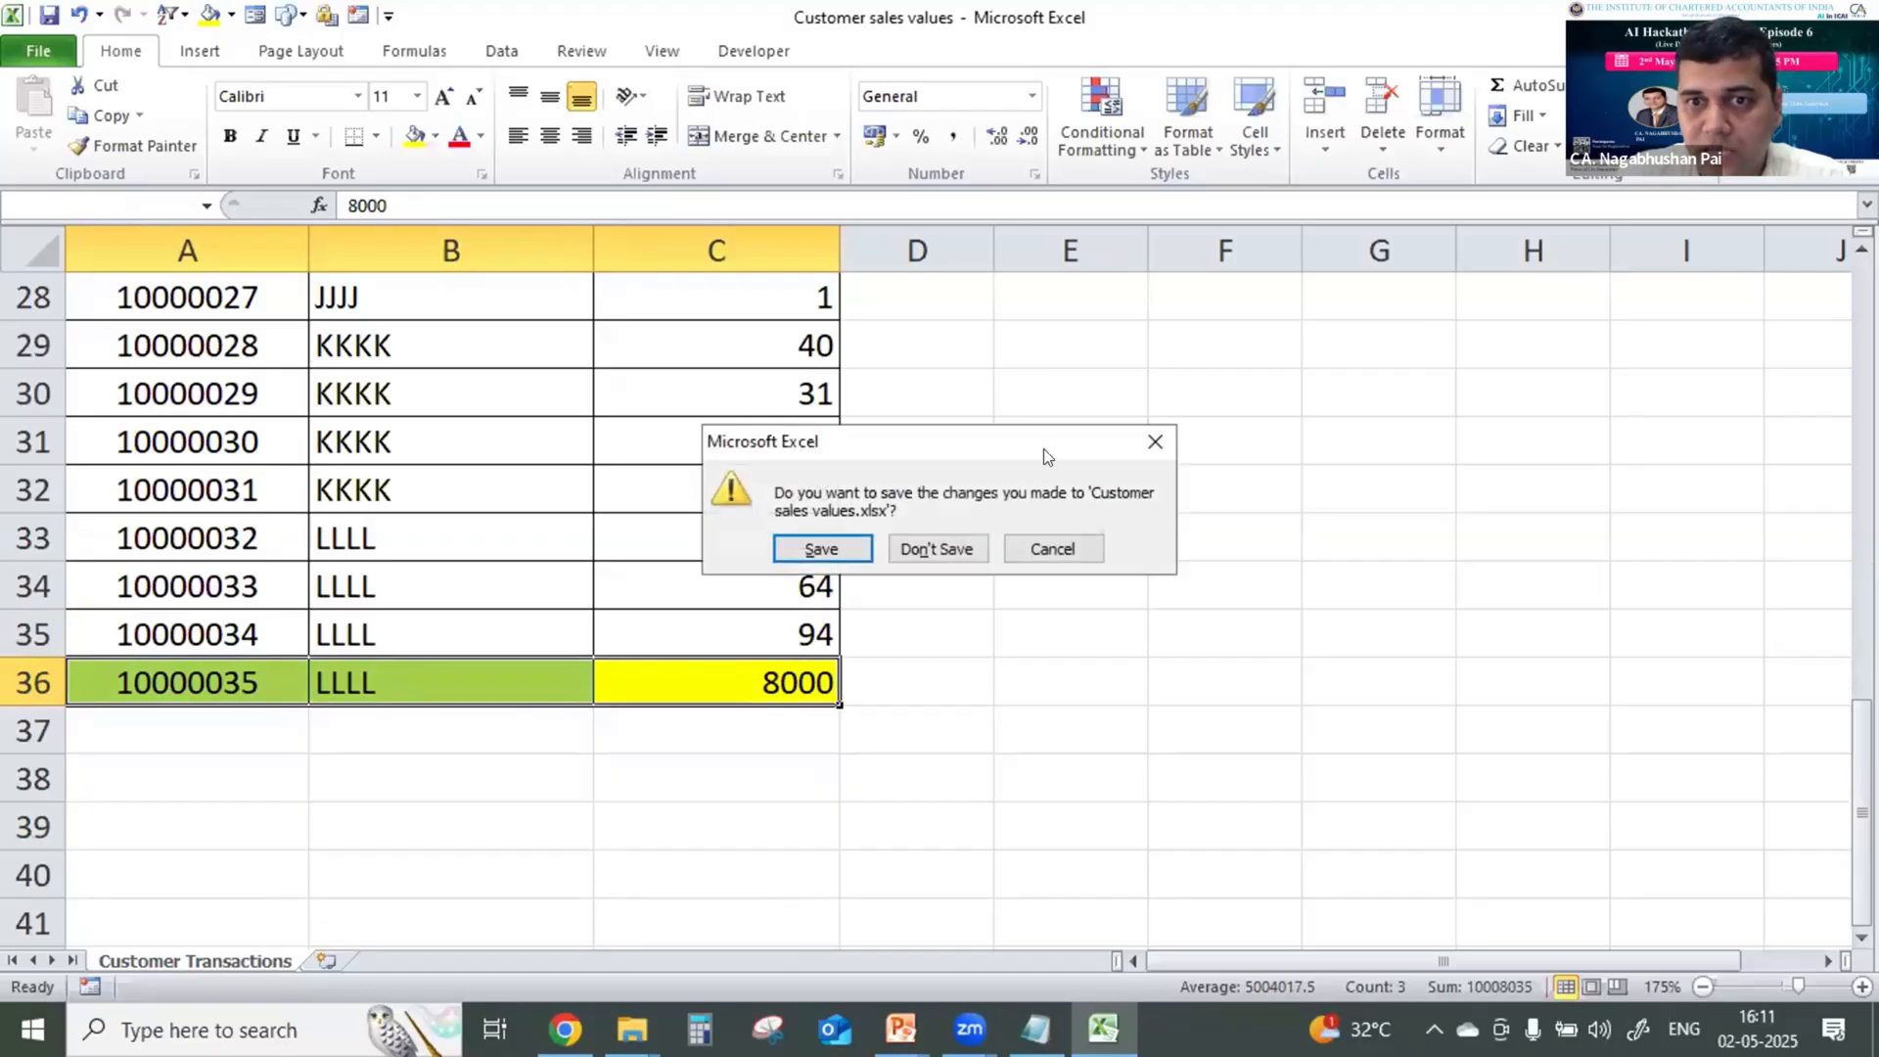
left_click(935, 548)
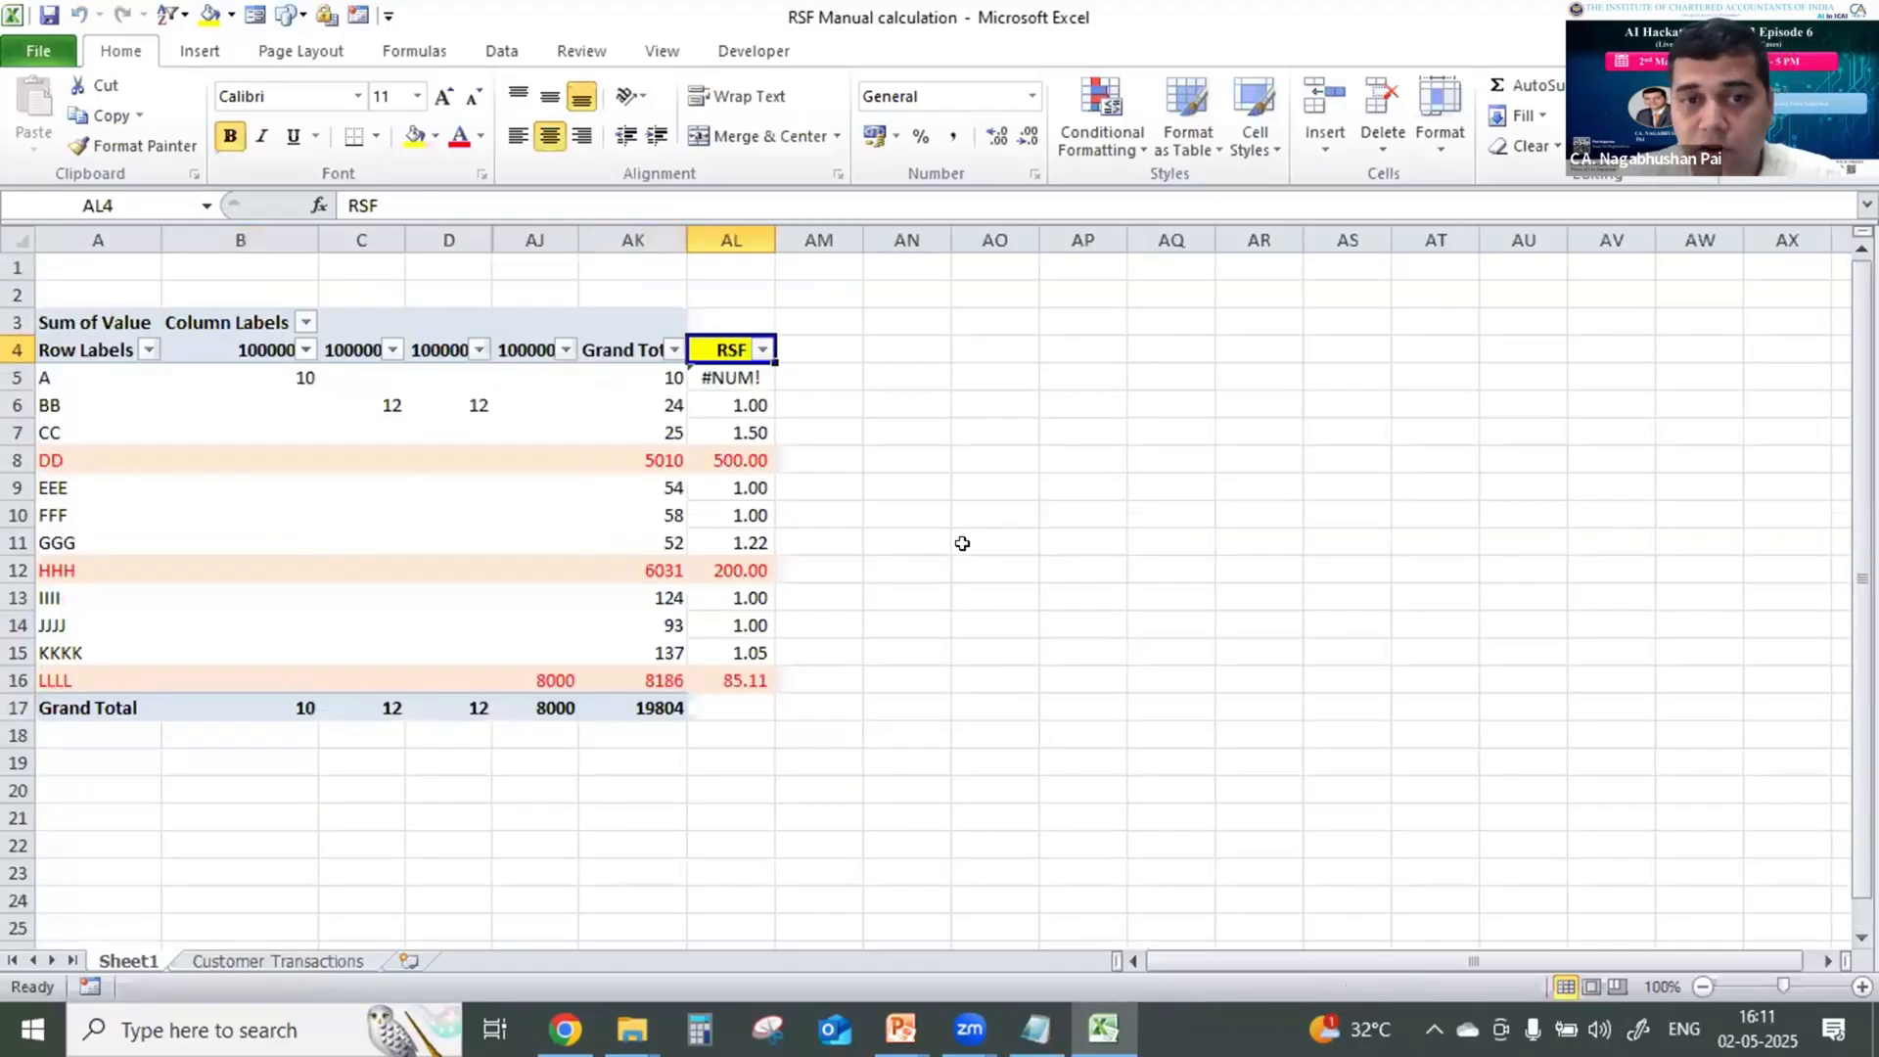
mouse_move(968, 549)
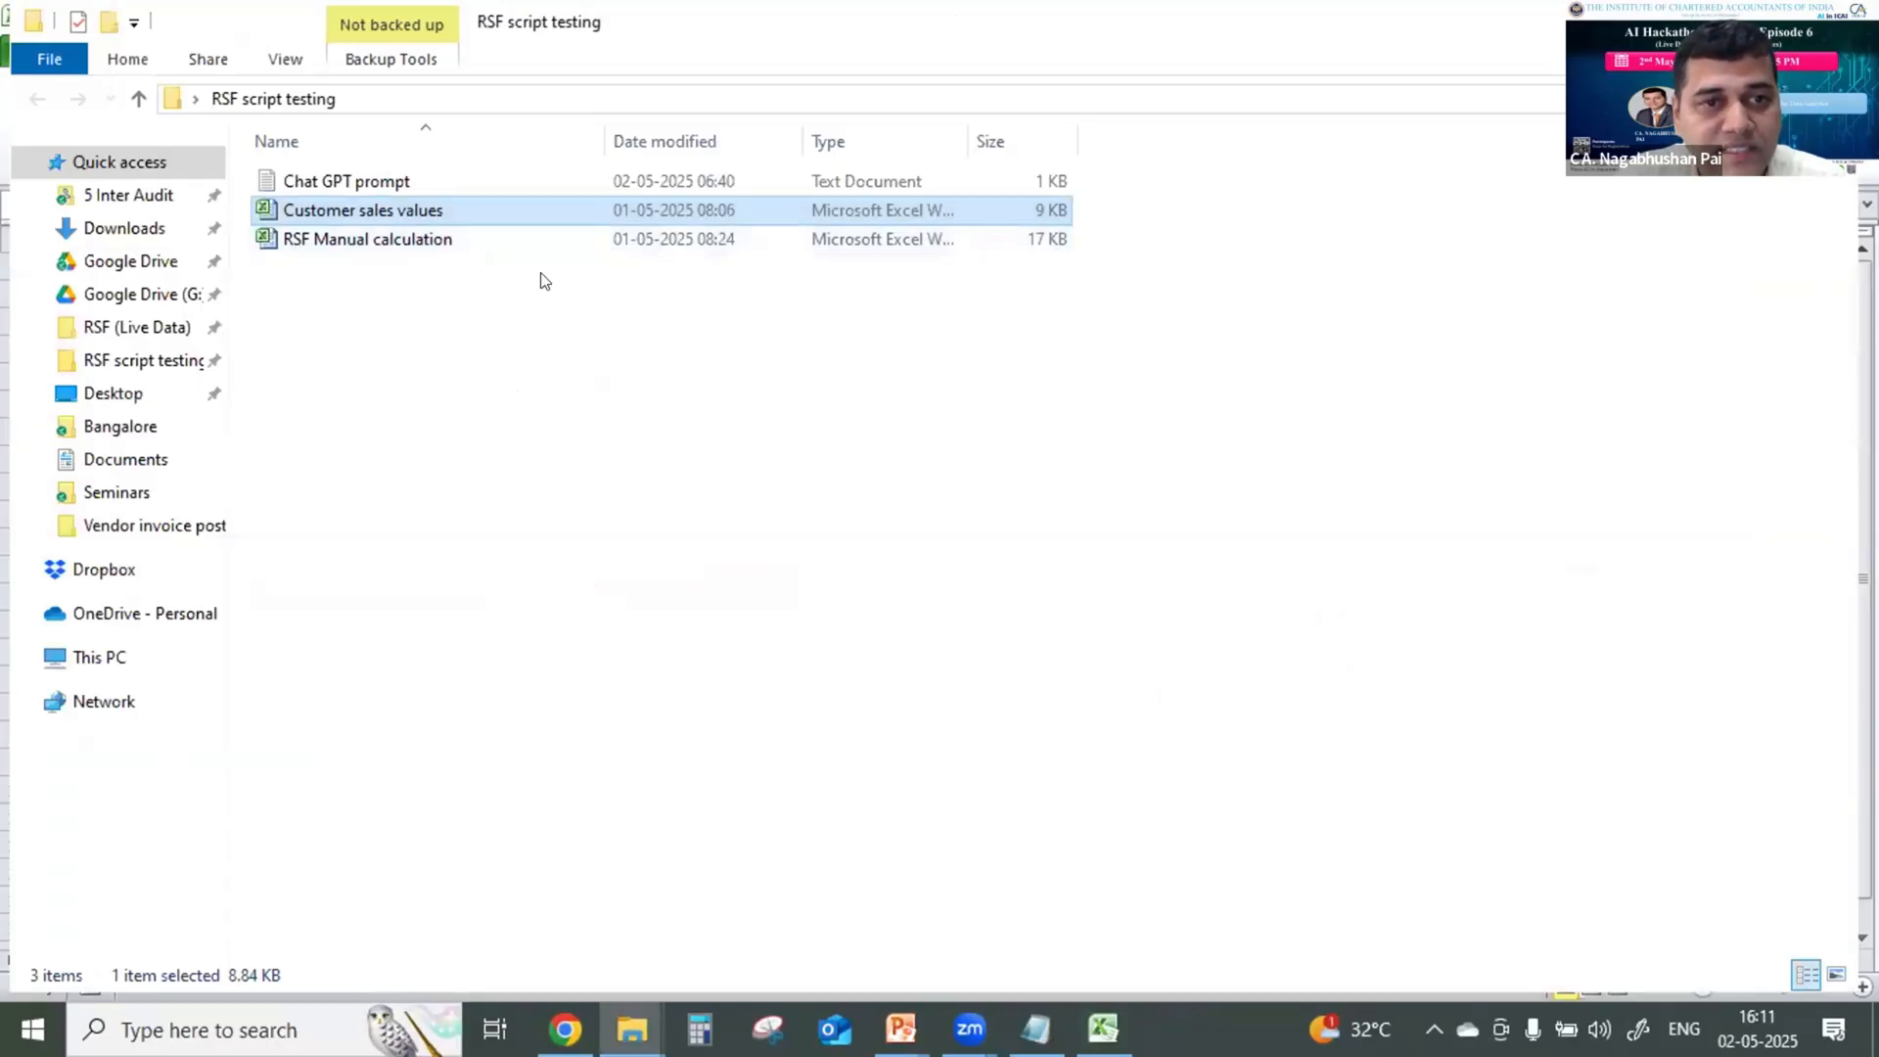
Copy the saved RSF prompt and send it to ChatGPT with the sales spreadsheet attached.
key("alt+tab")
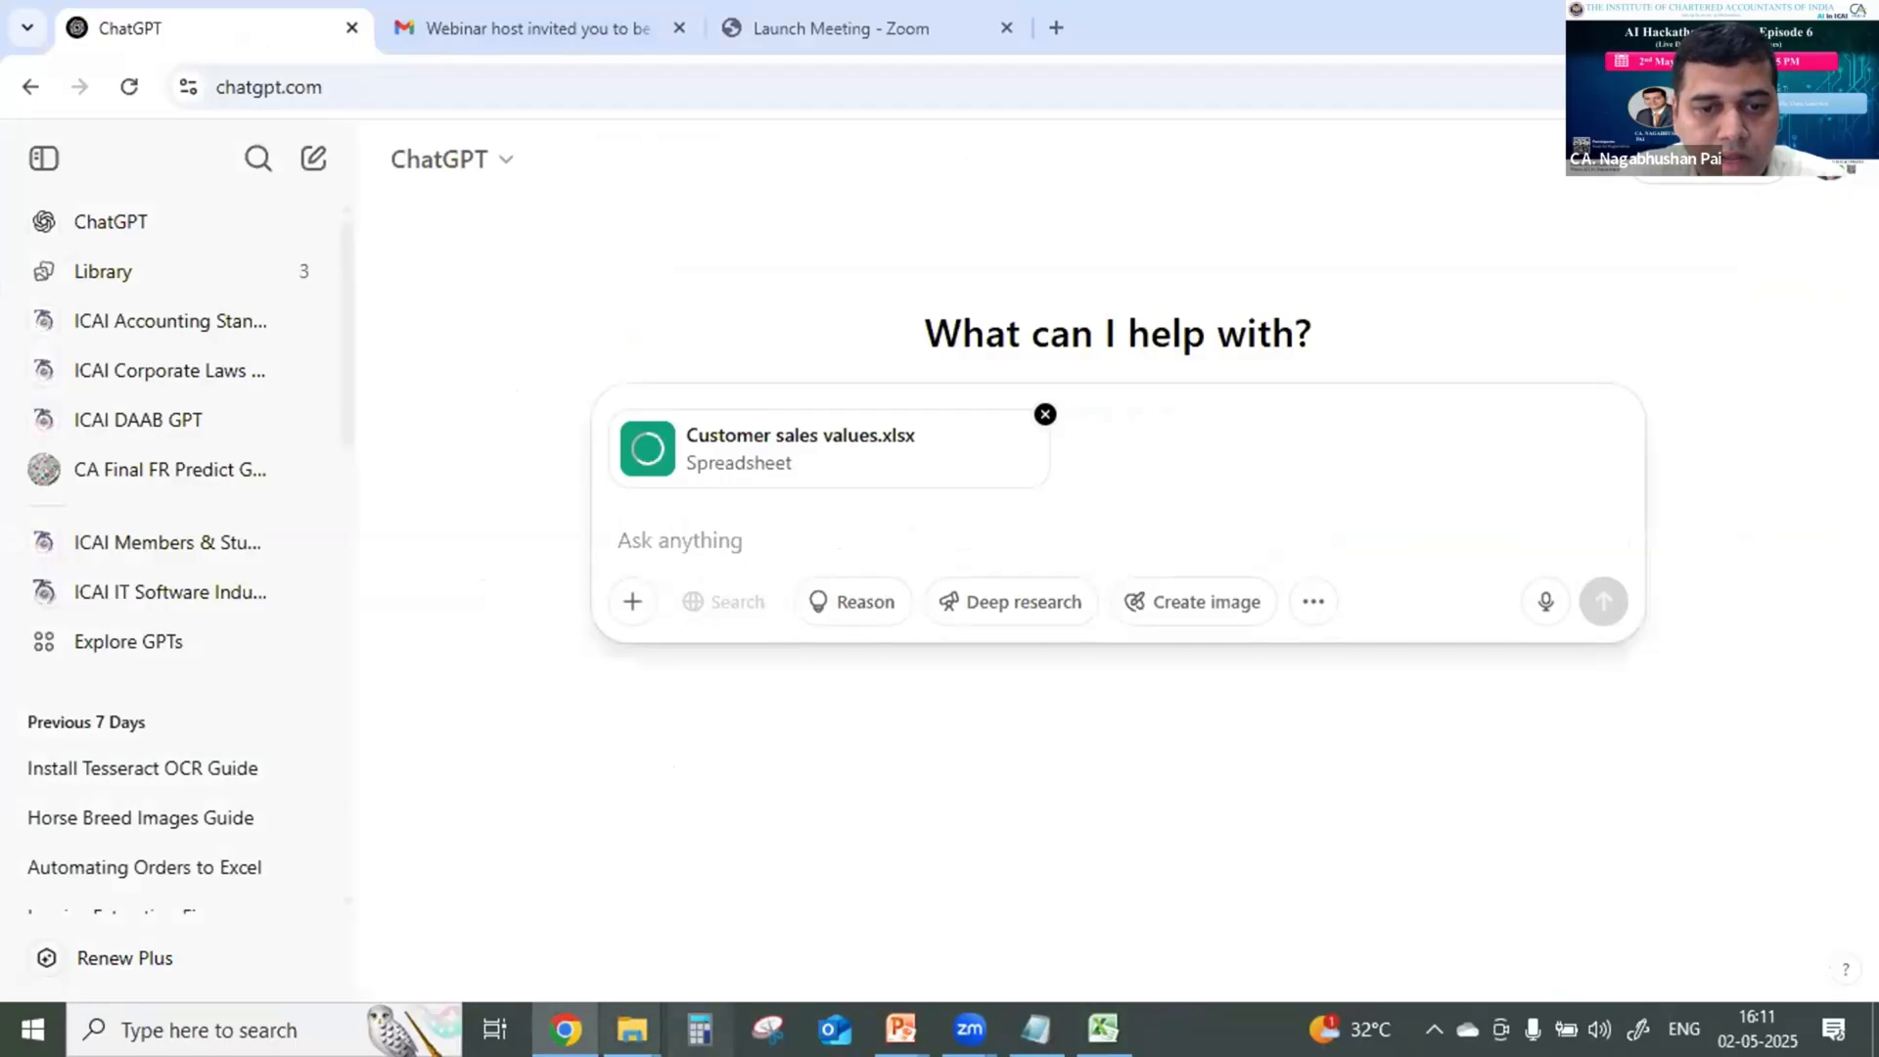
left_click(1033, 1029)
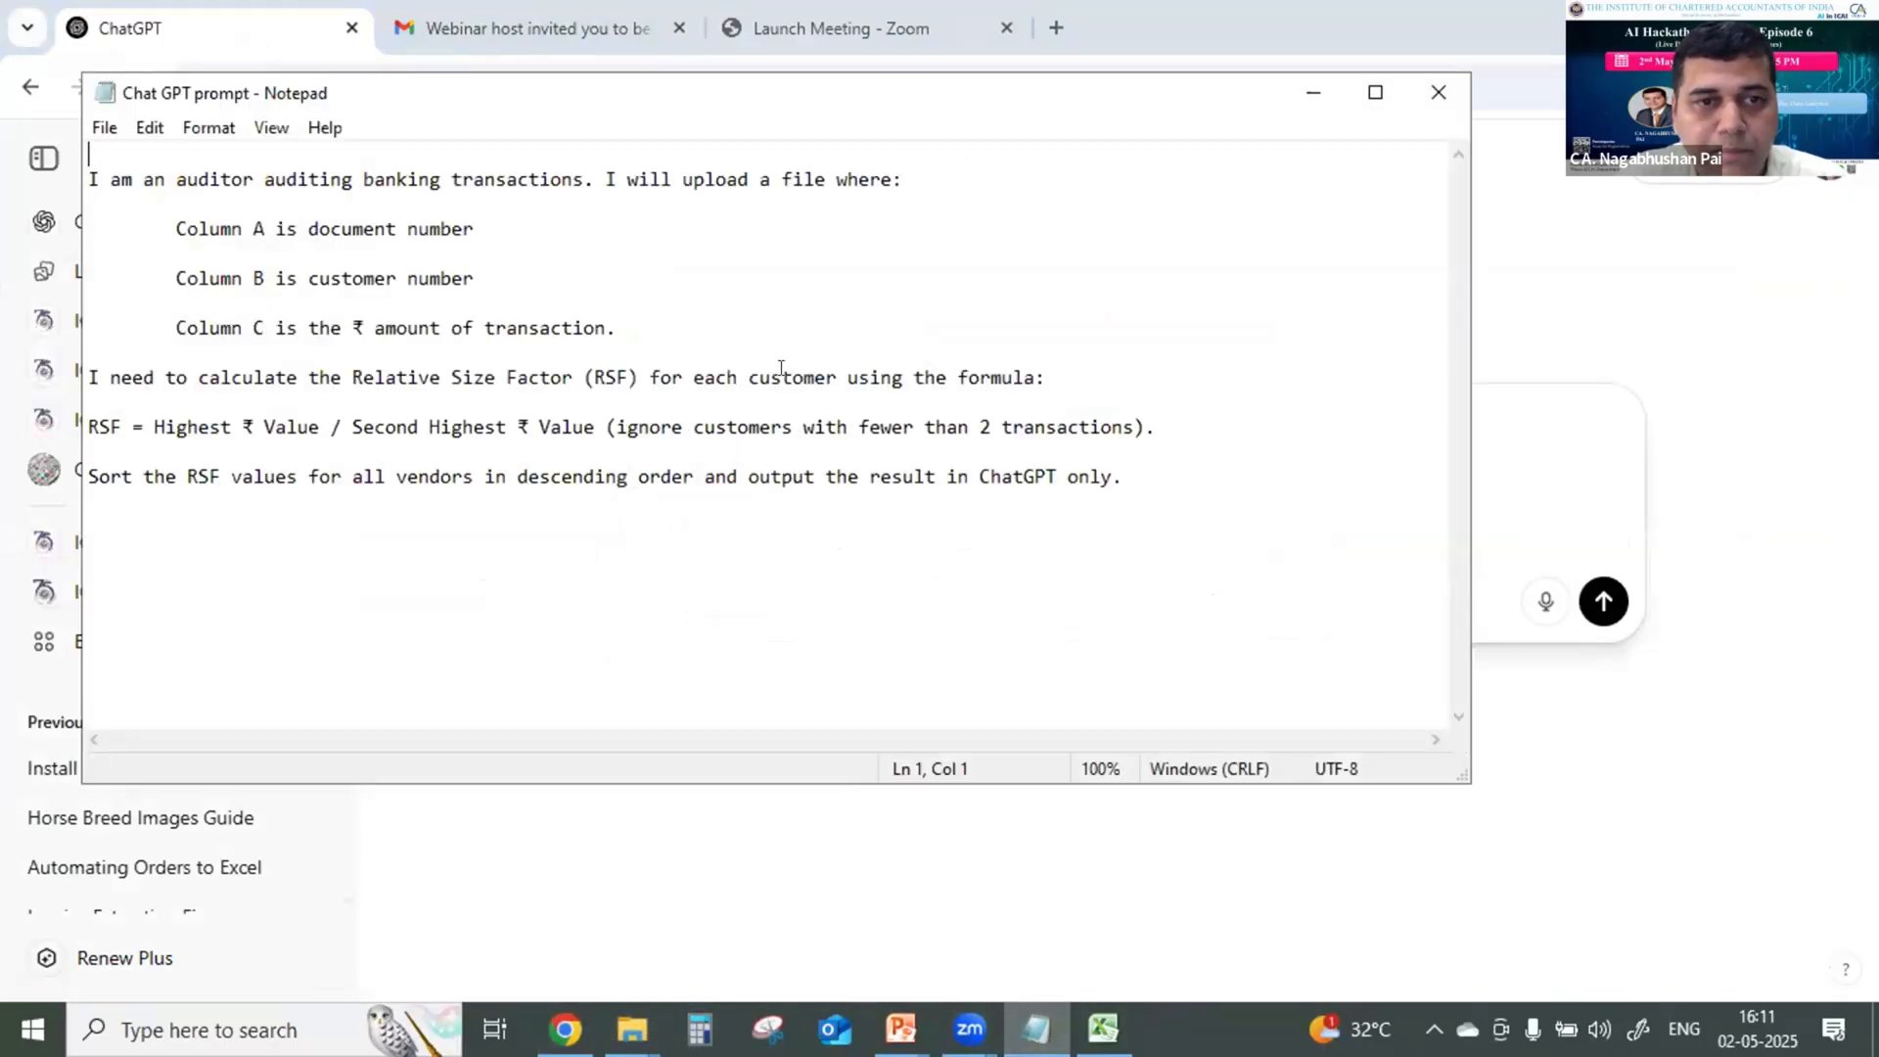
key("ctrl+a")
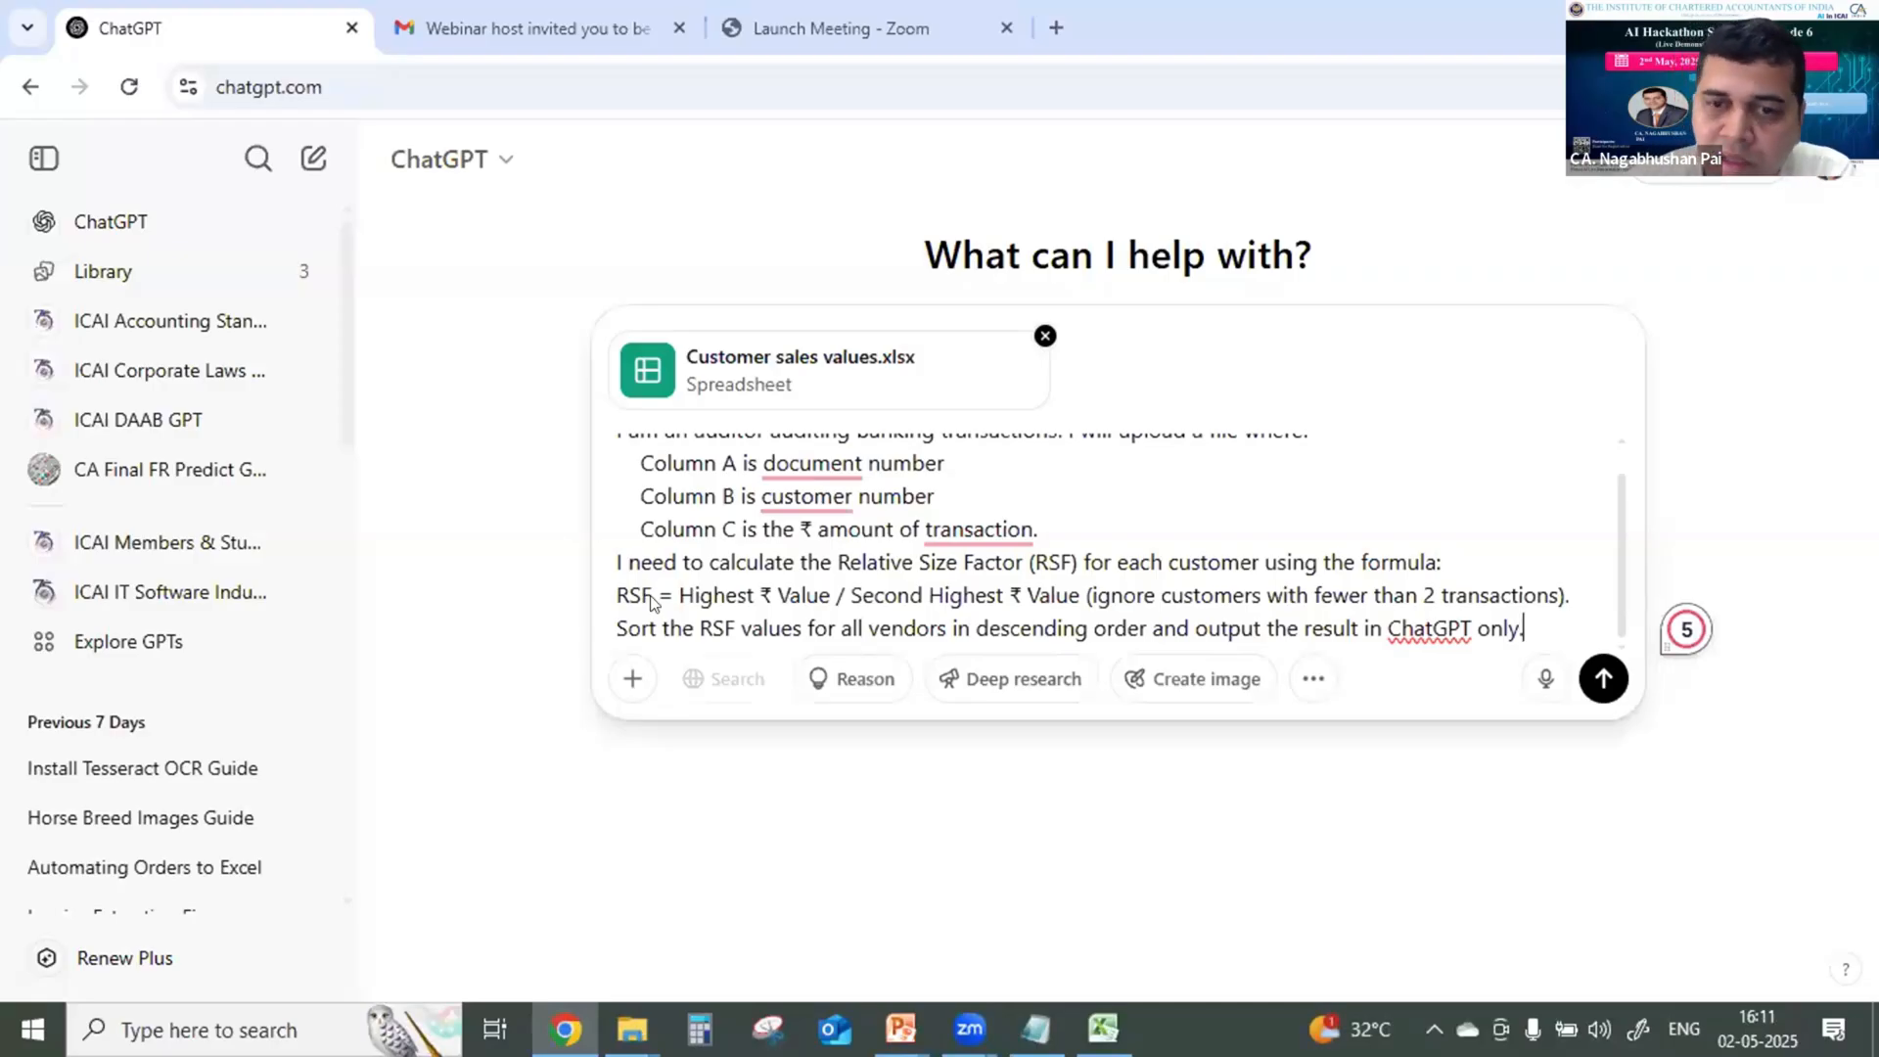
left_click(1602, 679)
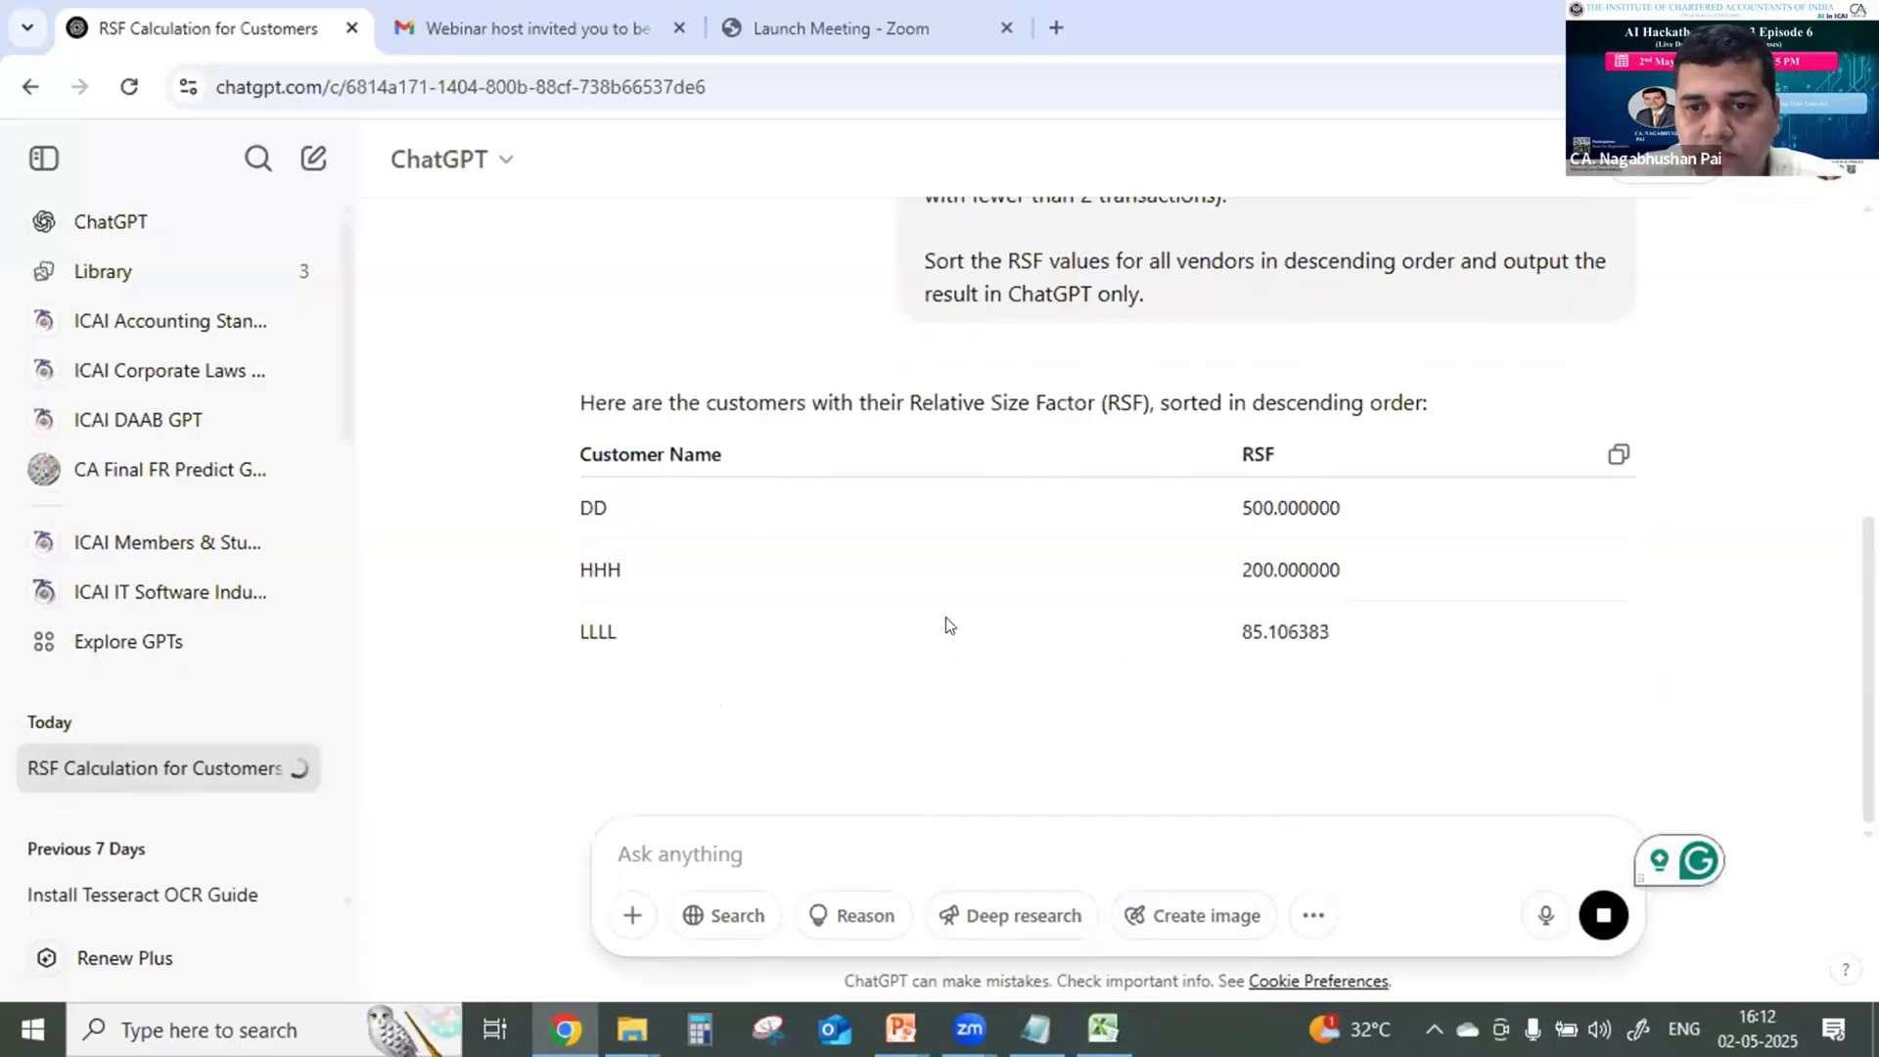
scroll("down", 3)
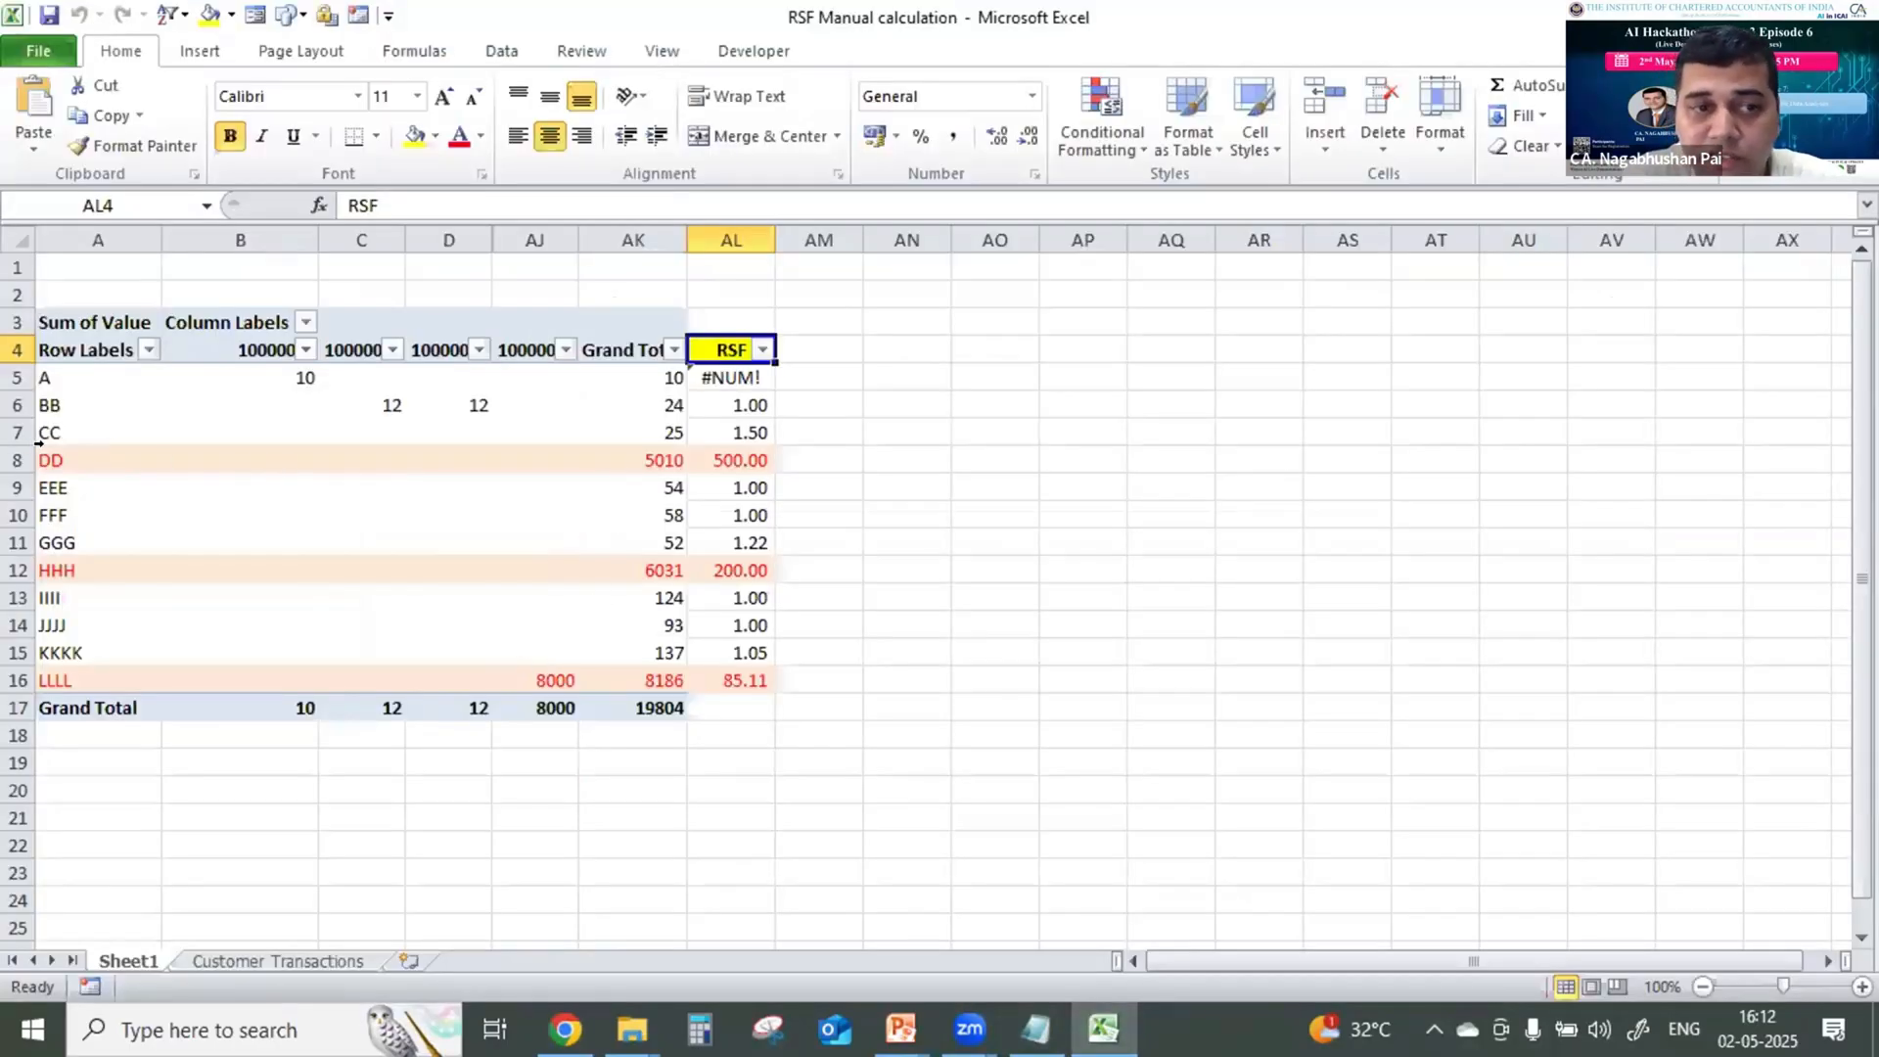
left_click(740, 459)
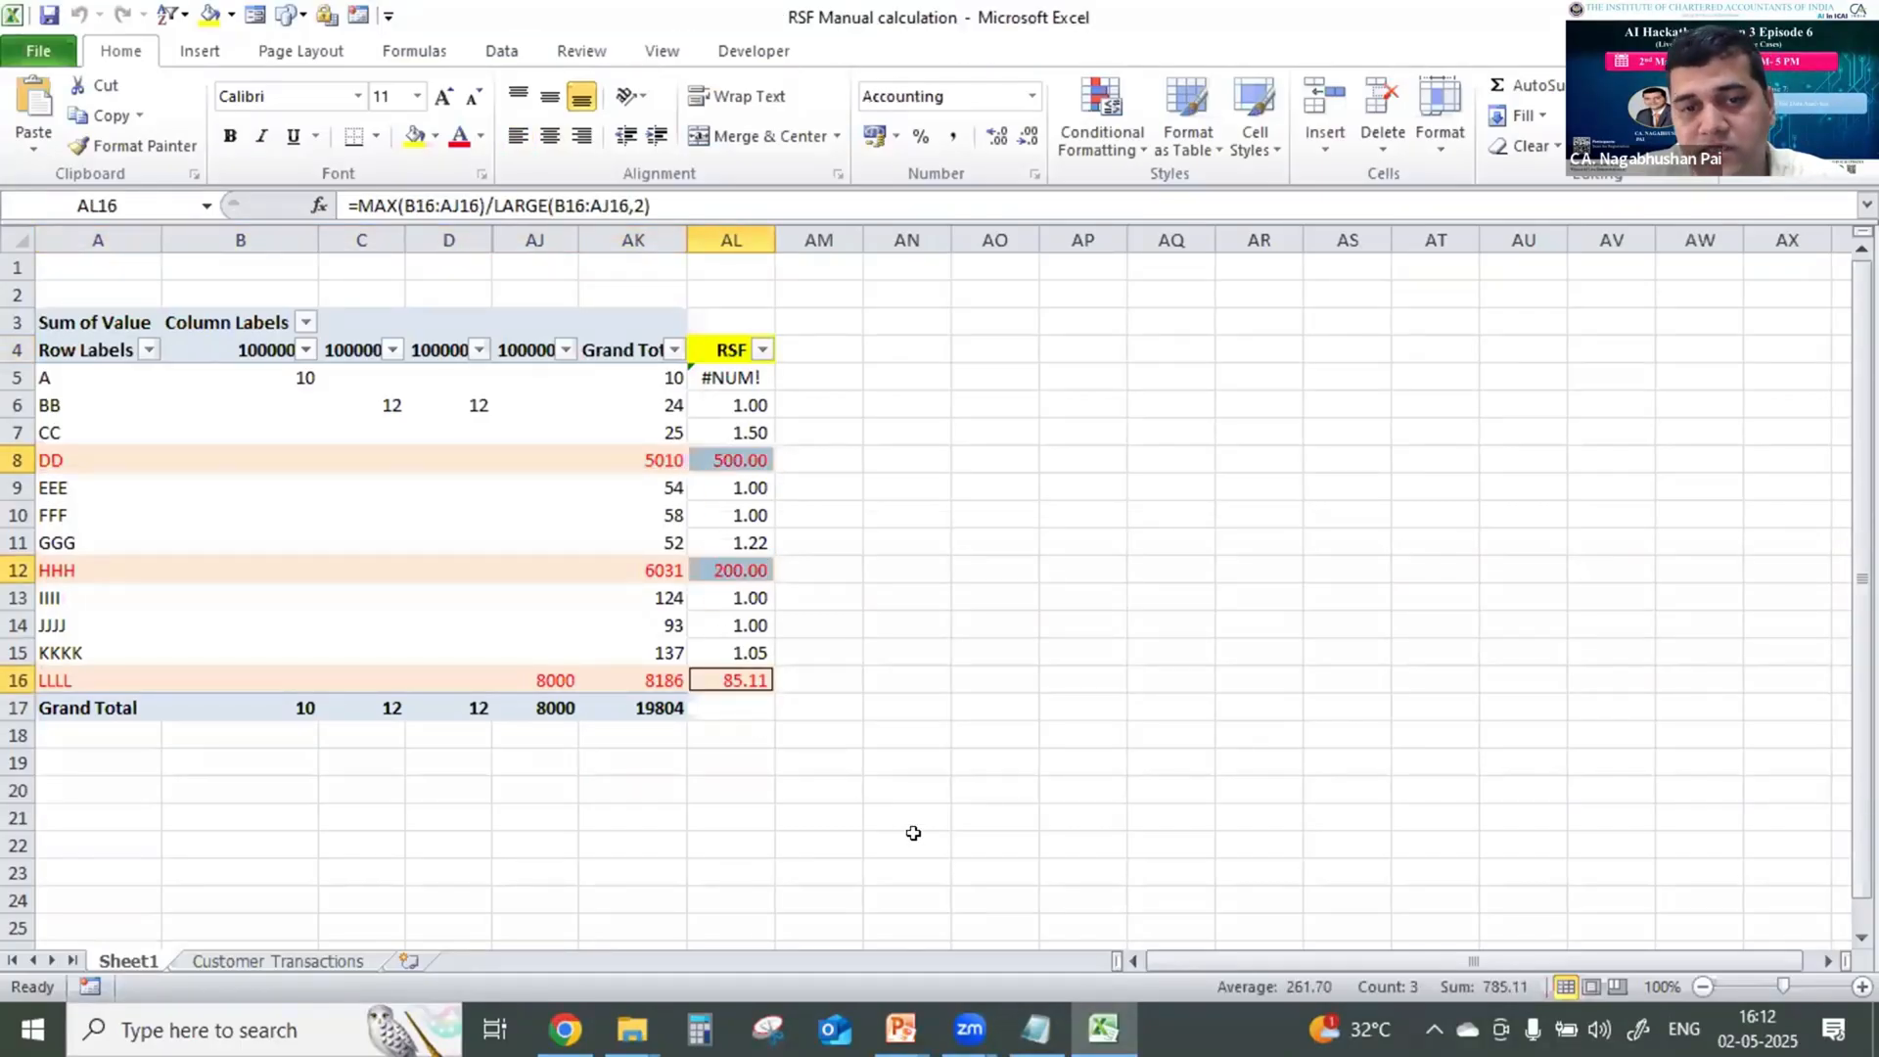
left_click(564, 1030)
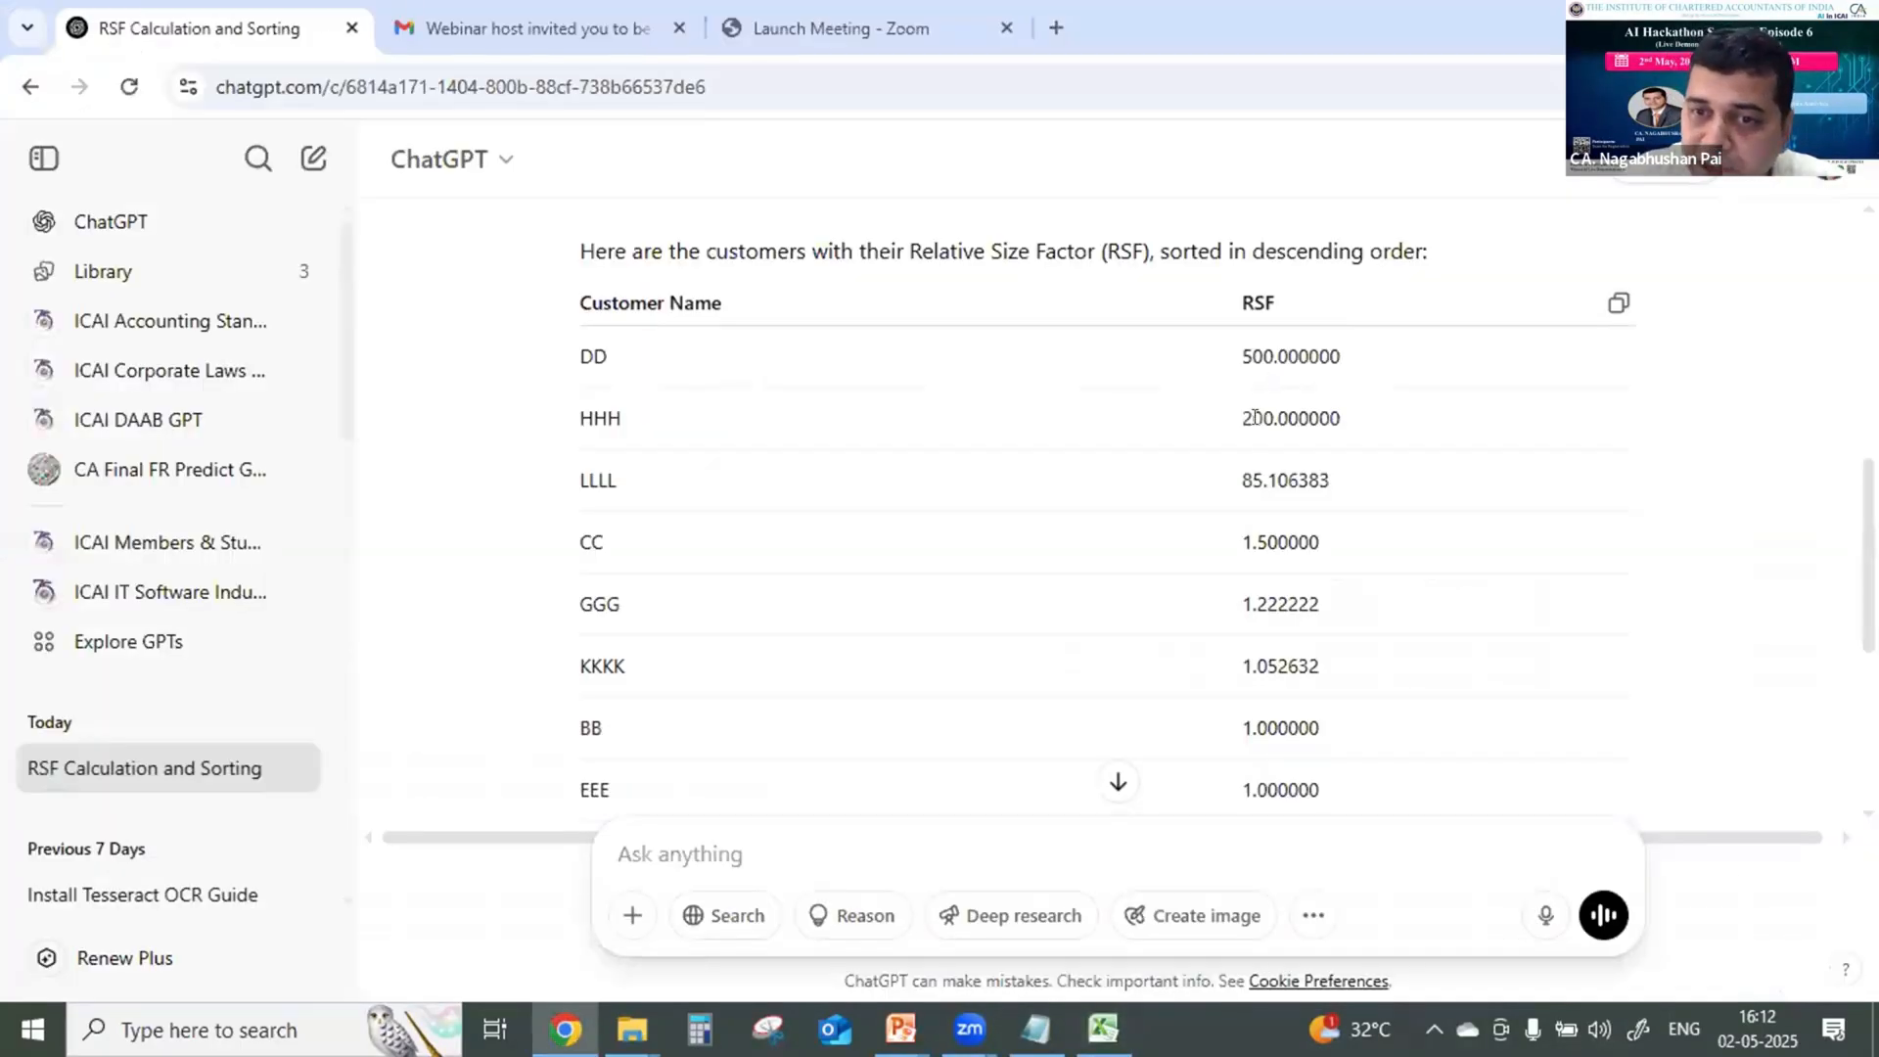
mouse_move(976, 698)
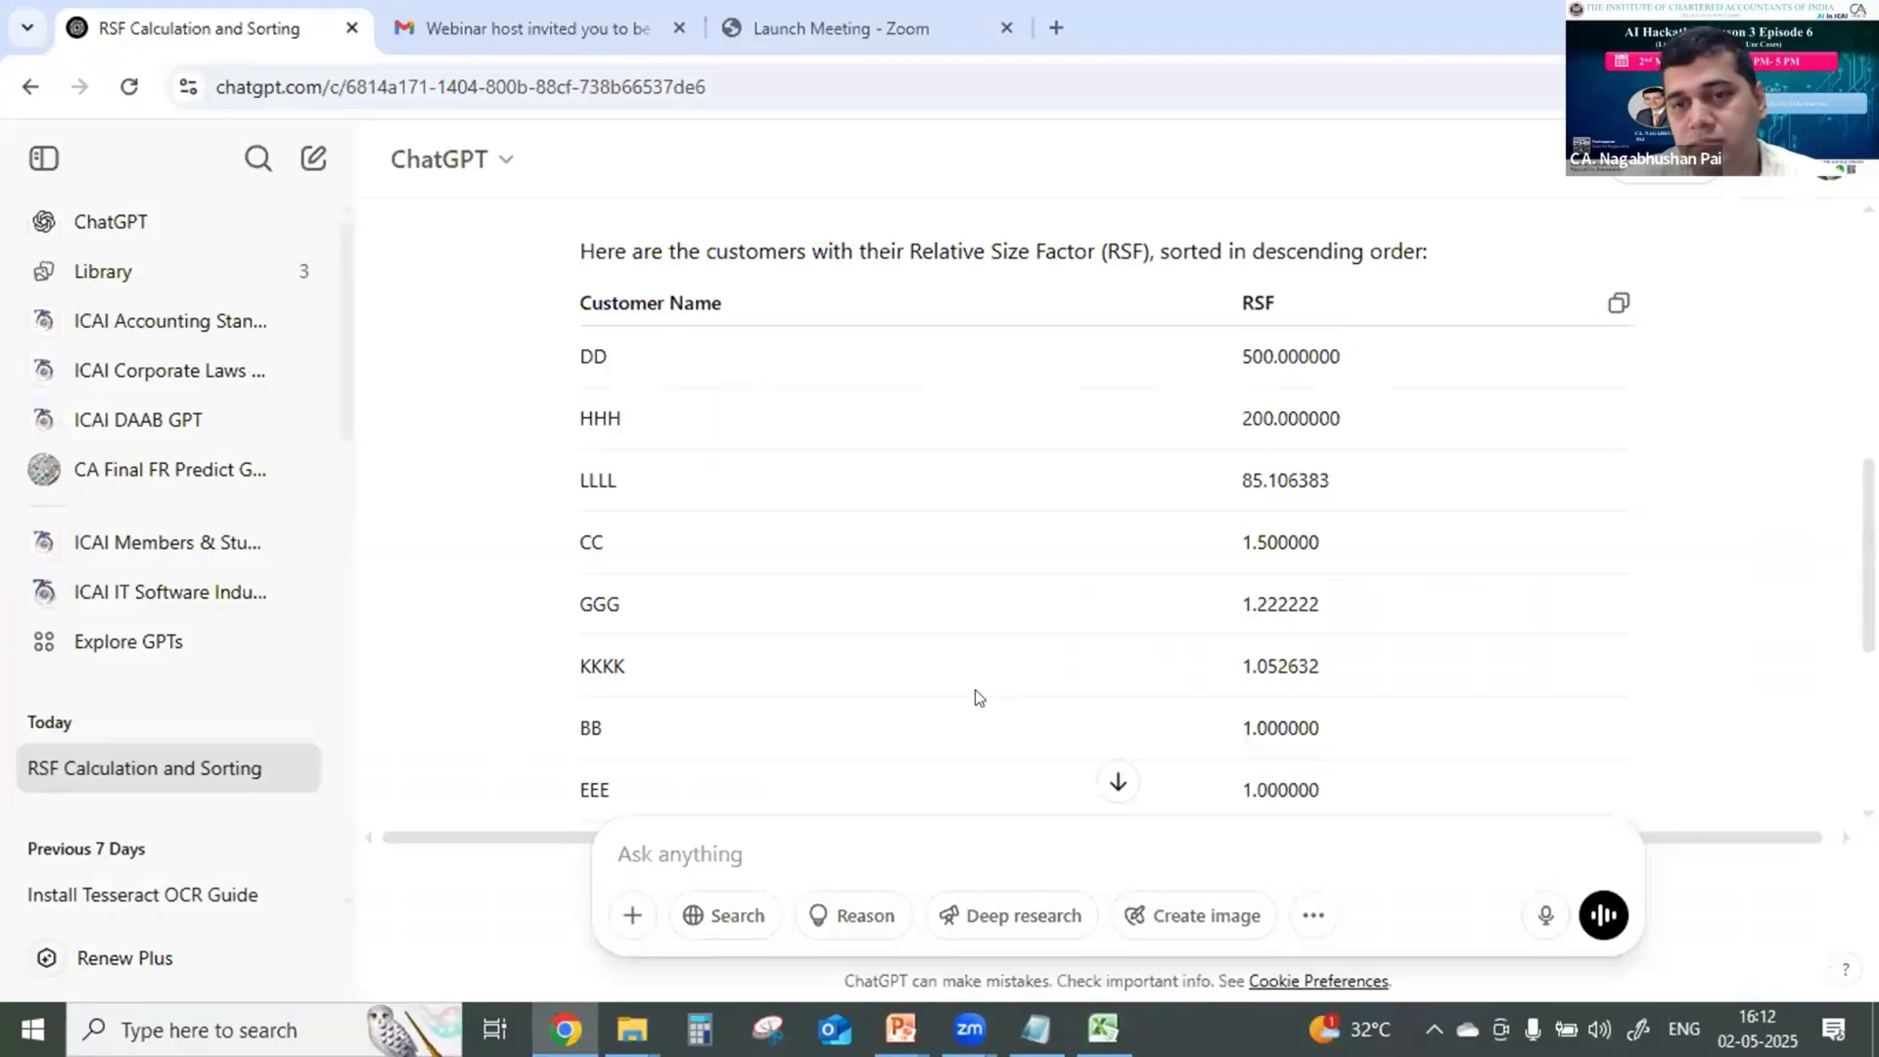
scroll("down", 3)
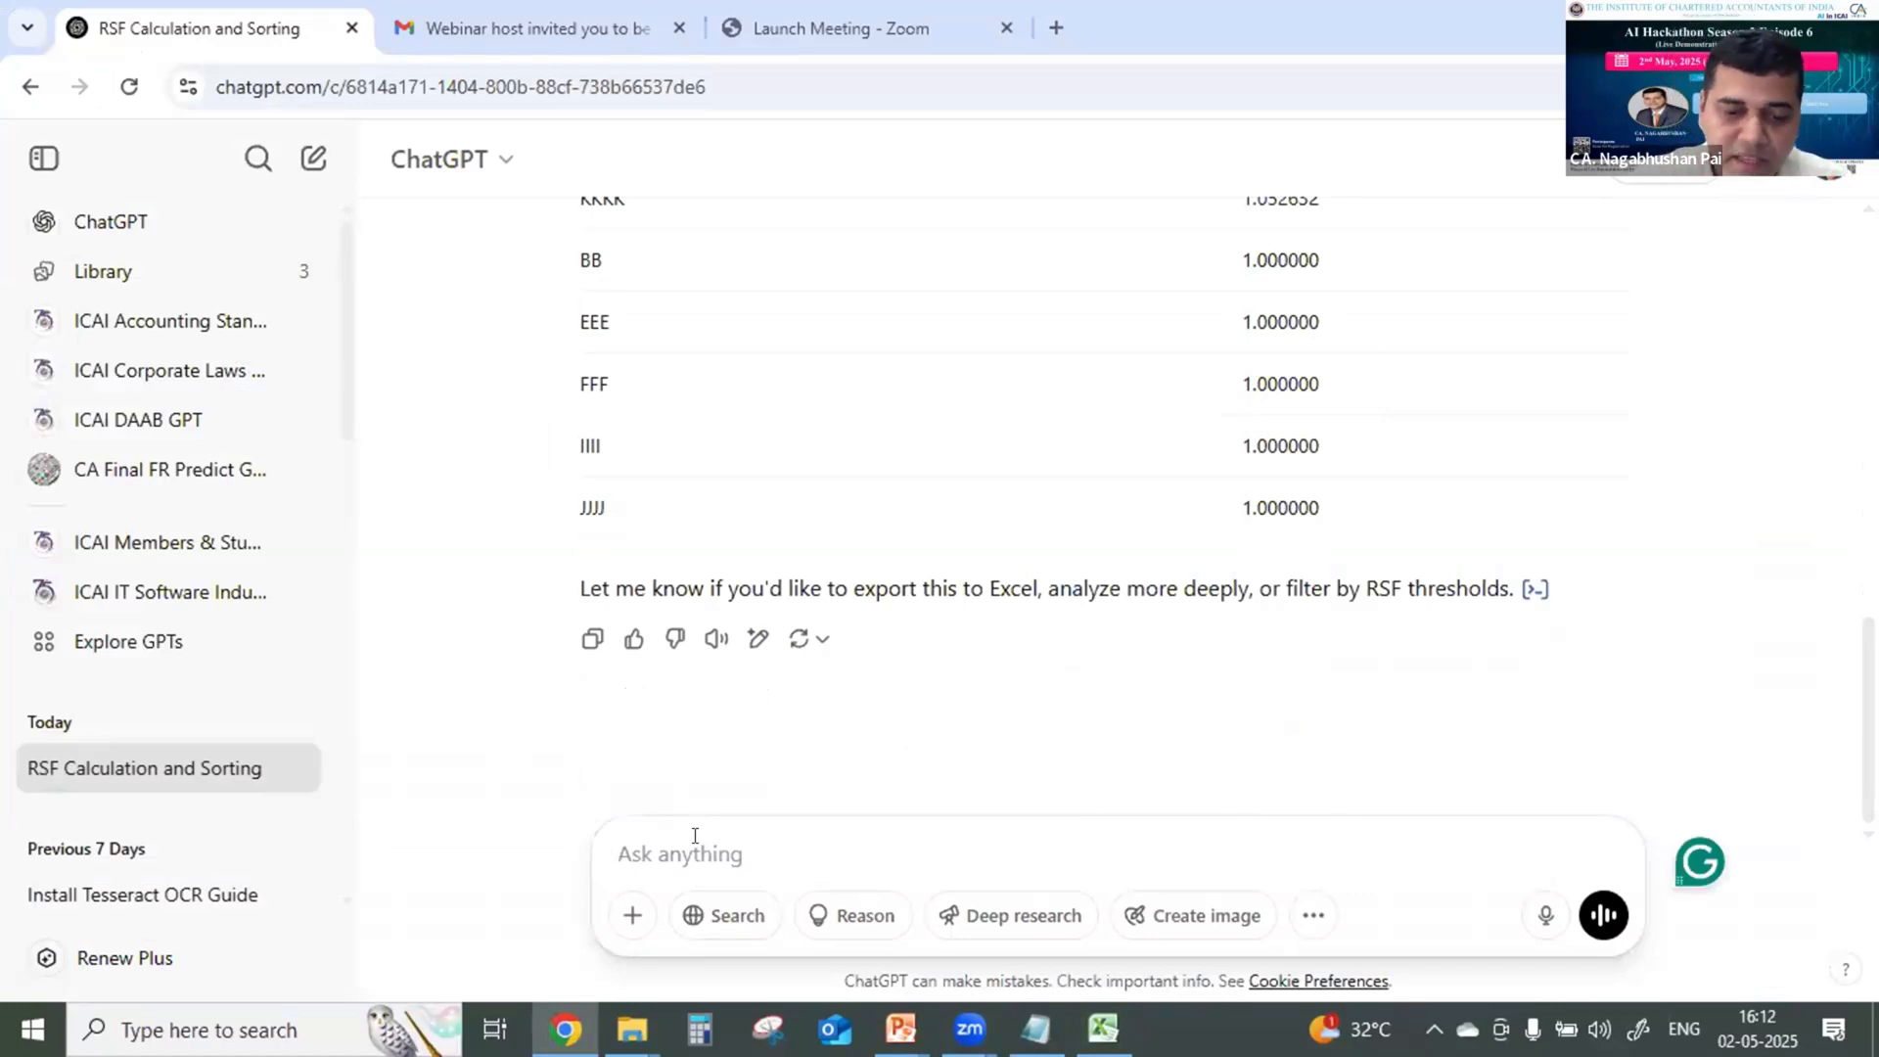
Ask ChatGPT for a Python script writing output to an Excel sheet named "Python output".
type("Give me")
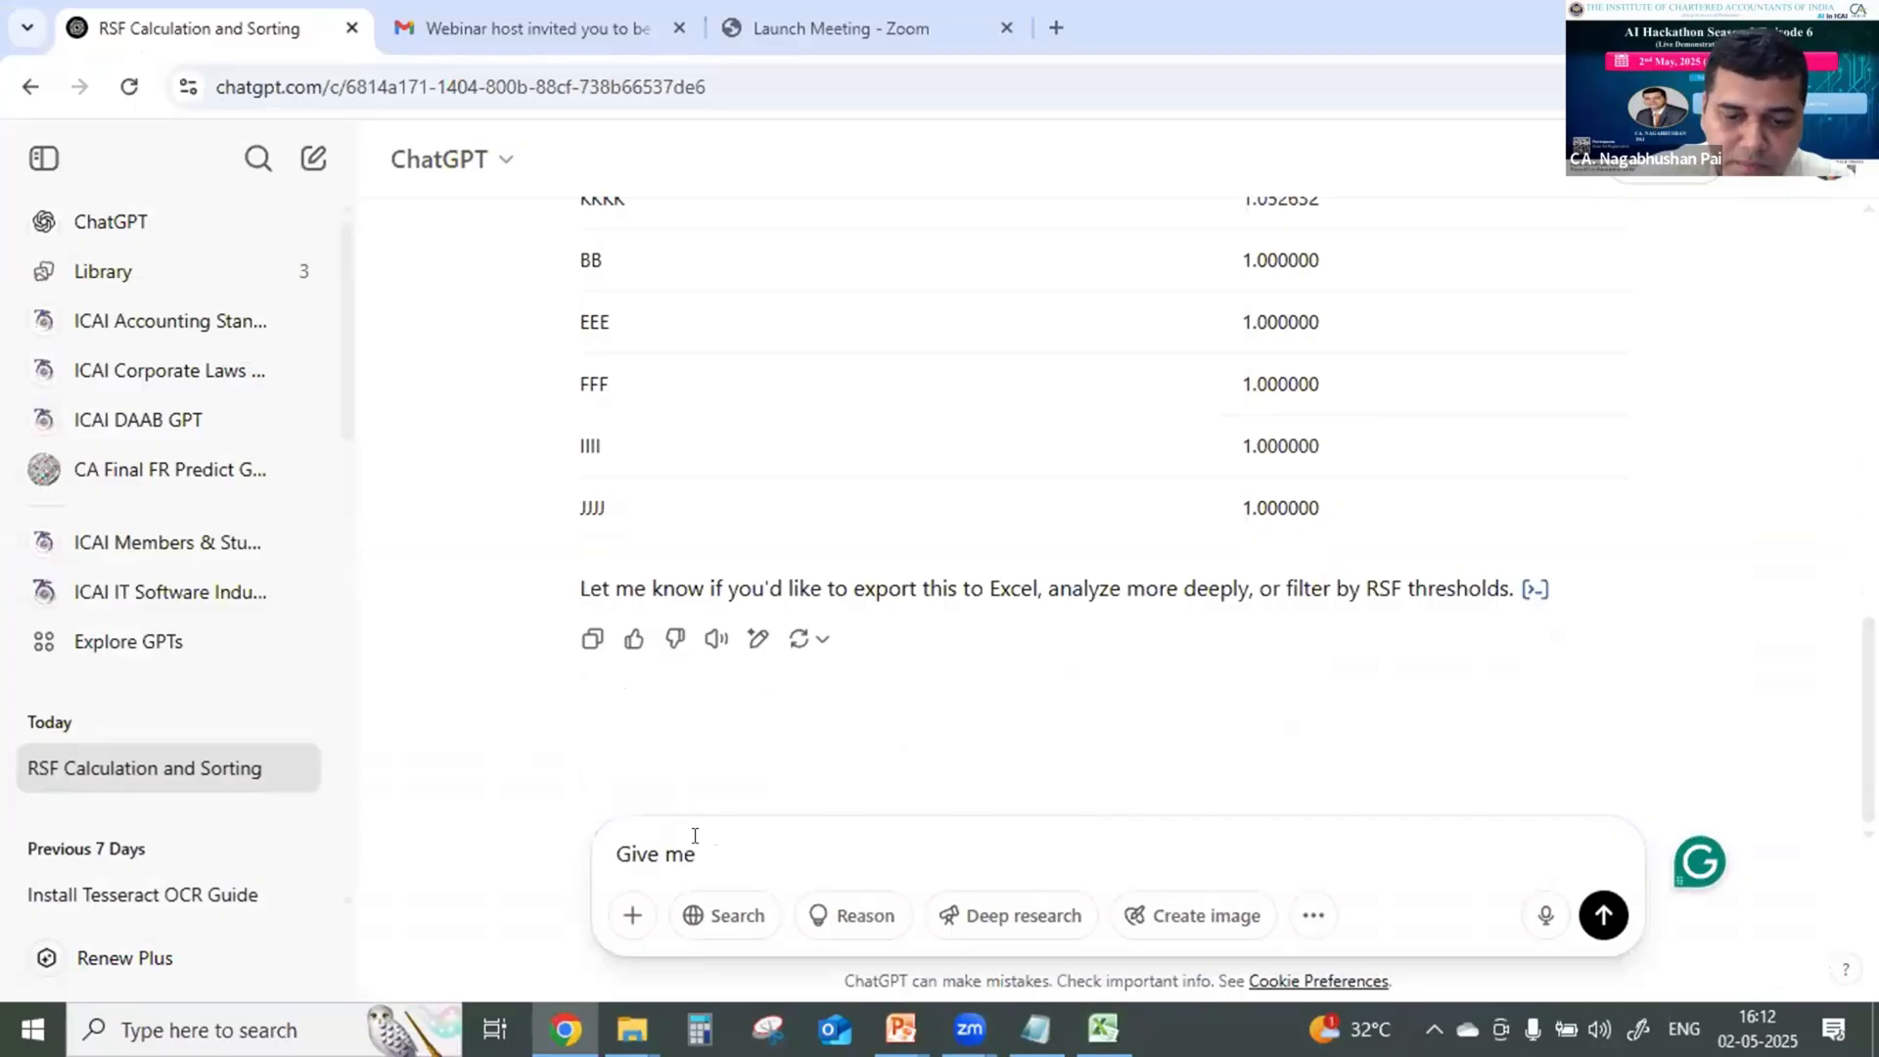
type("python script for above where d")
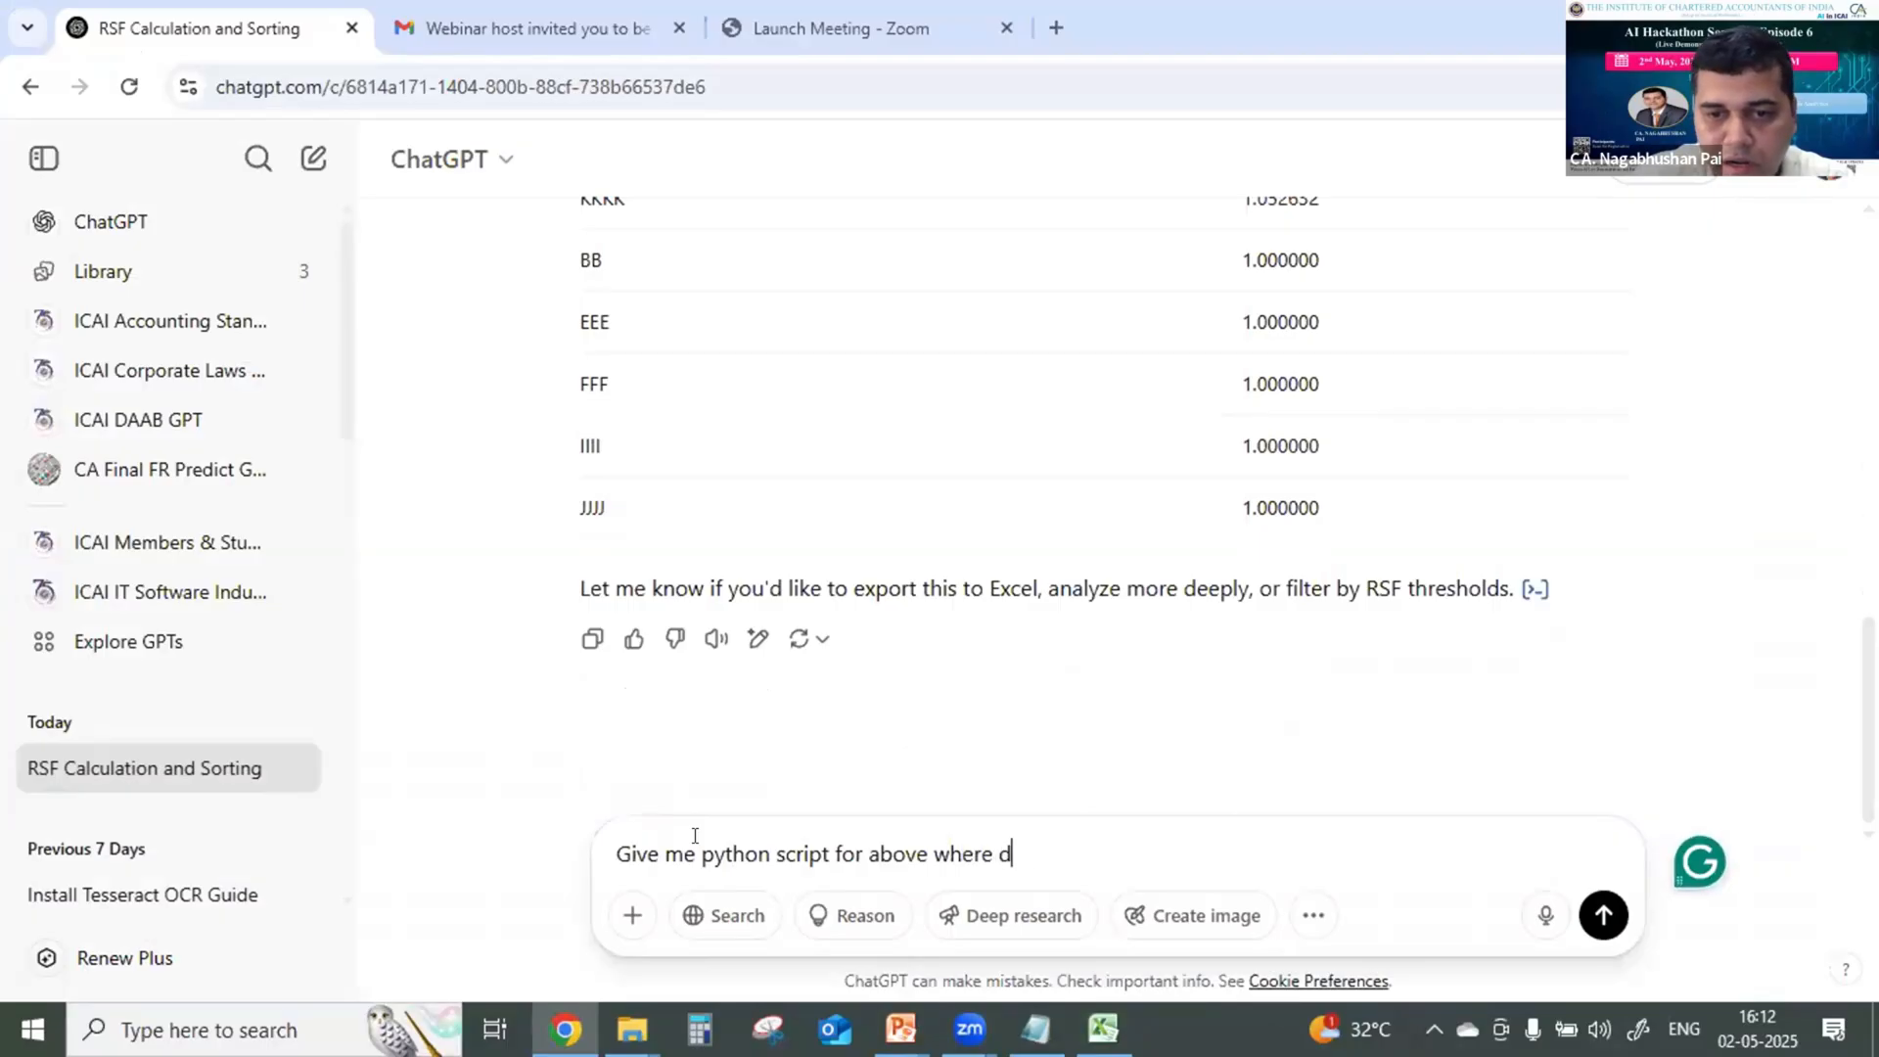
type("output to be in")
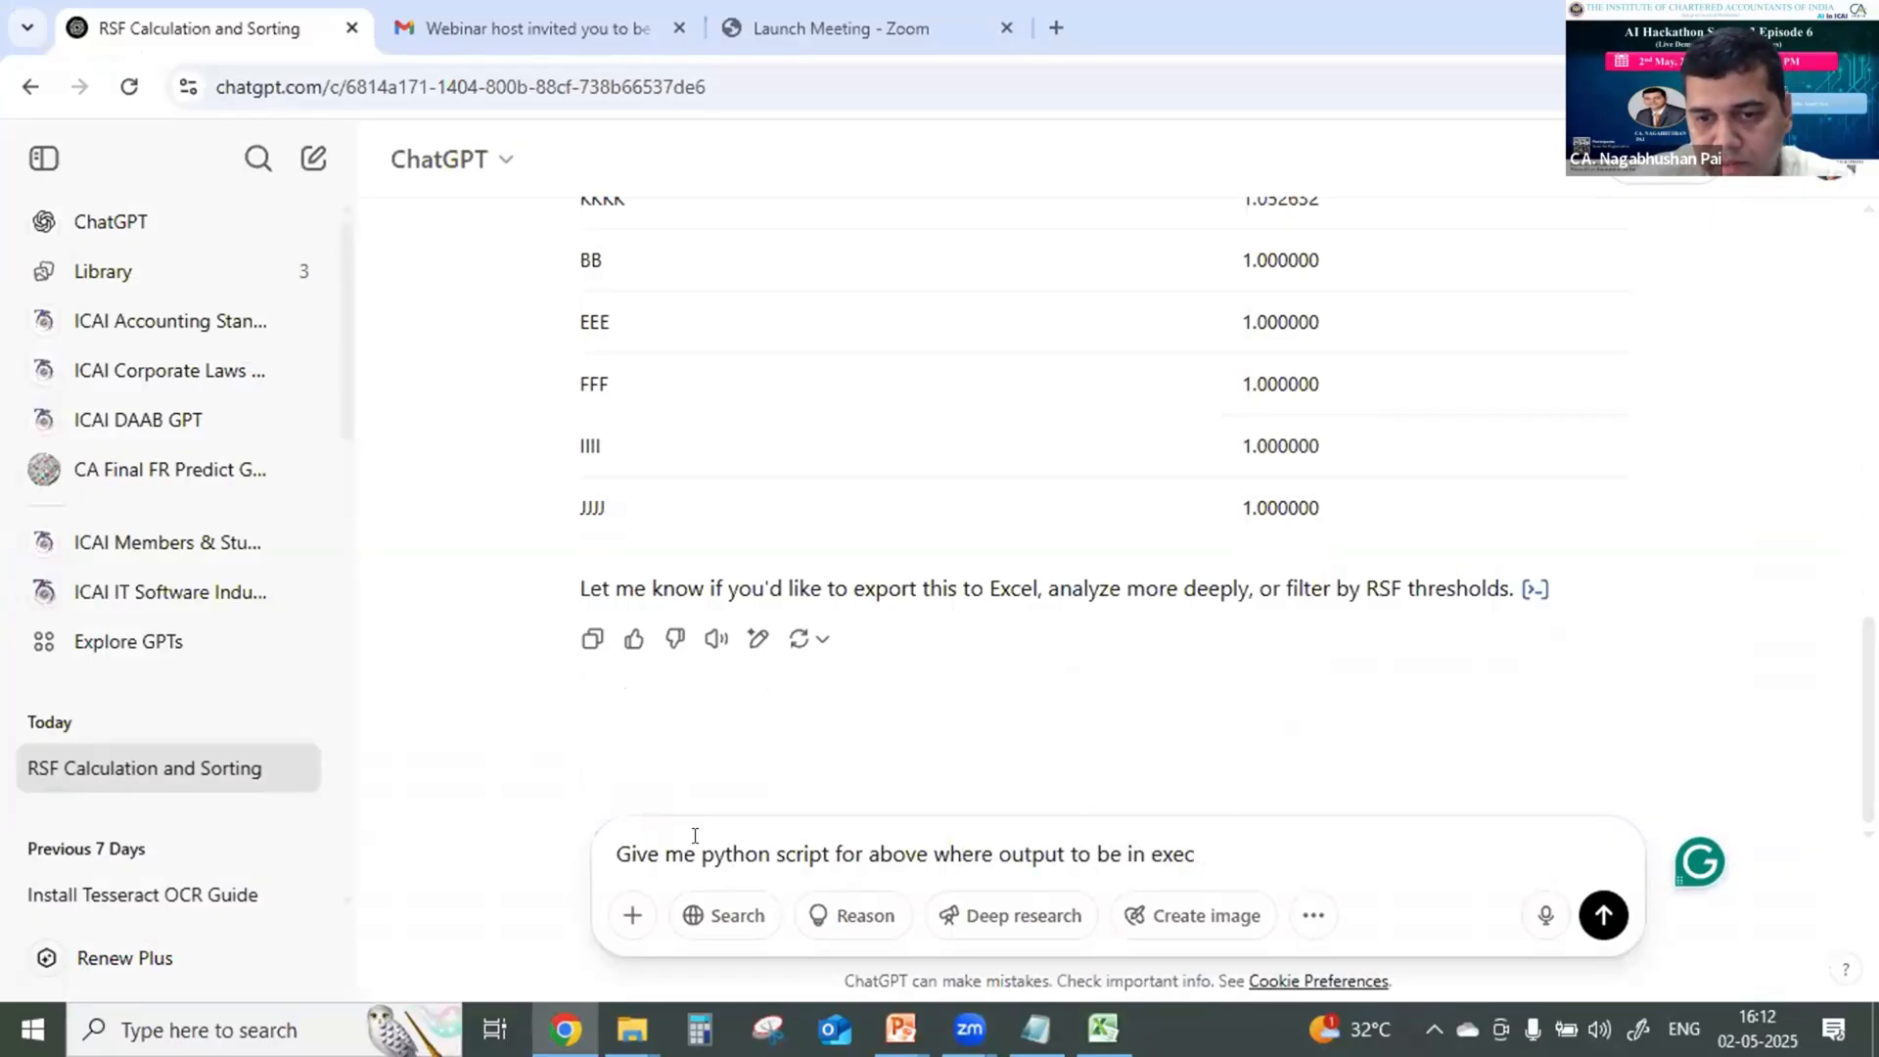
type("execel with n")
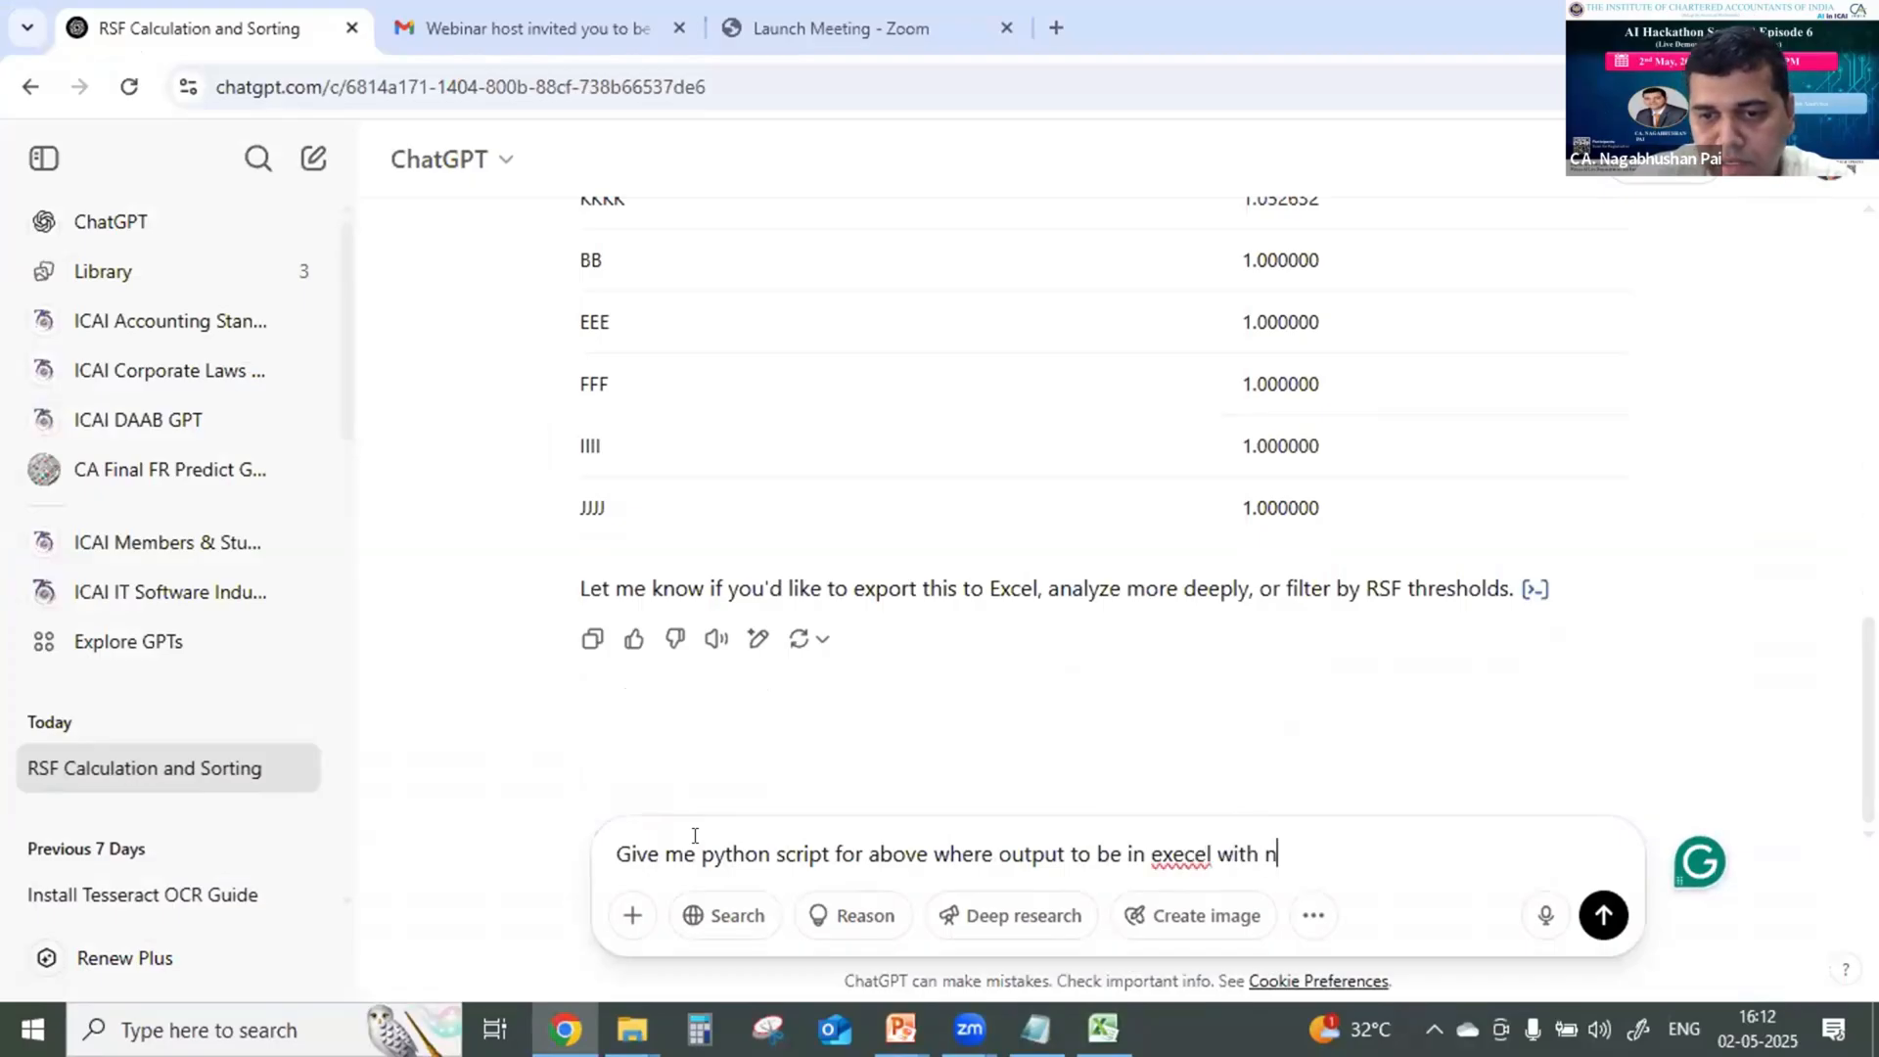
type("ame \"Pyt")
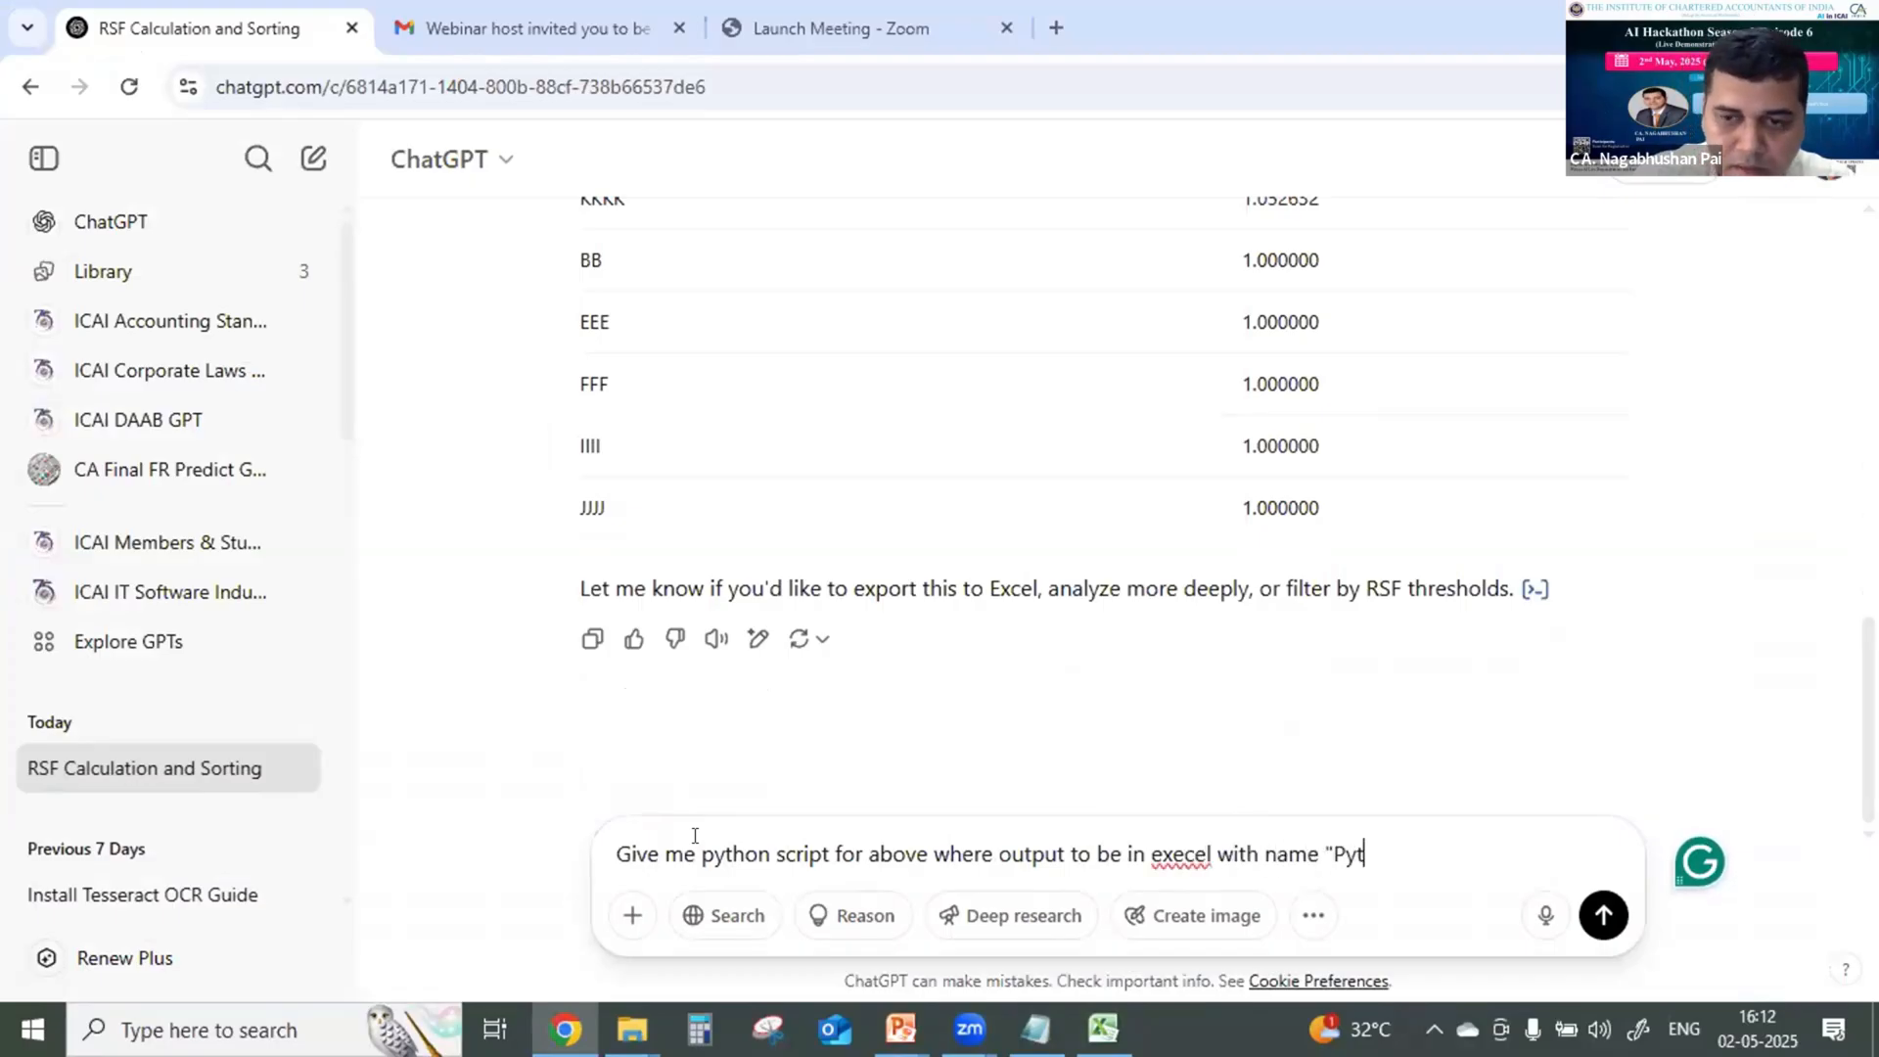
type("hon output\"")
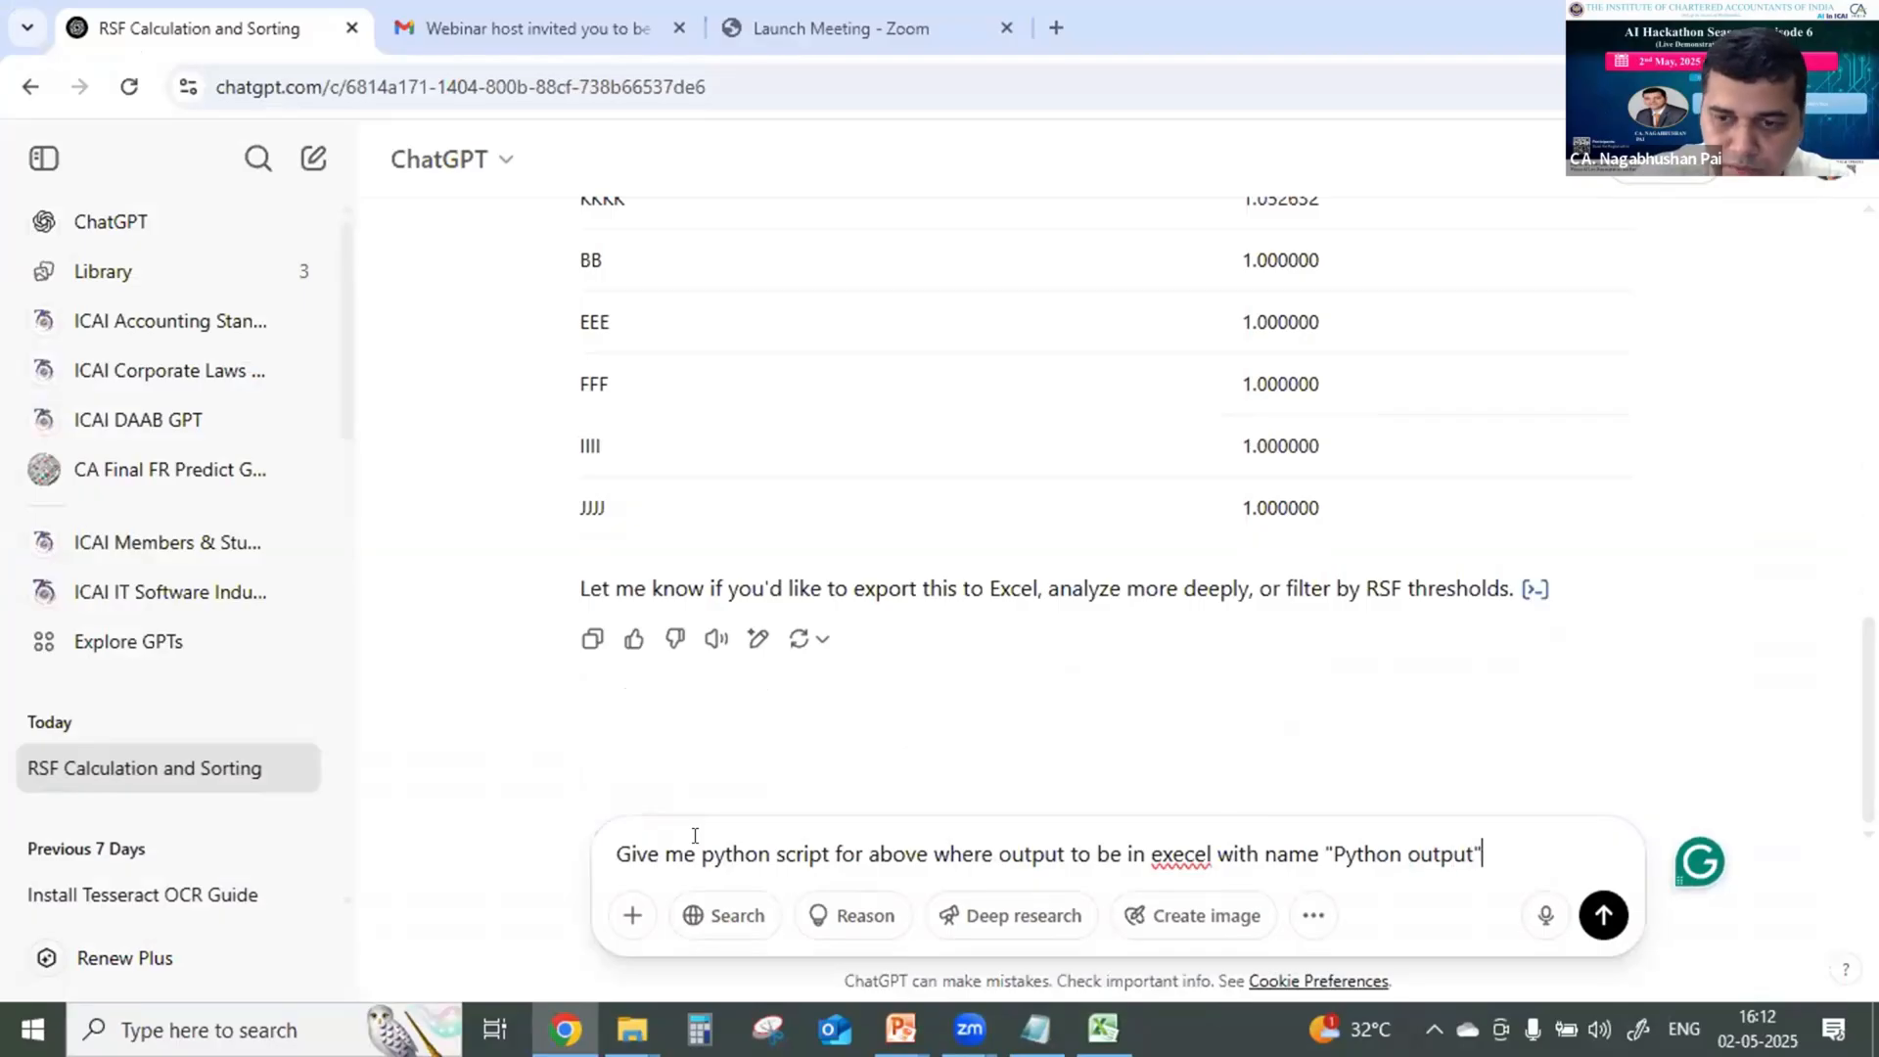
left_click(1603, 914)
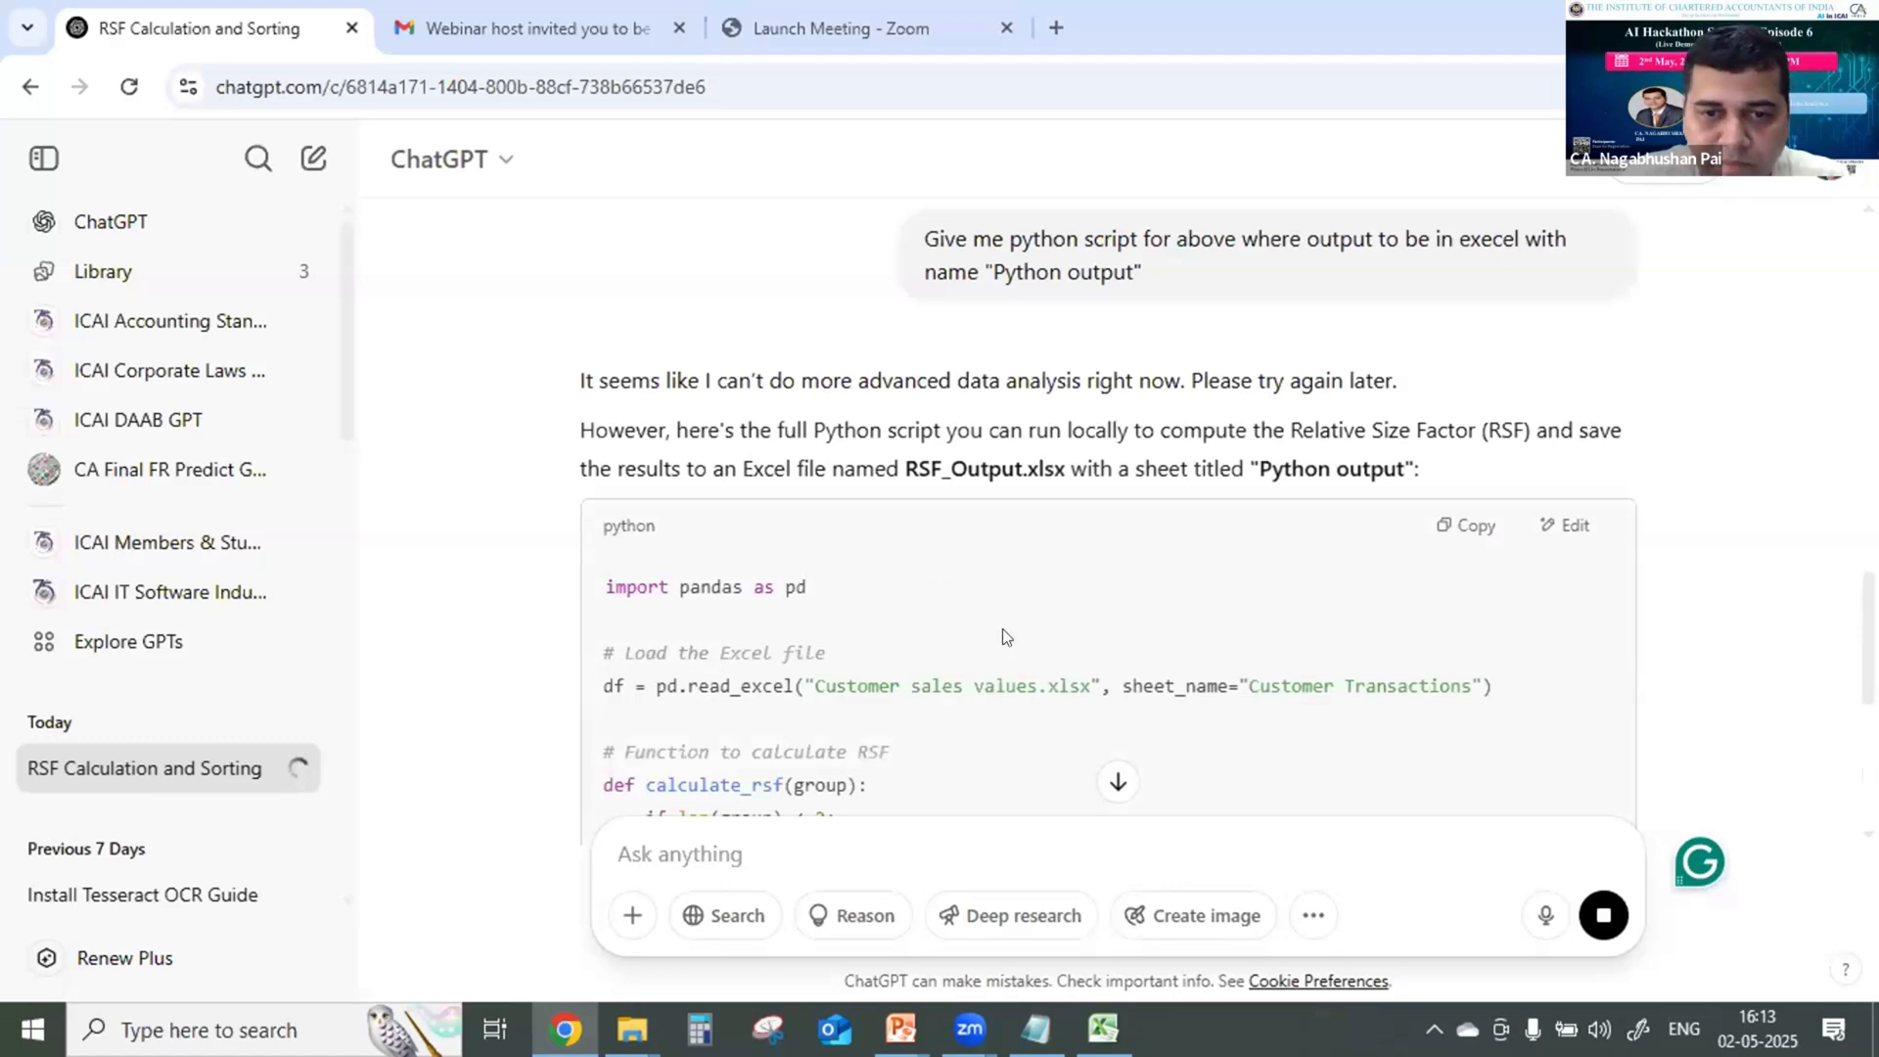
Copy the generated Python script and search for IDLE.
scroll("down", 3)
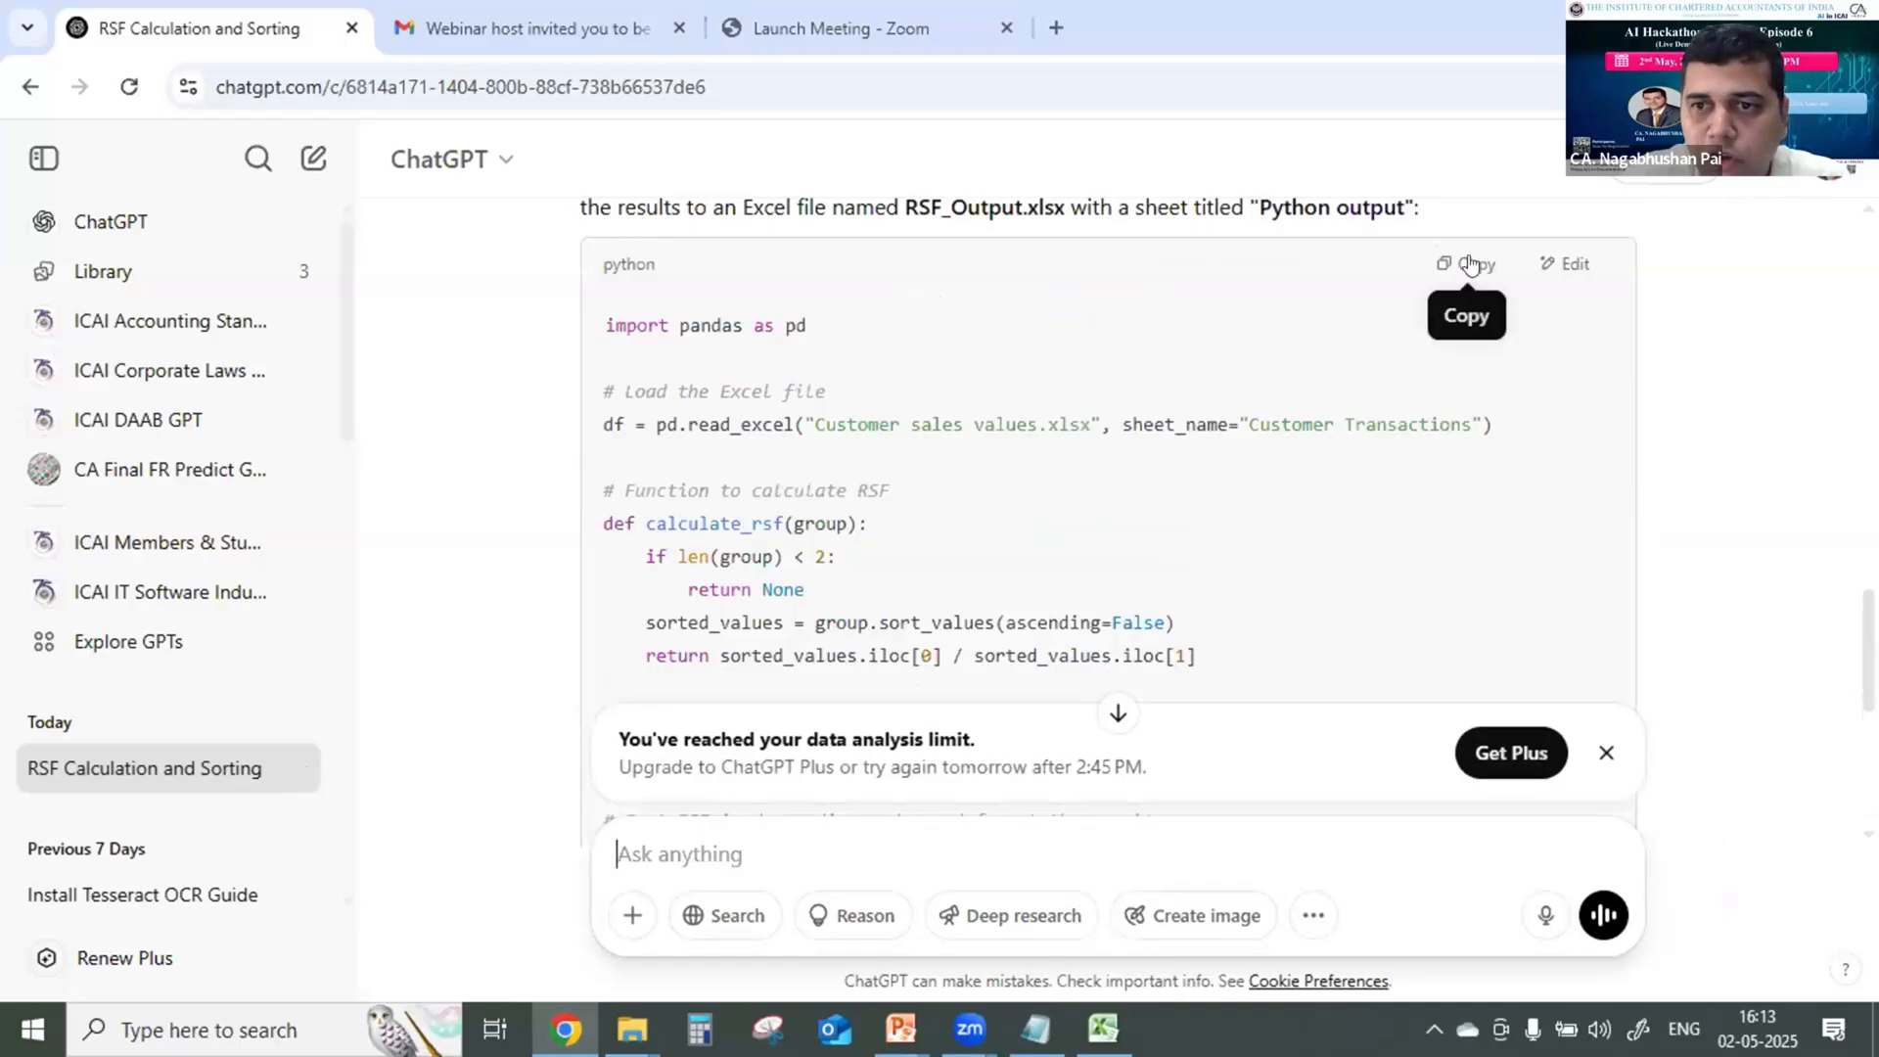
left_click(1464, 263)
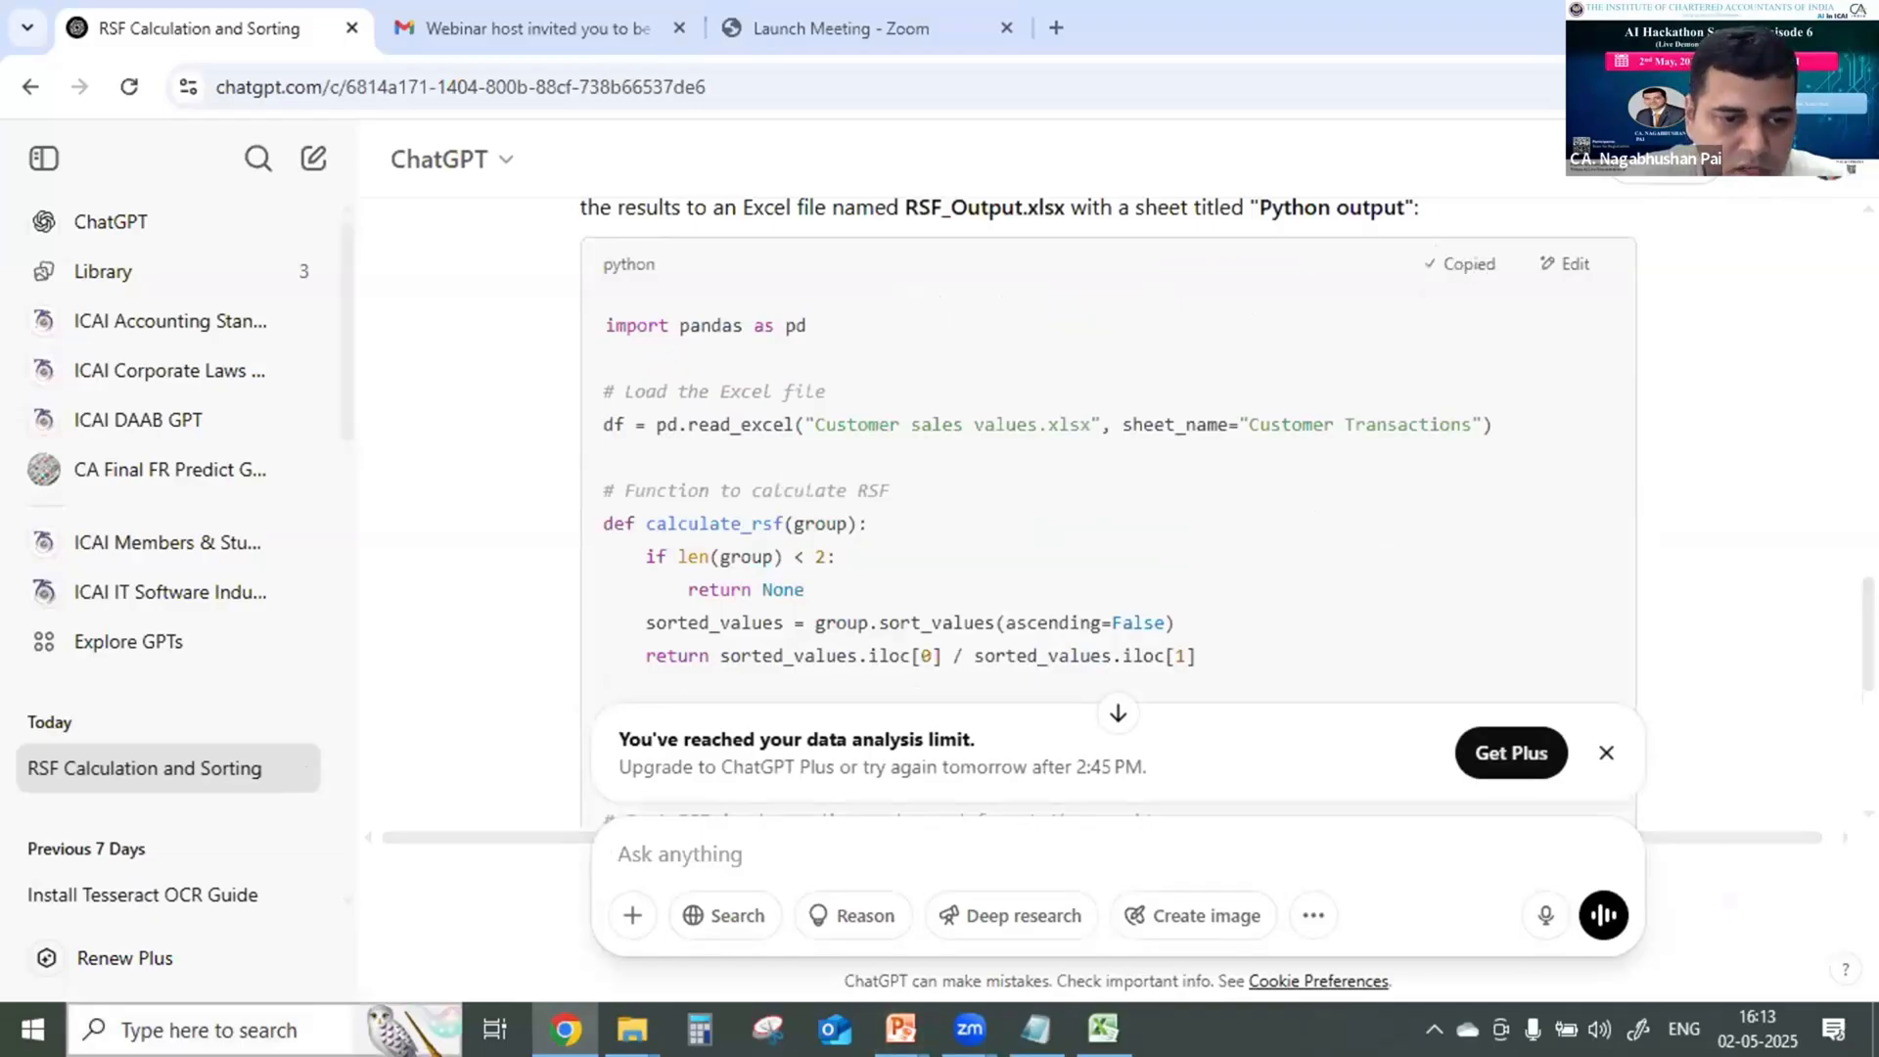
type("idle")
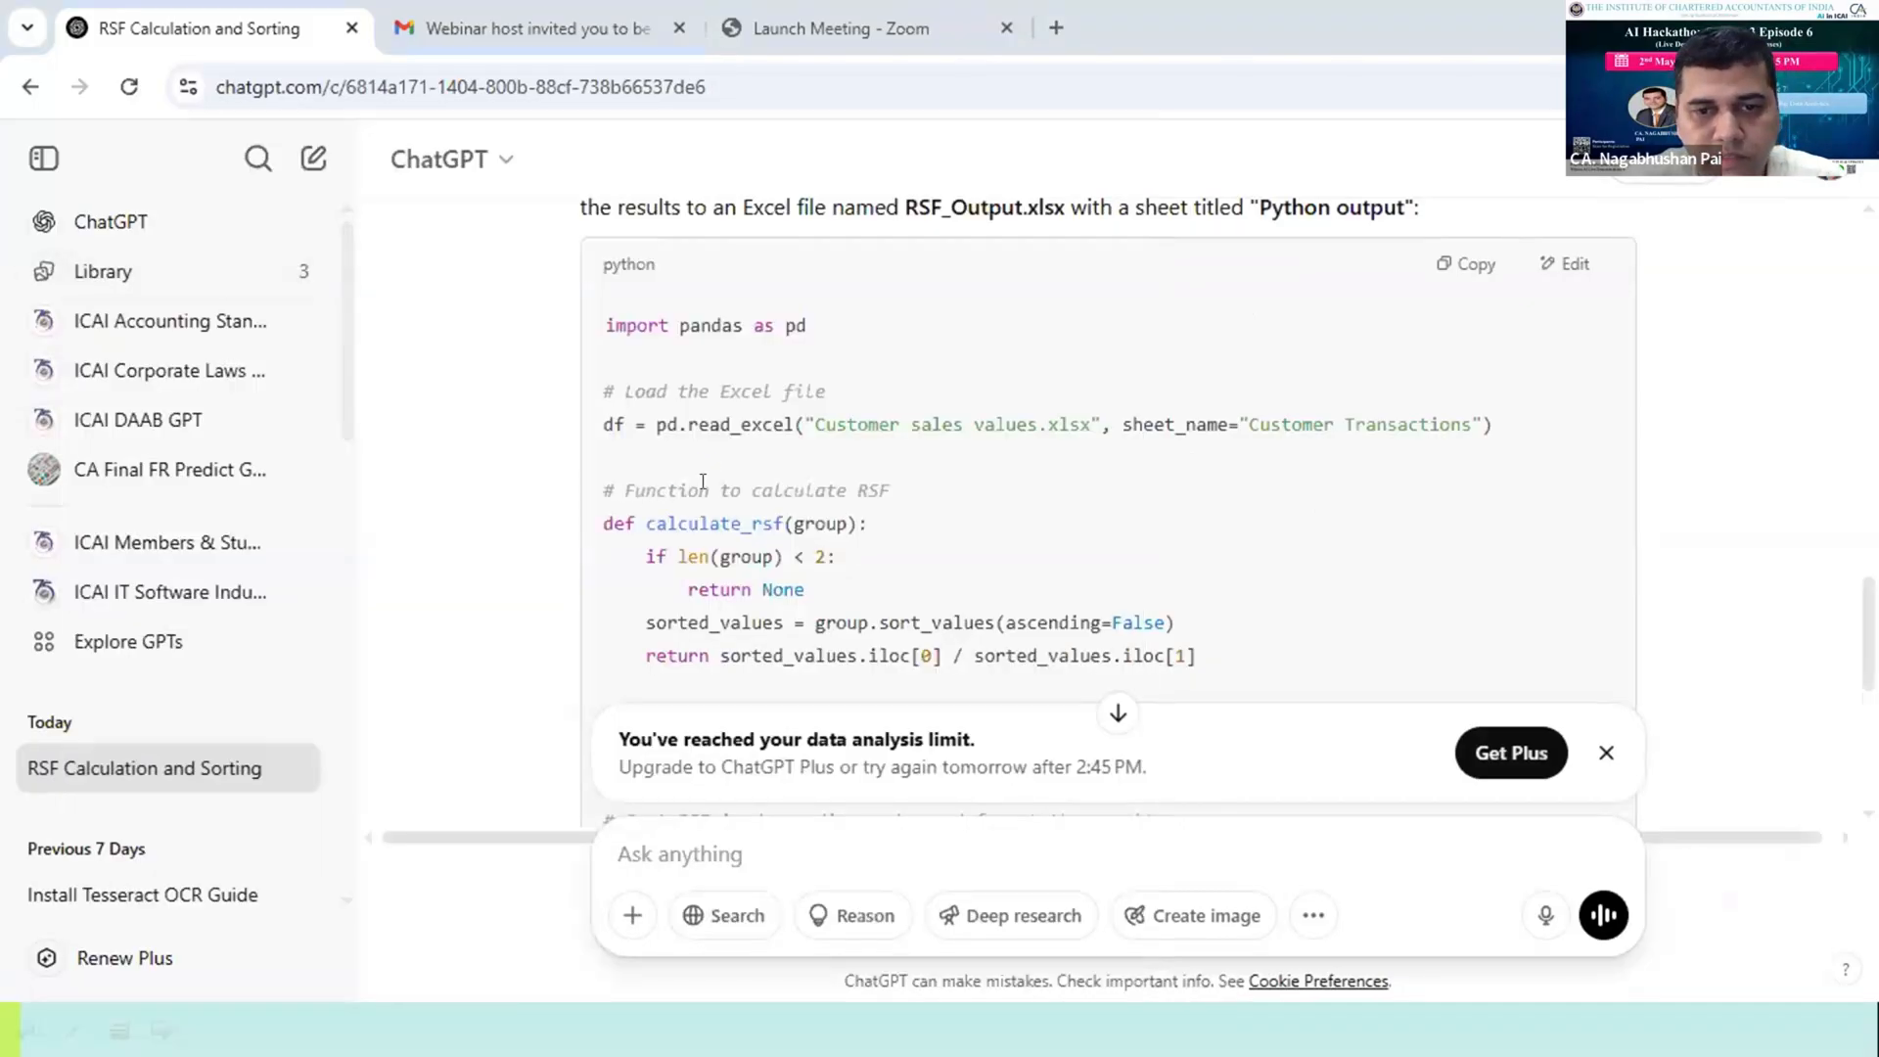
mouse_move(421, 361)
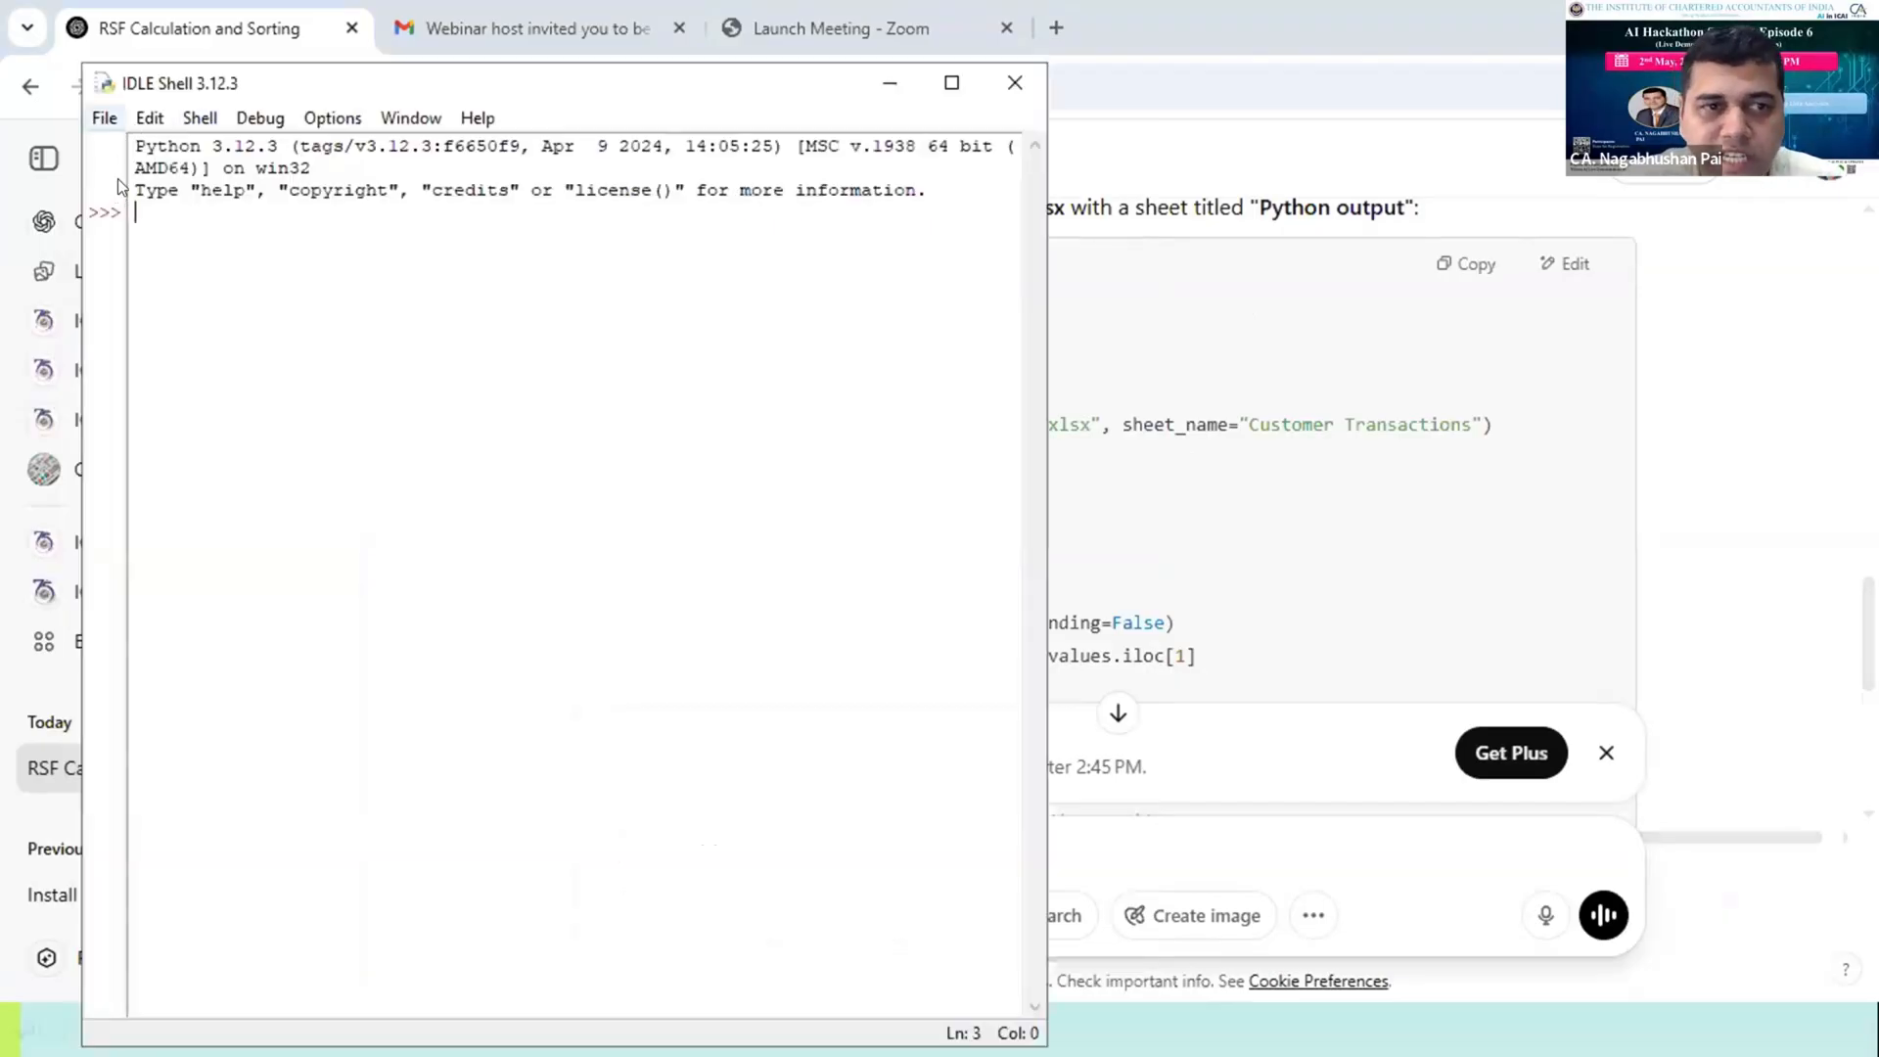
Save the script as 'RSF Script' in Desktop\RSF script testing and run it.
left_click(102, 117)
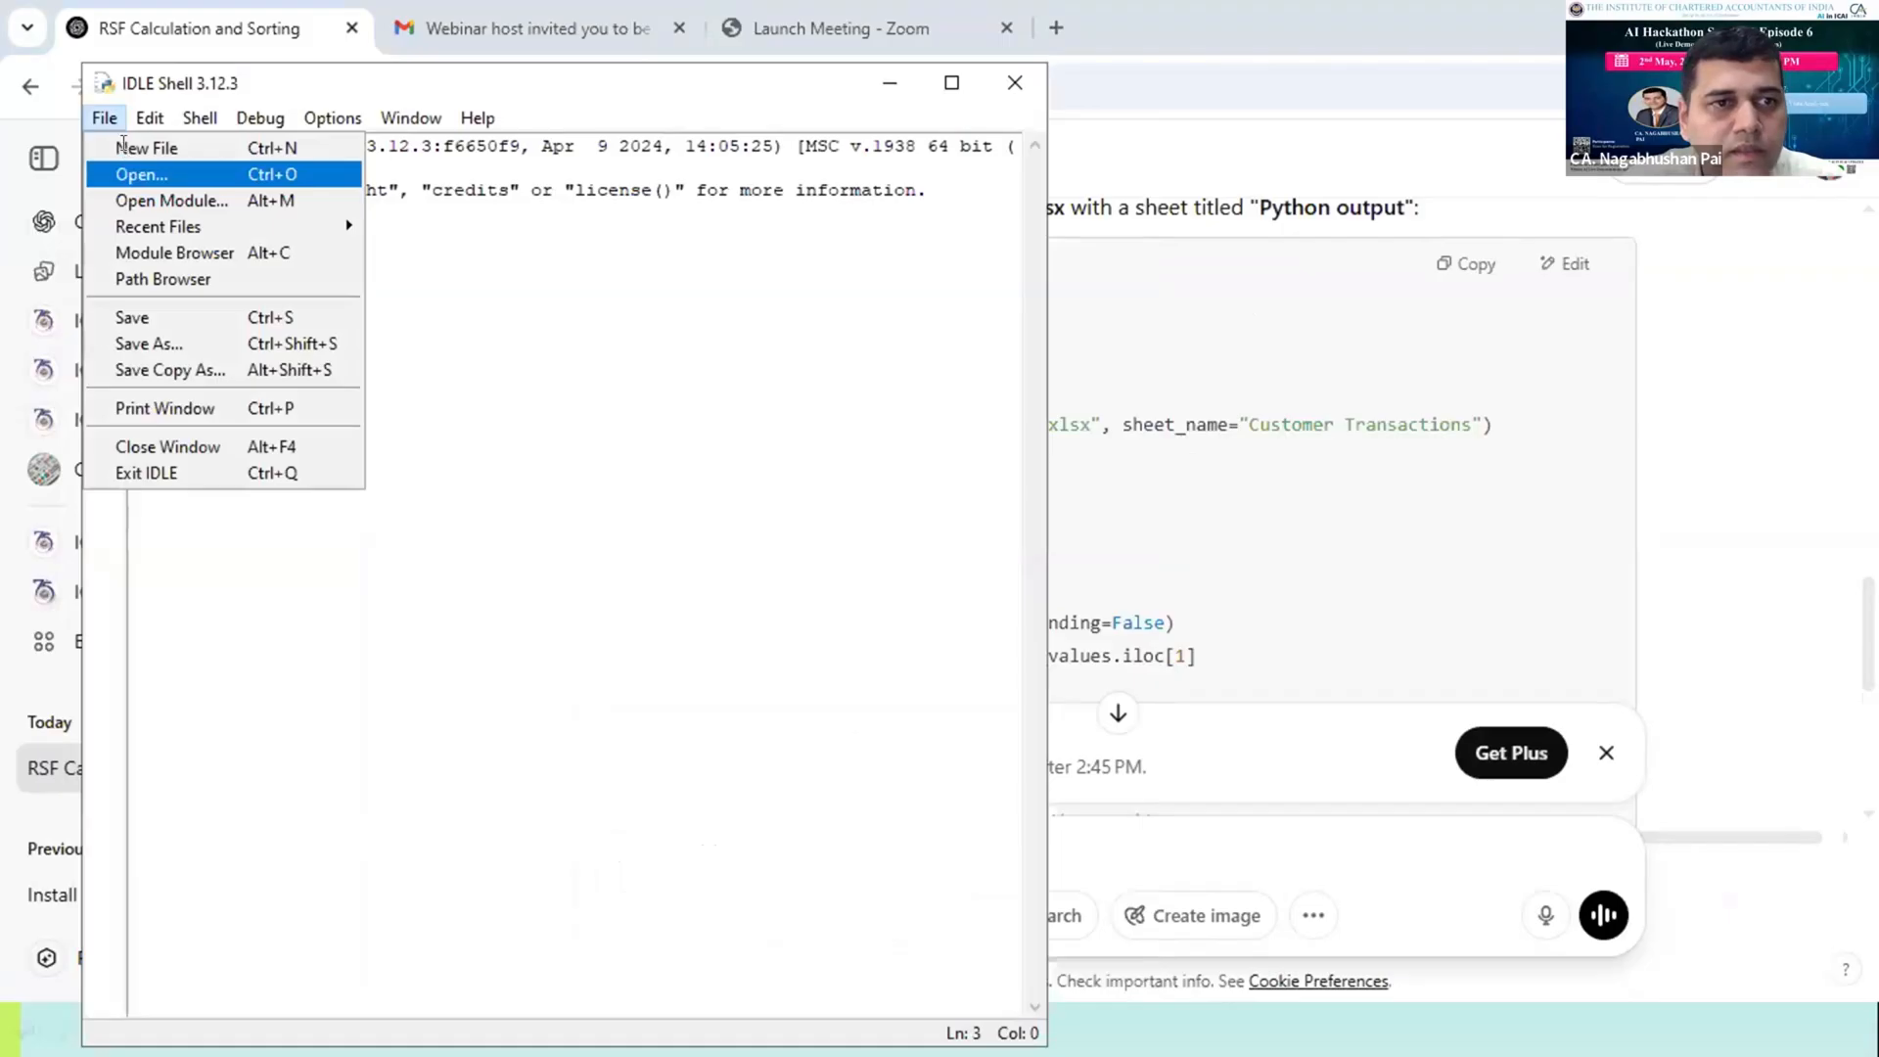
left_click(146, 148)
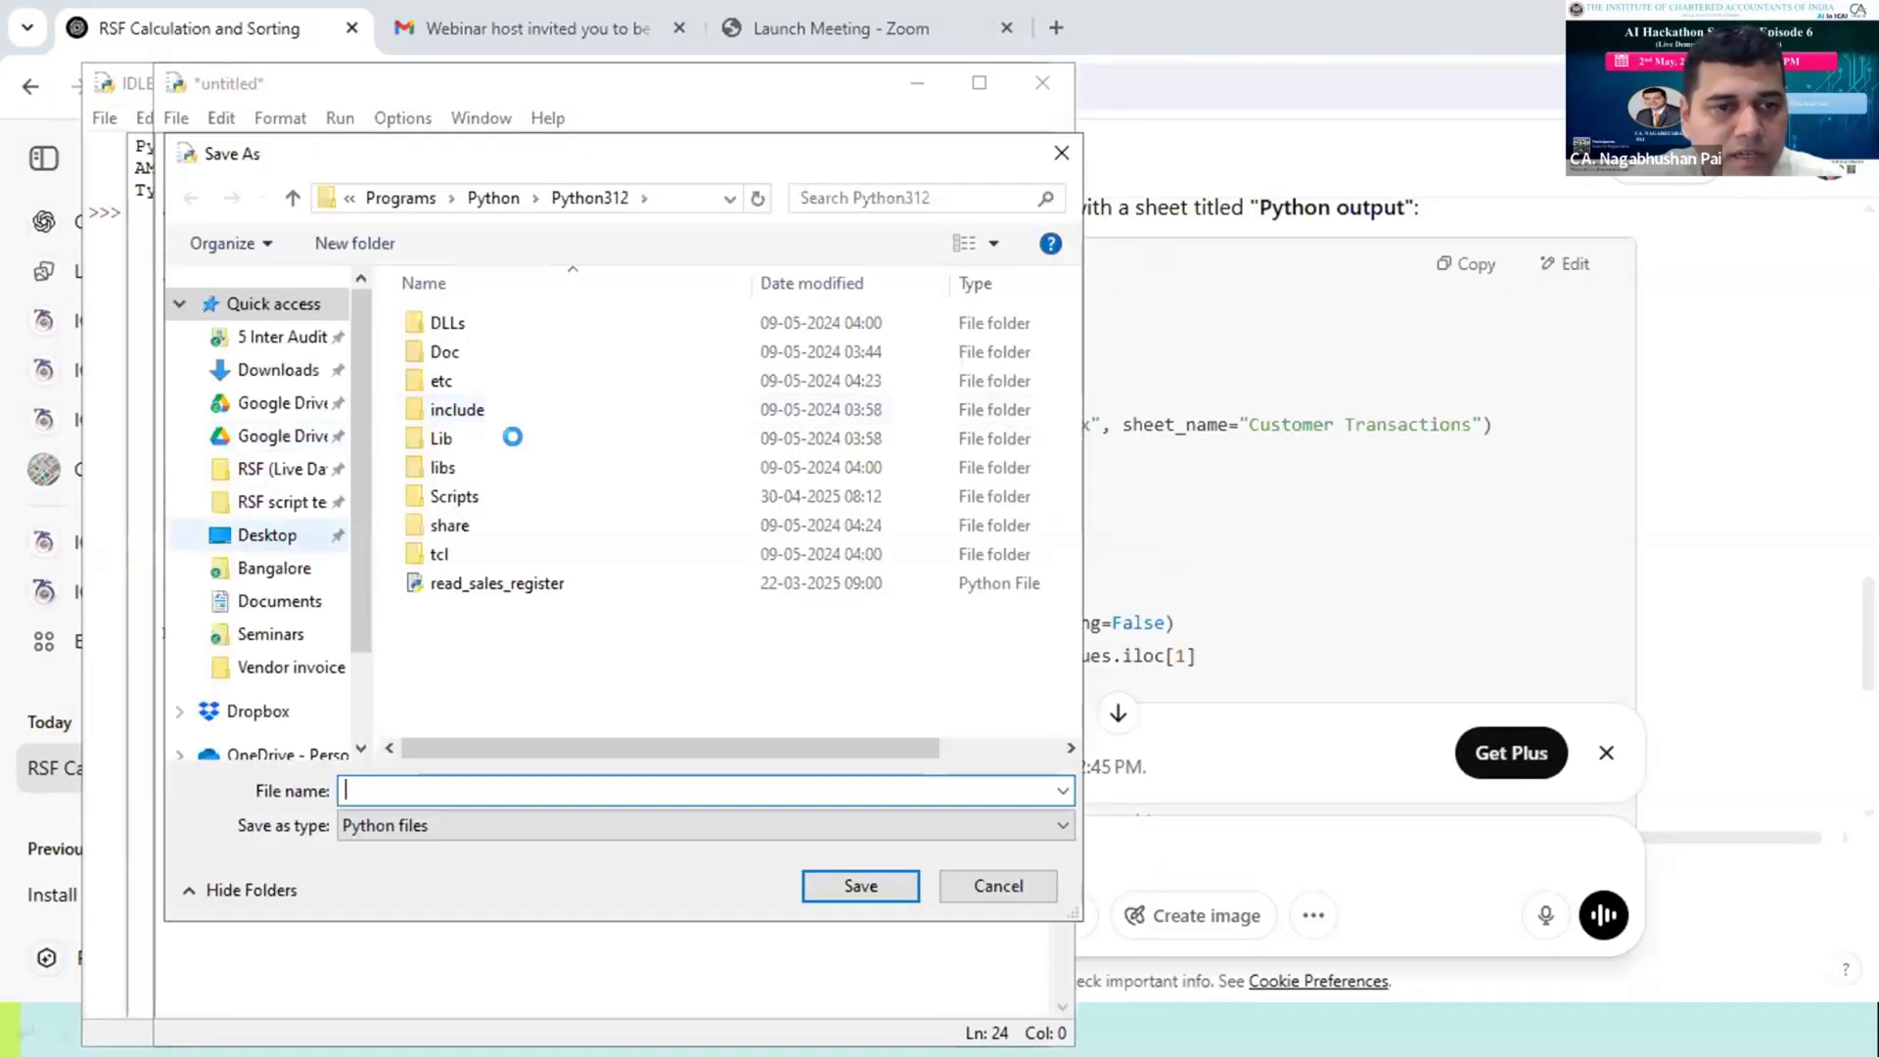
left_click(266, 534)
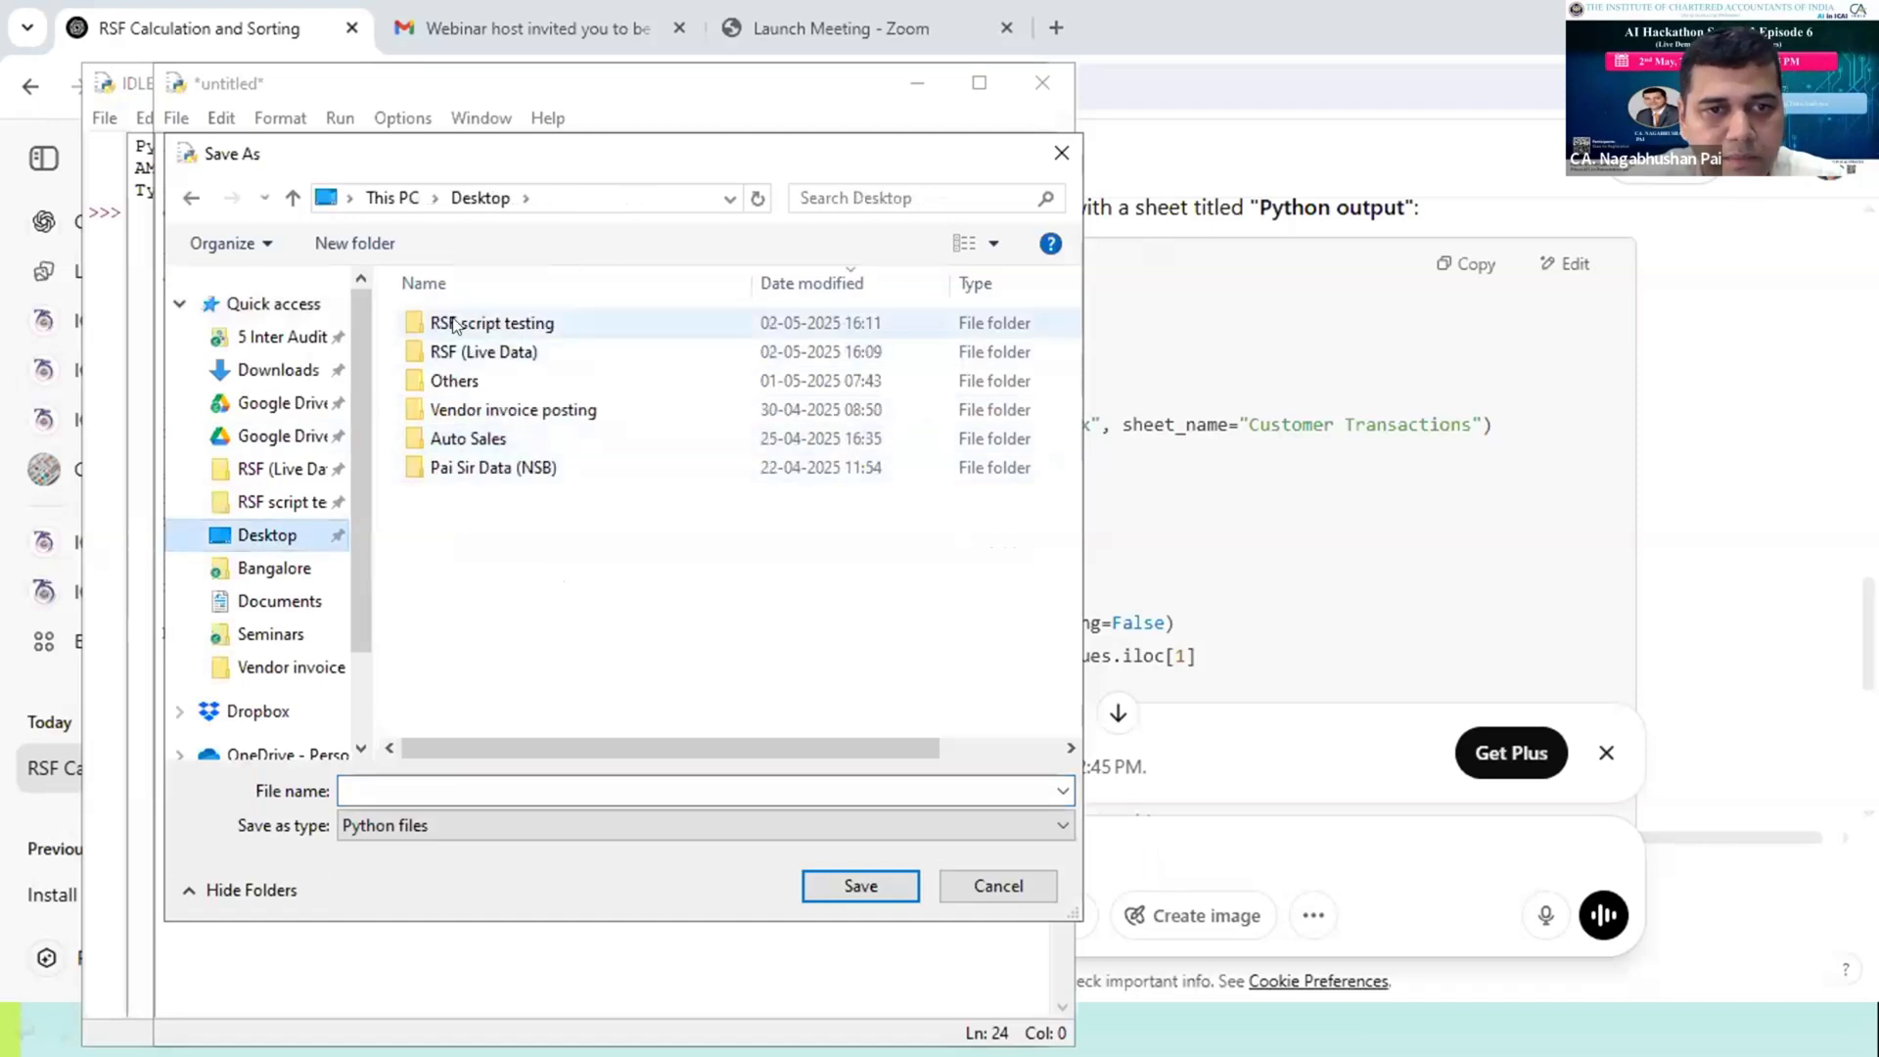
double_click(491, 321)
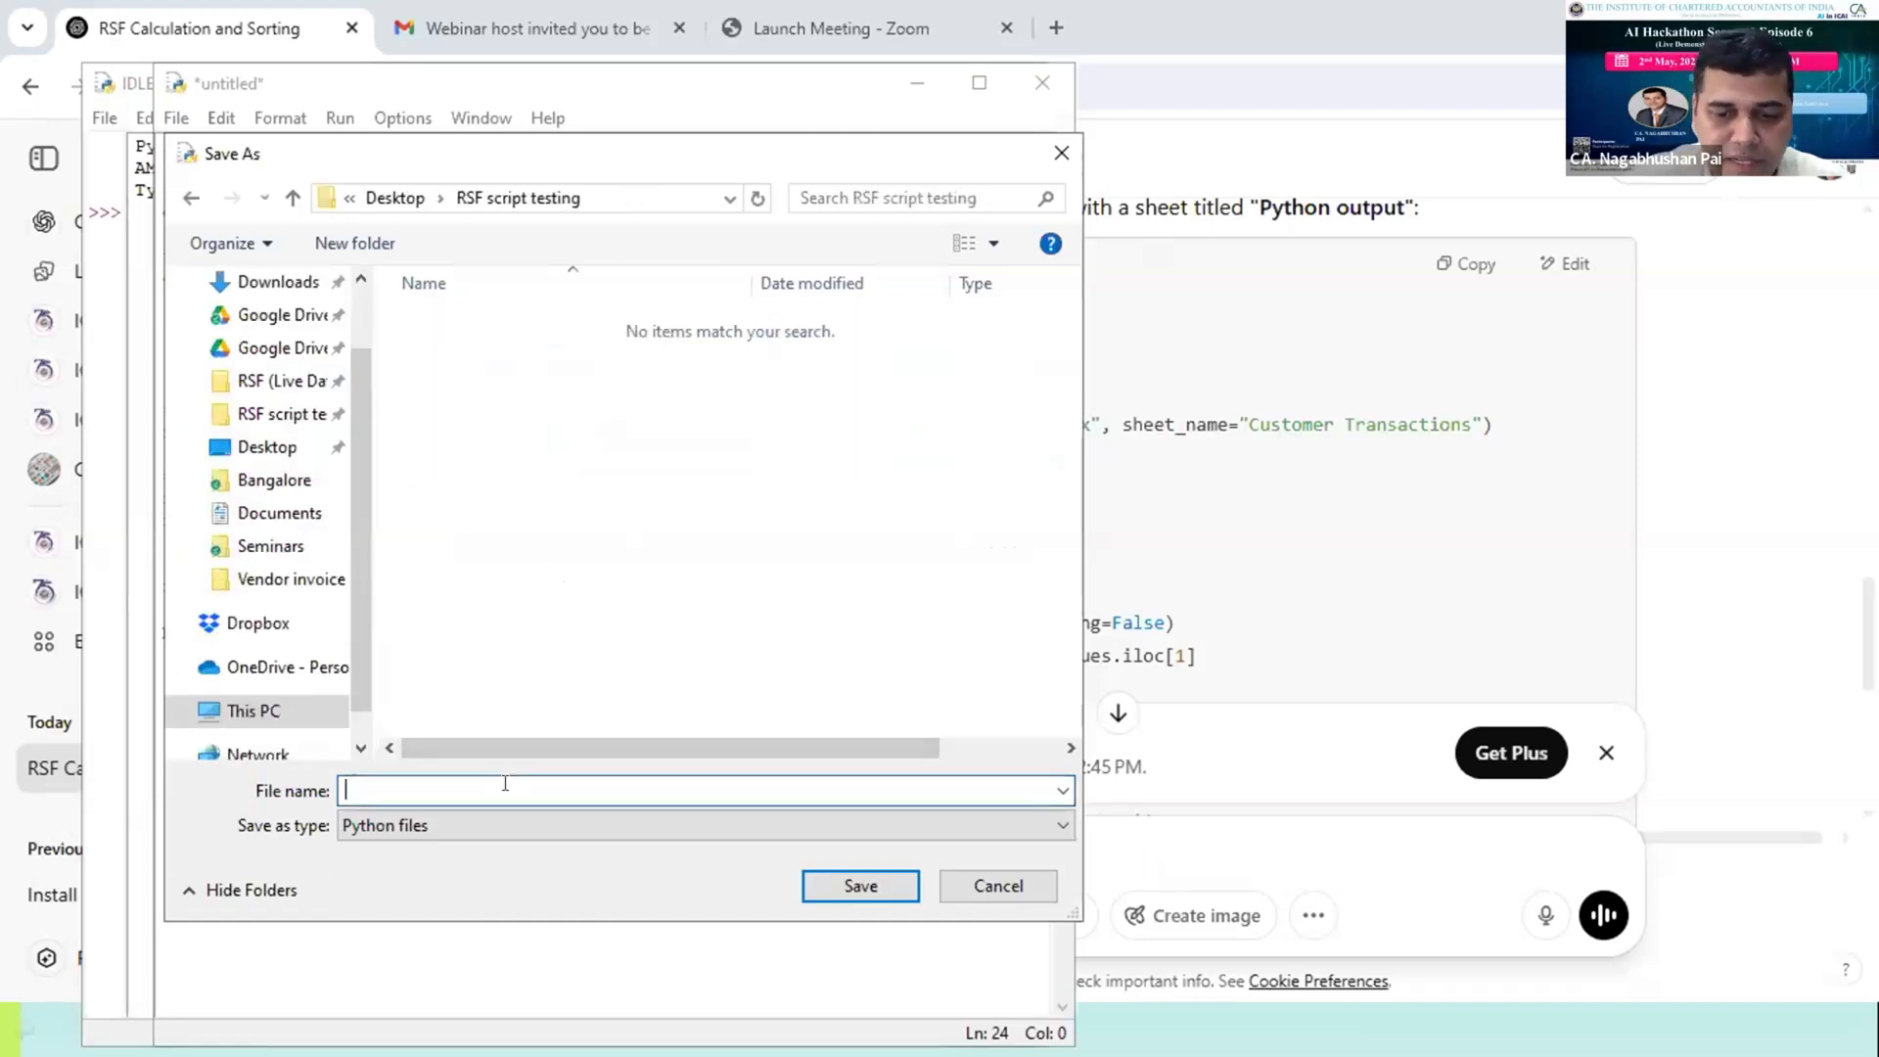
type("RSF Scr")
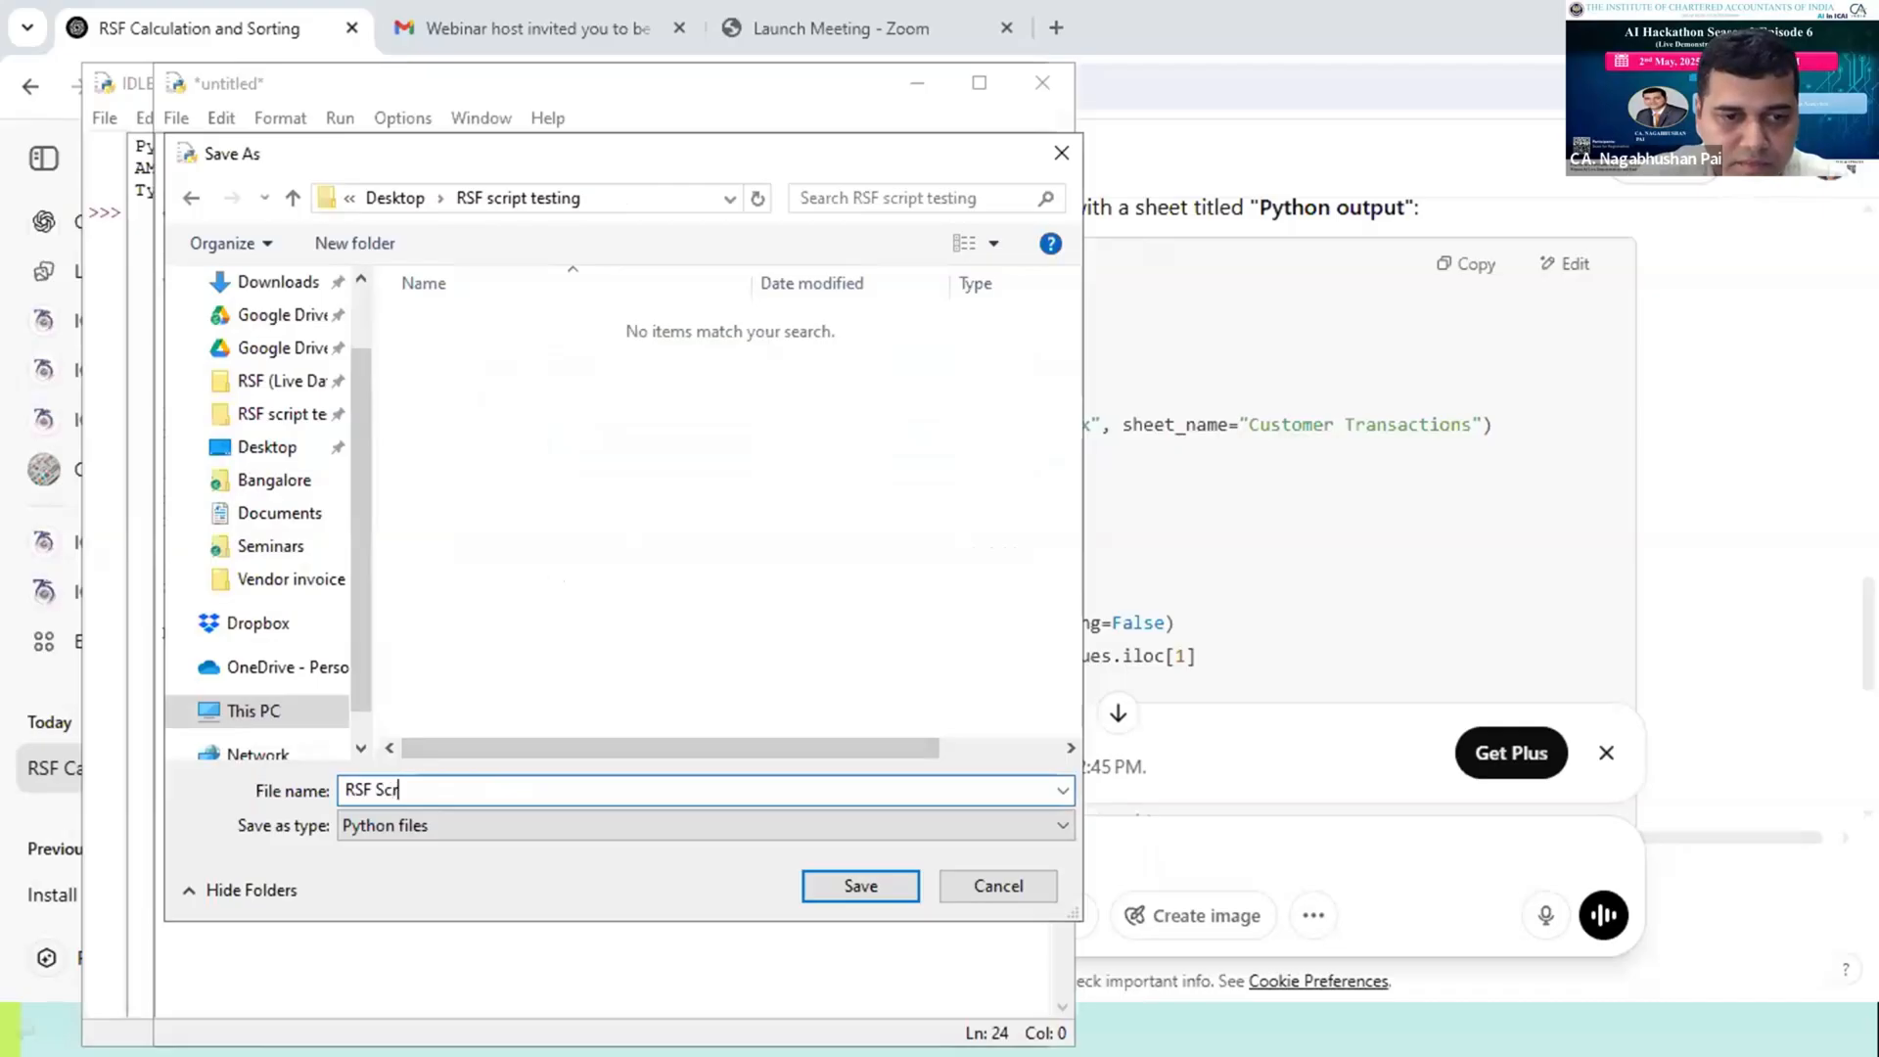
type("ipt")
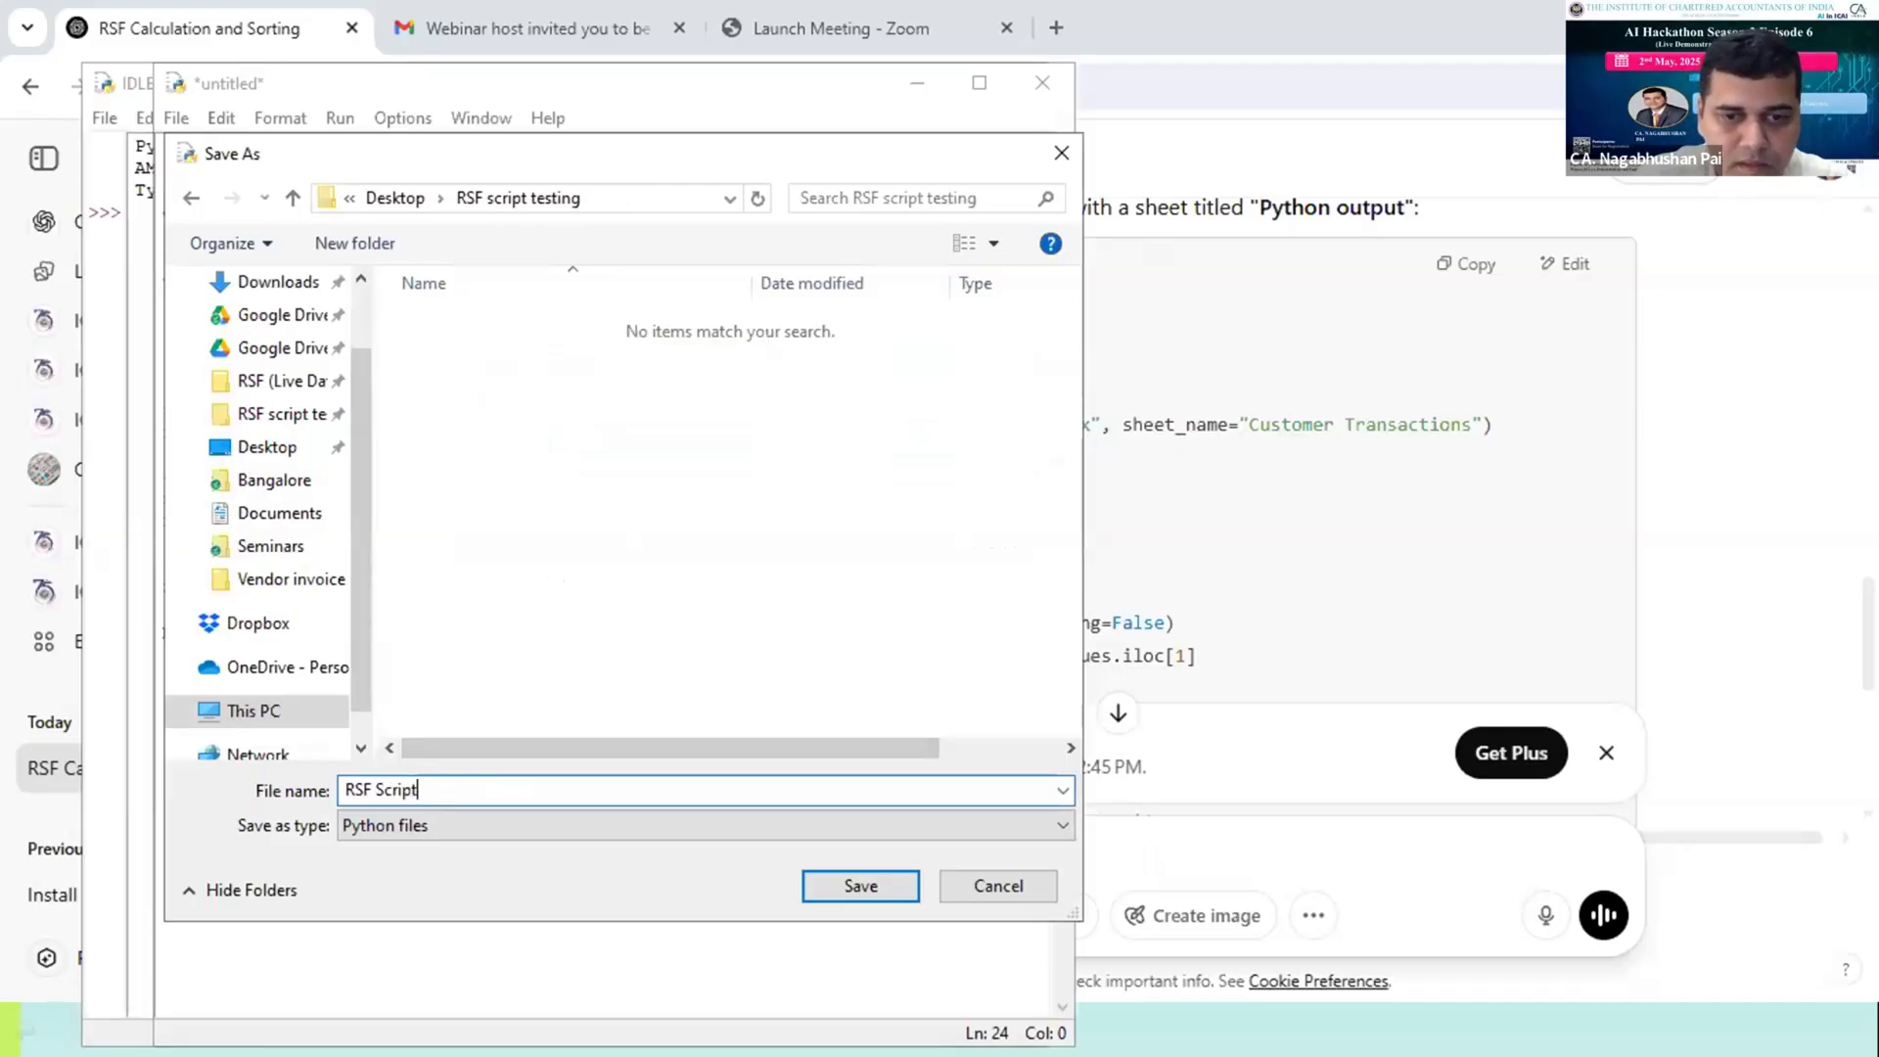
left_click(859, 886)
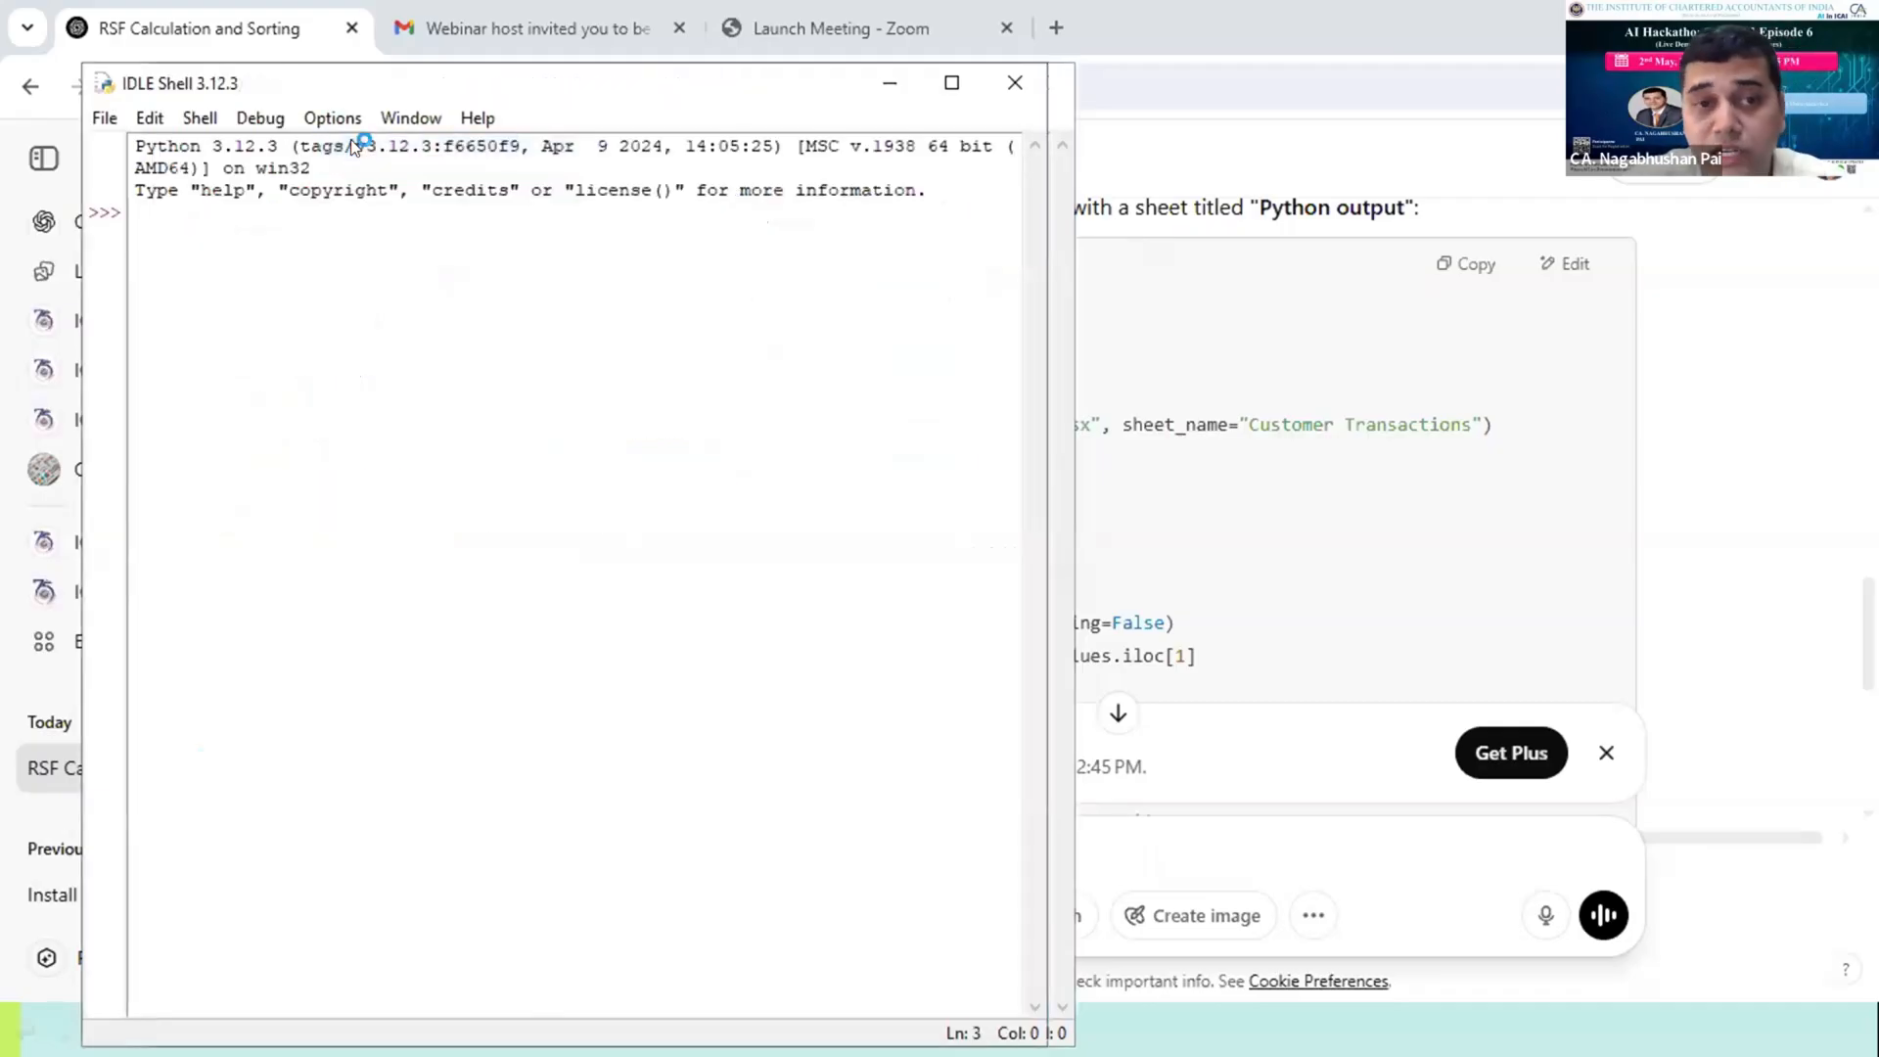
key("F5")
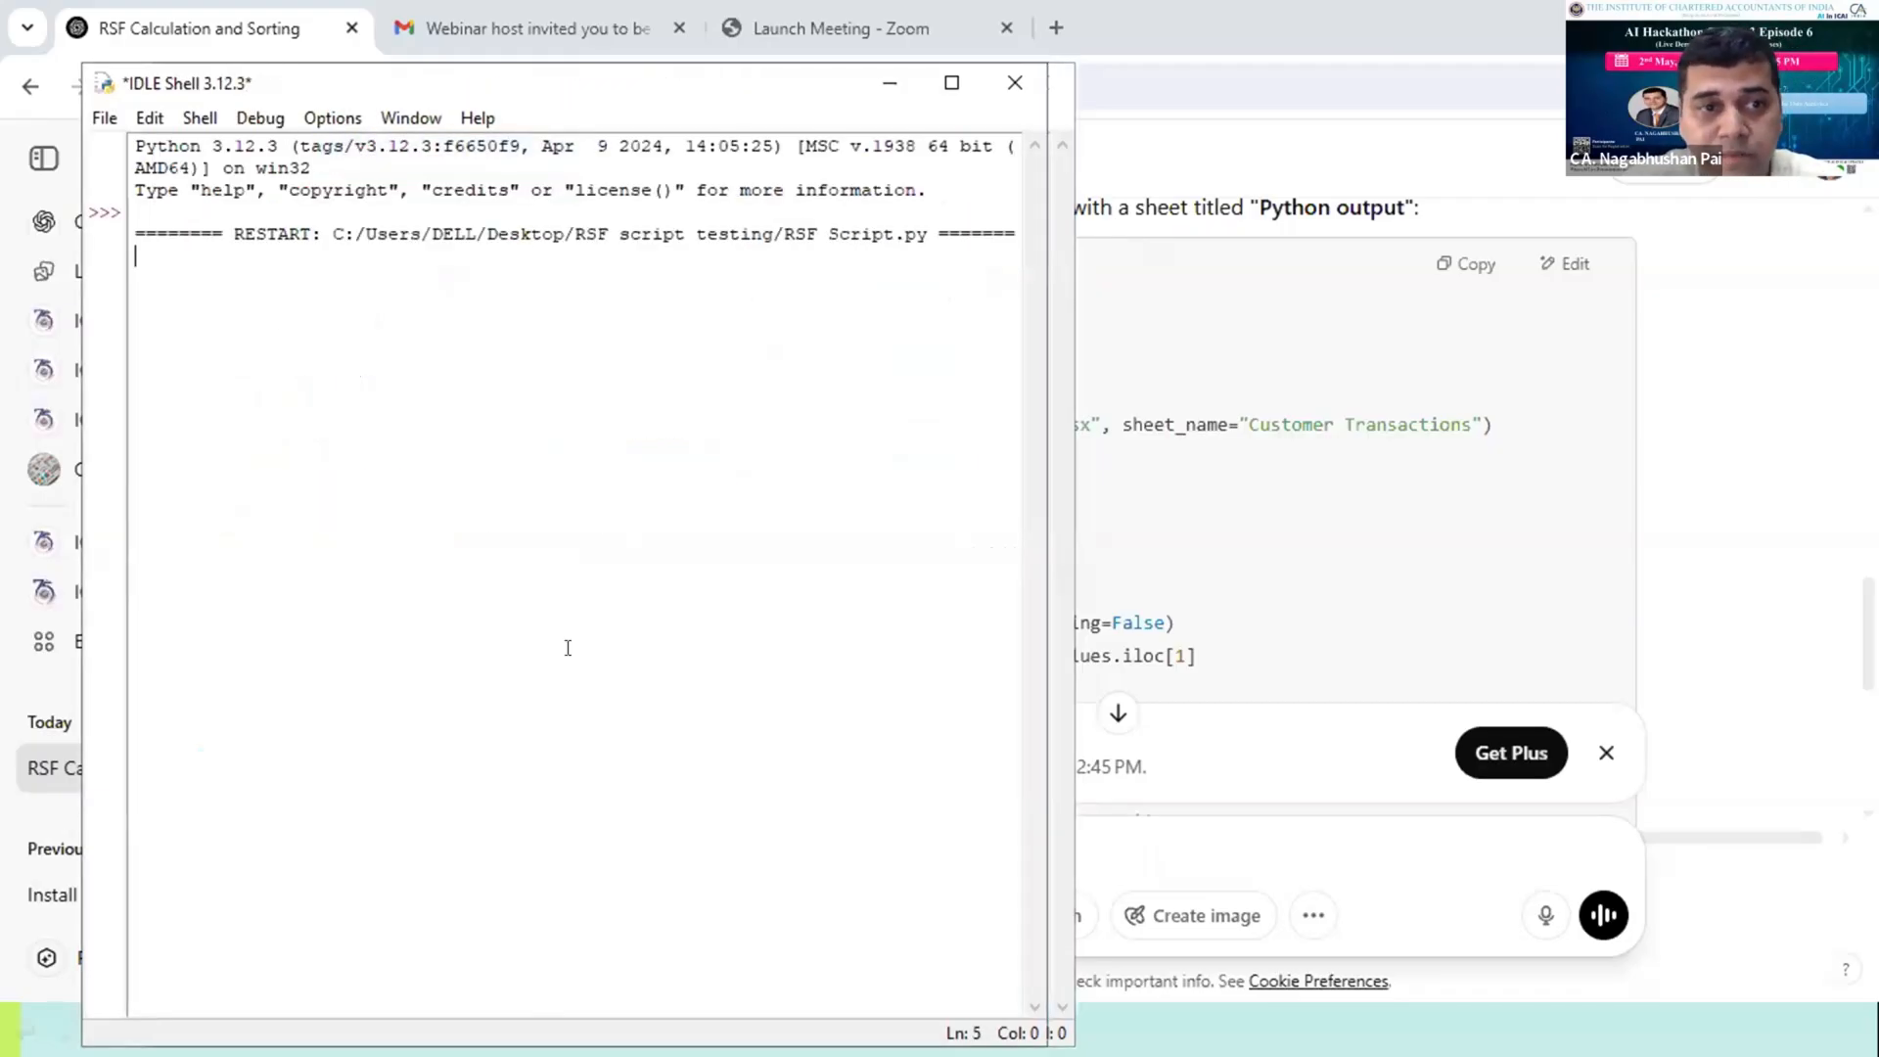
key("alt+tab")
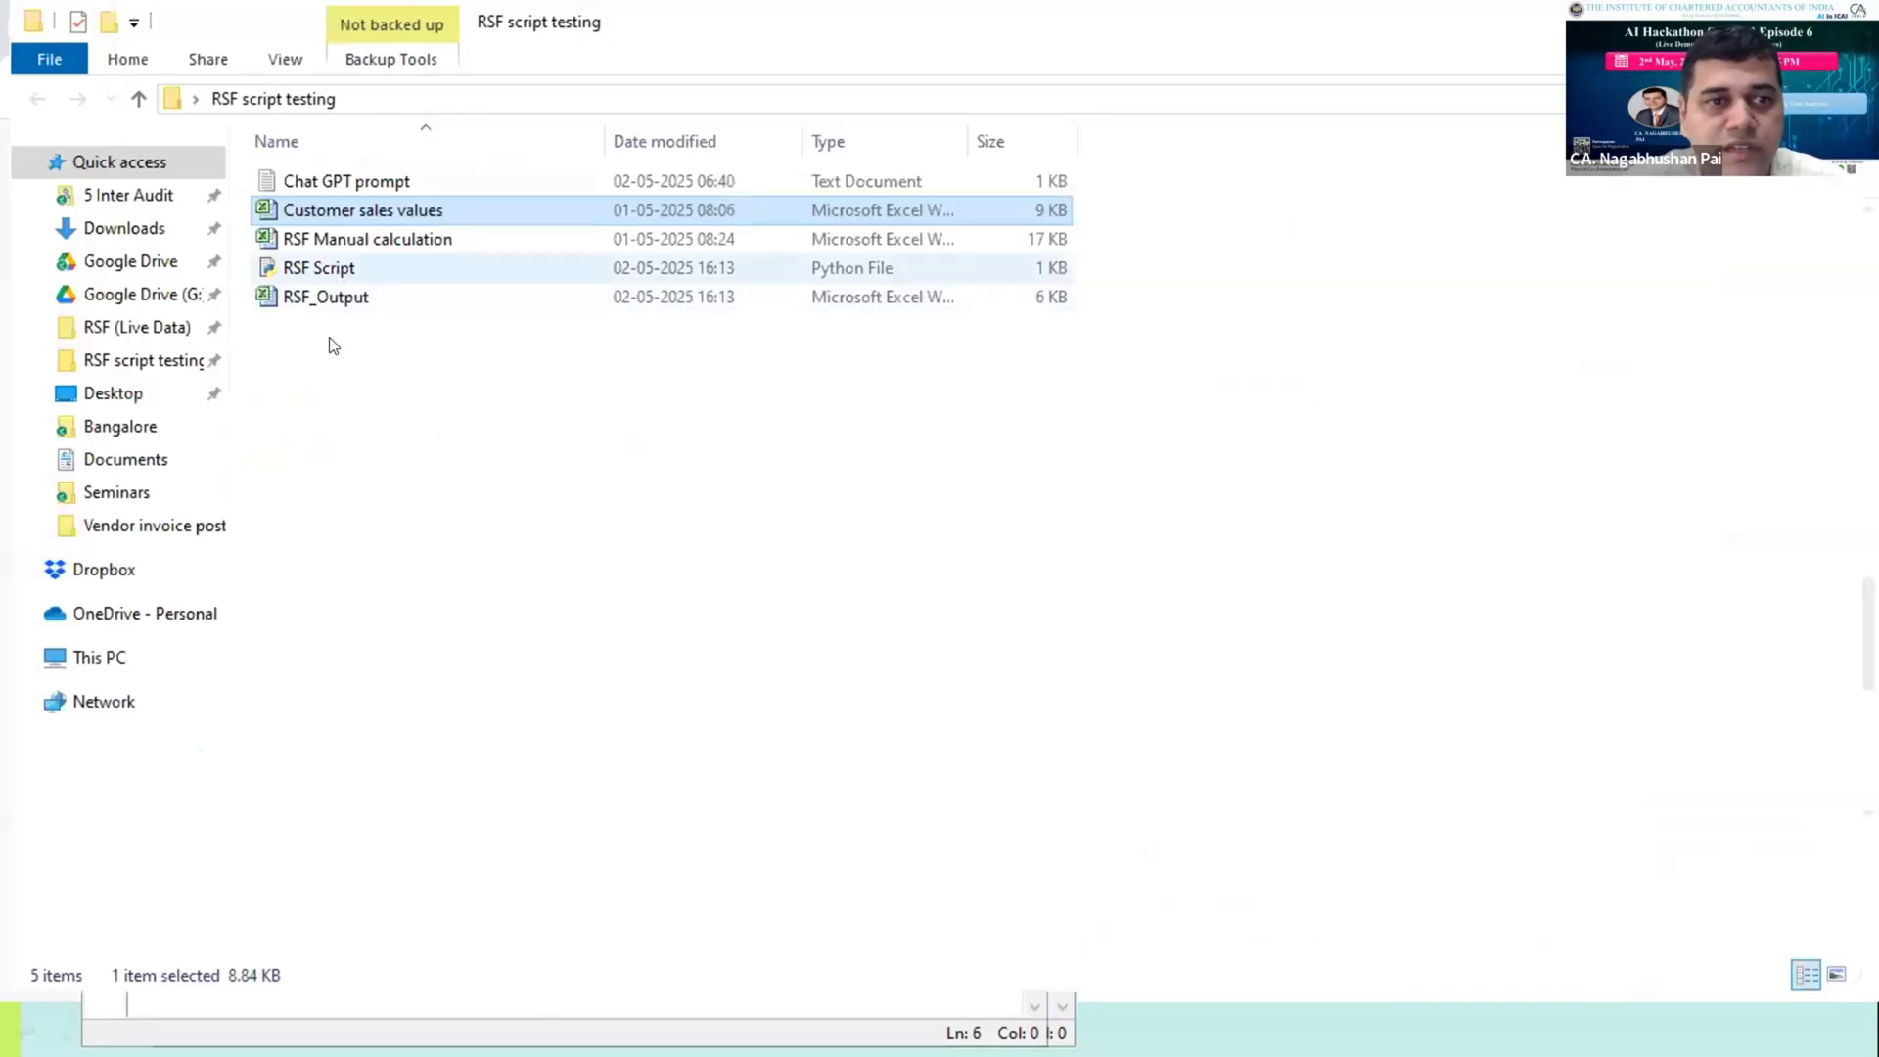
Open the RSF_Output workbook and select its customer RSF rows.
left_click(325, 296)
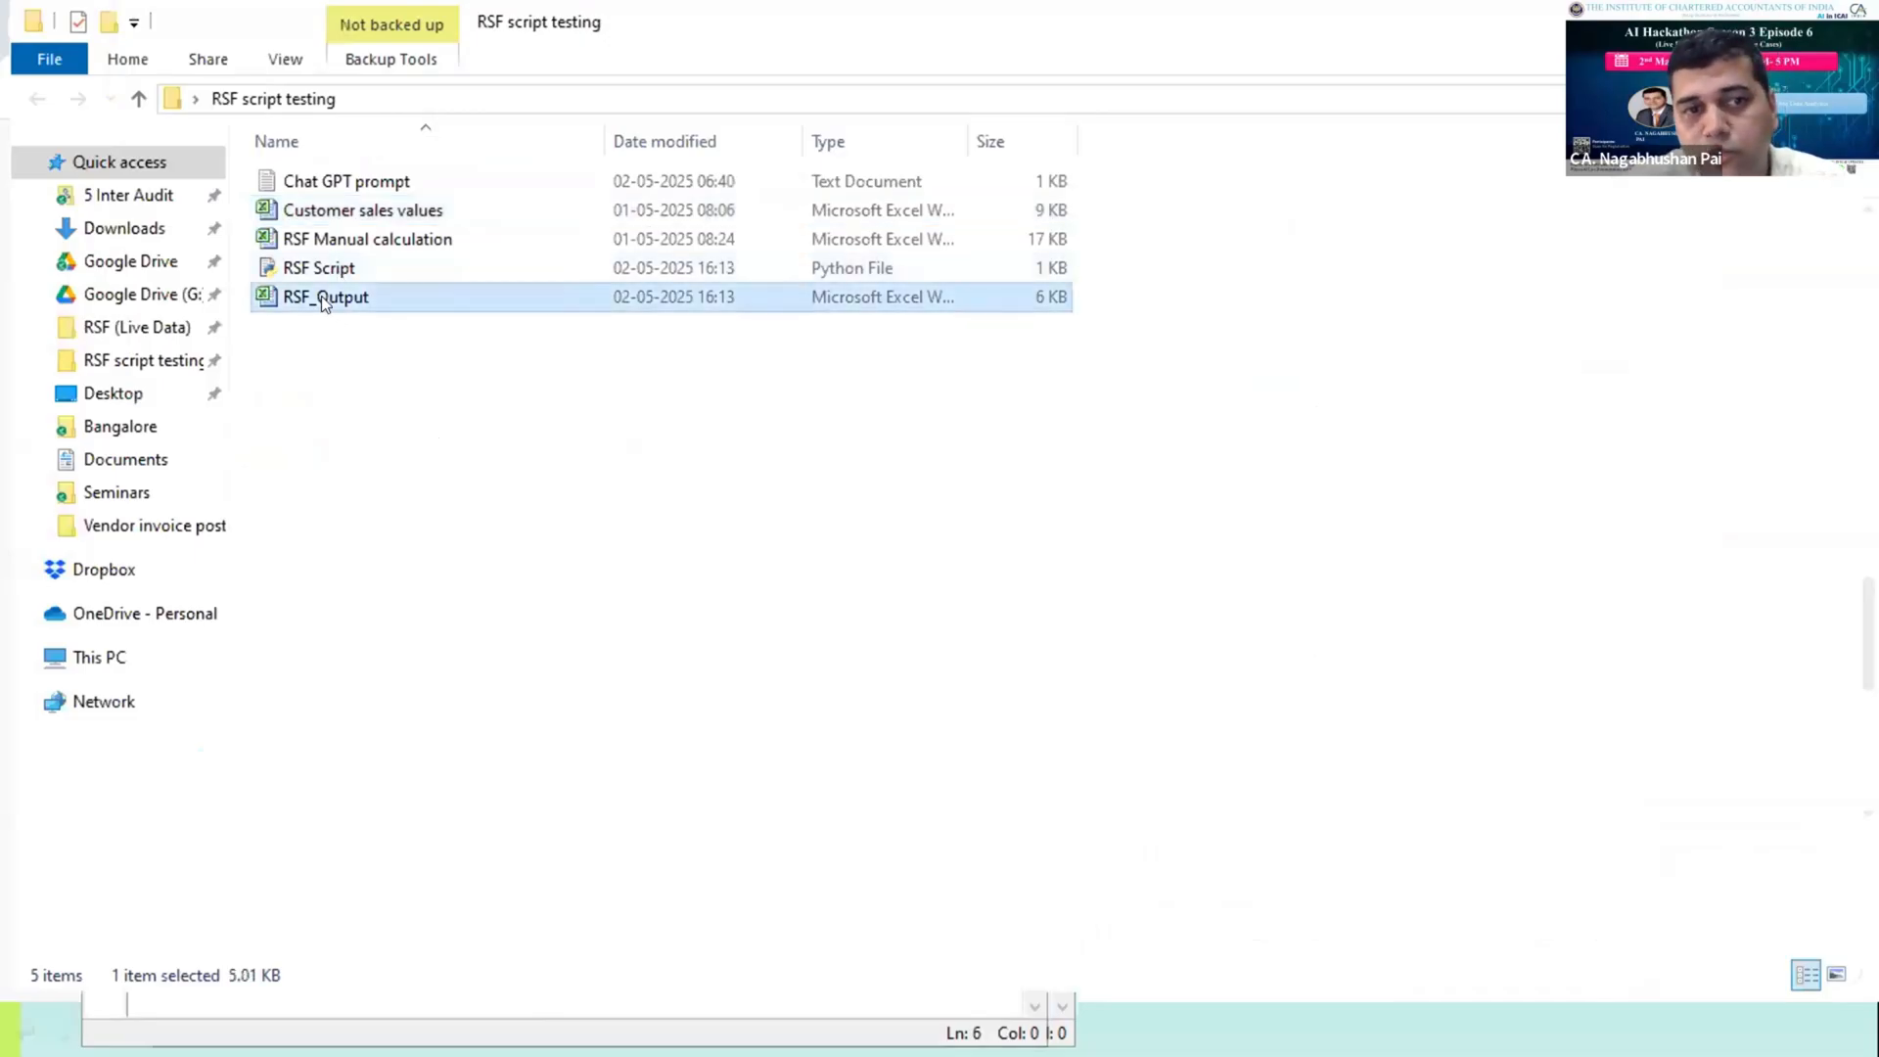
double_click(324, 295)
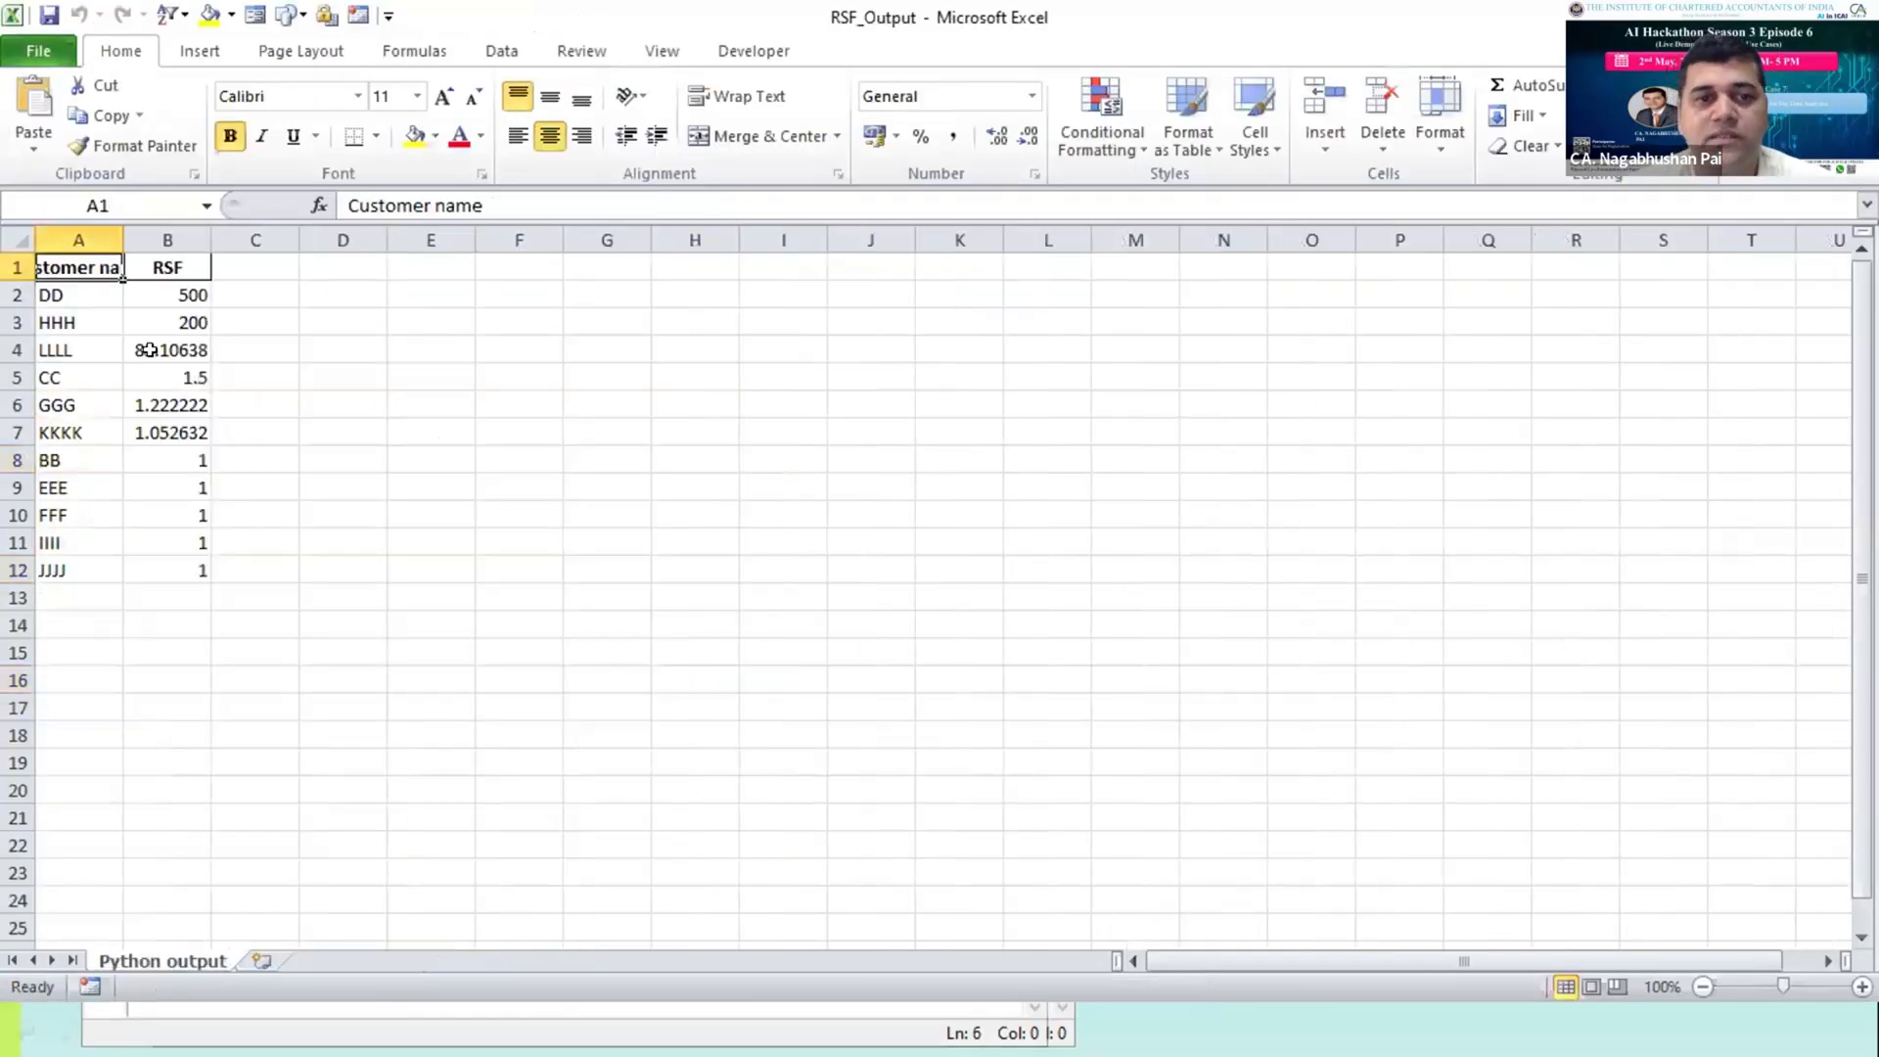
left_click_drag(166, 294, 166, 350)
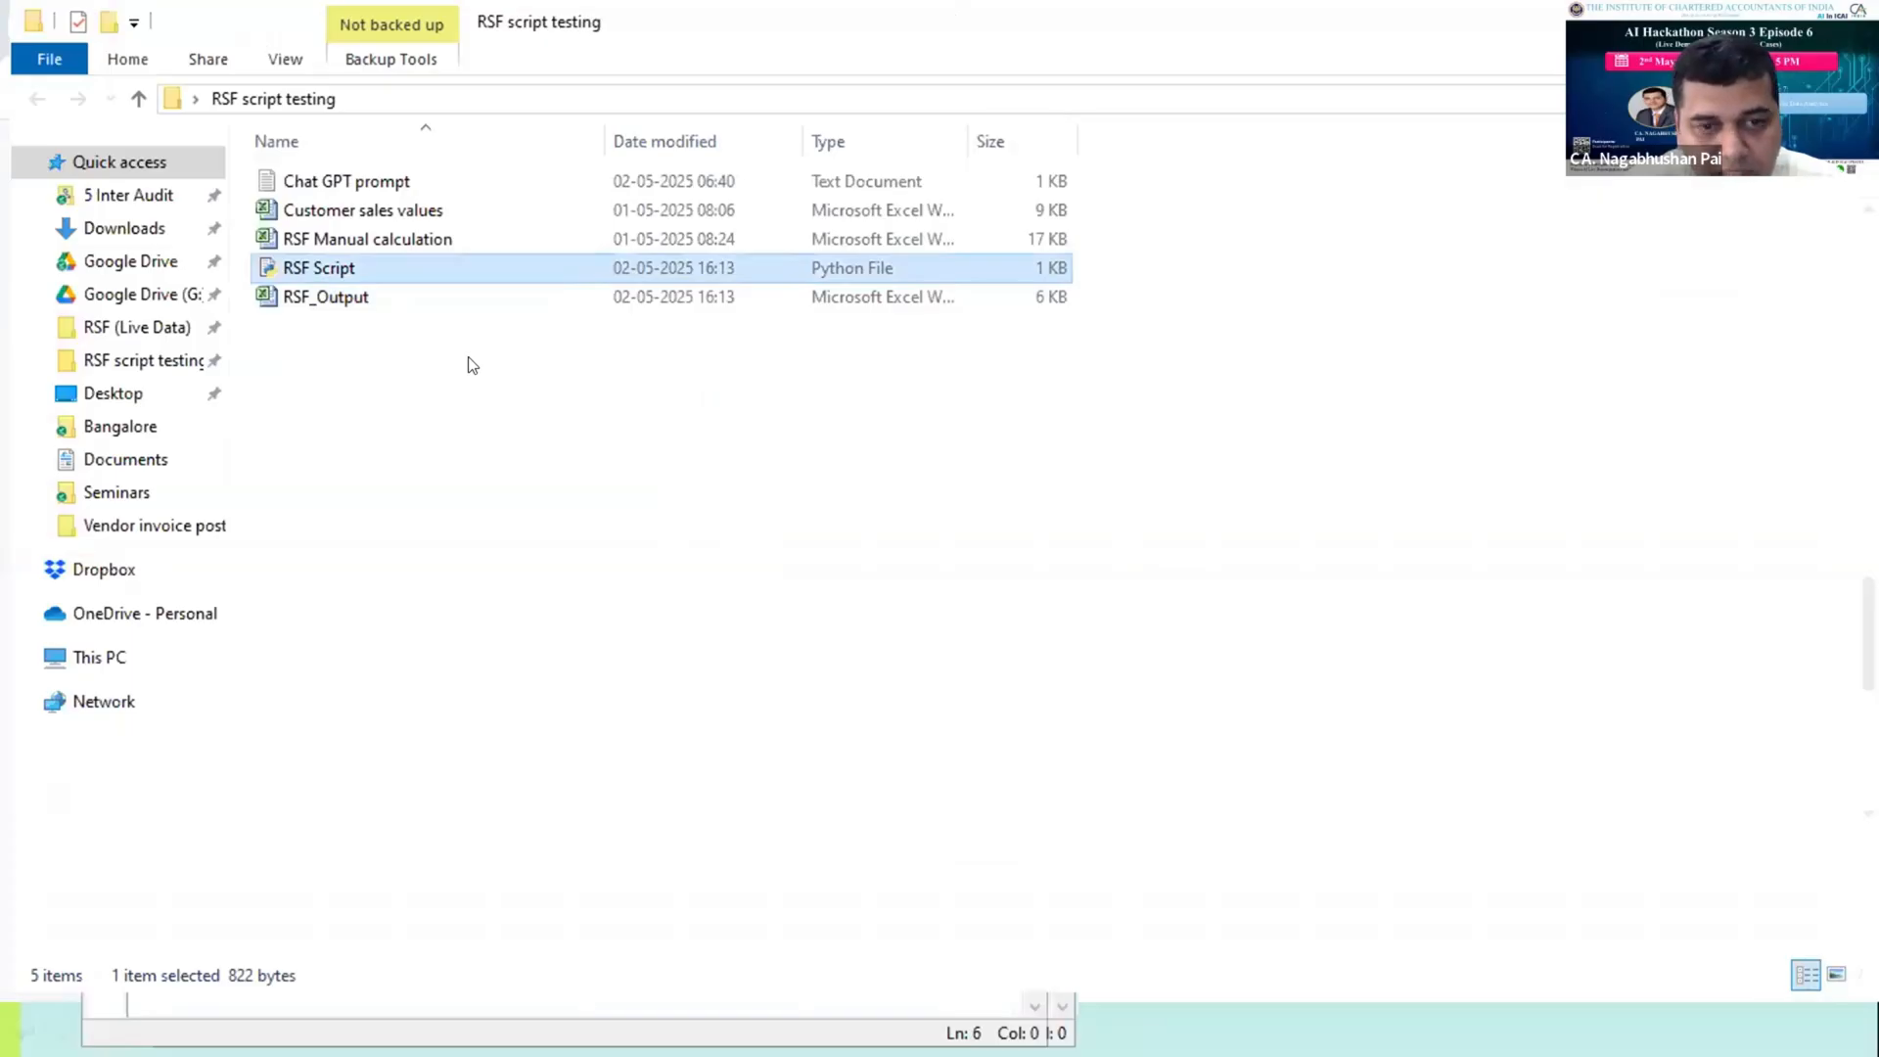
mouse_move(918, 591)
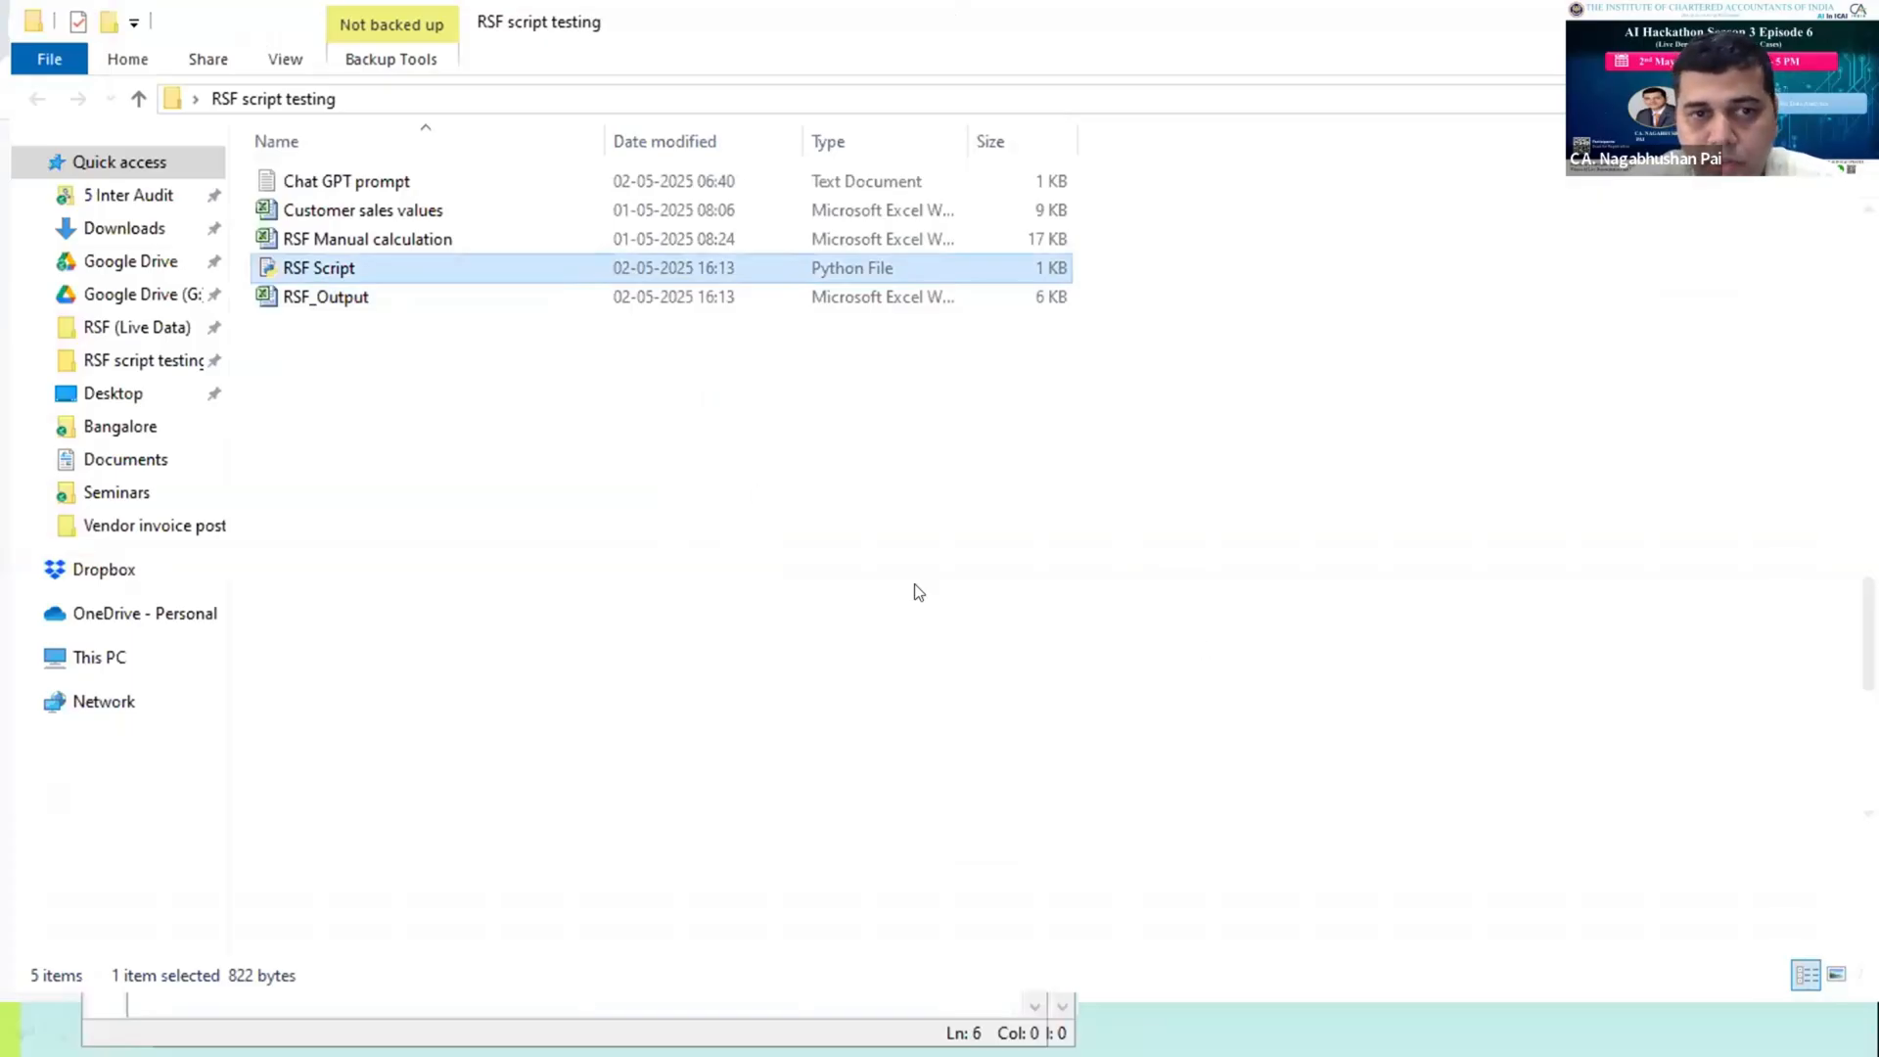
Copy RSF Script into the RSF (Live Data) folder beside the live sales file.
key("alt+tab")
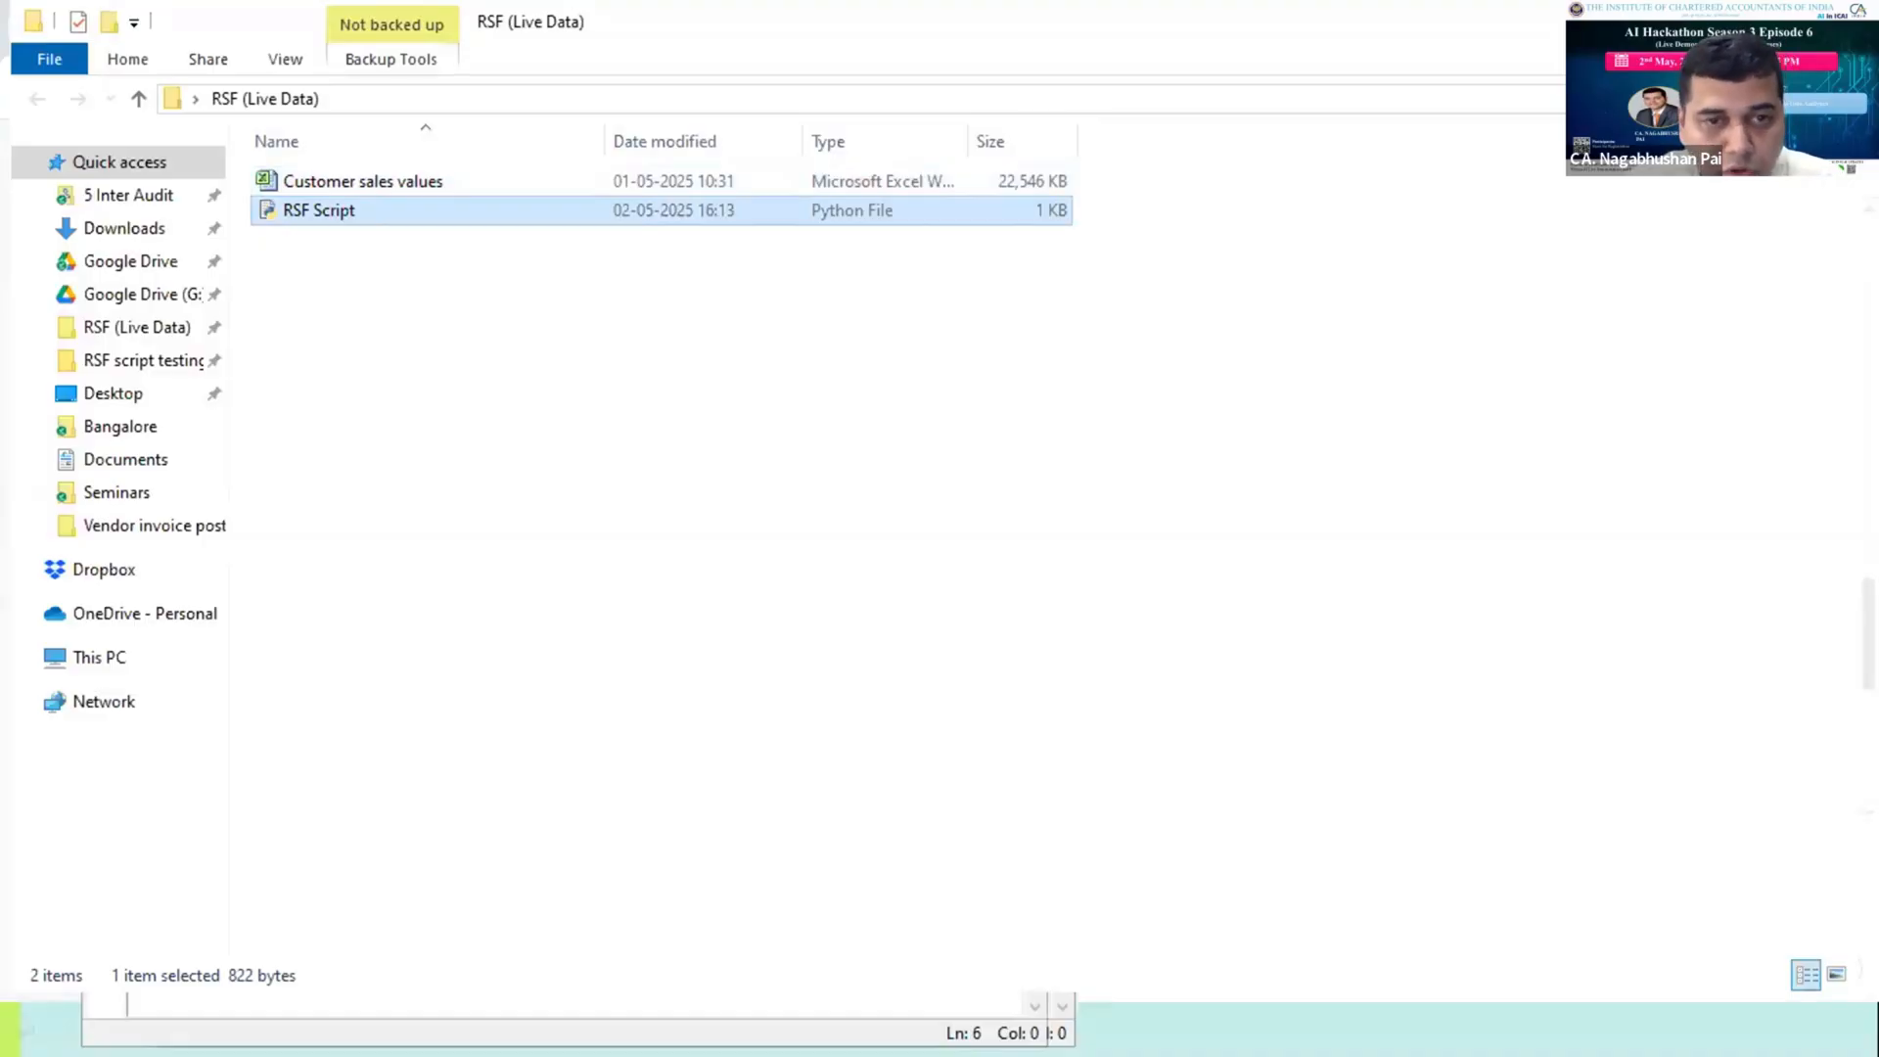
key("alt+tab")
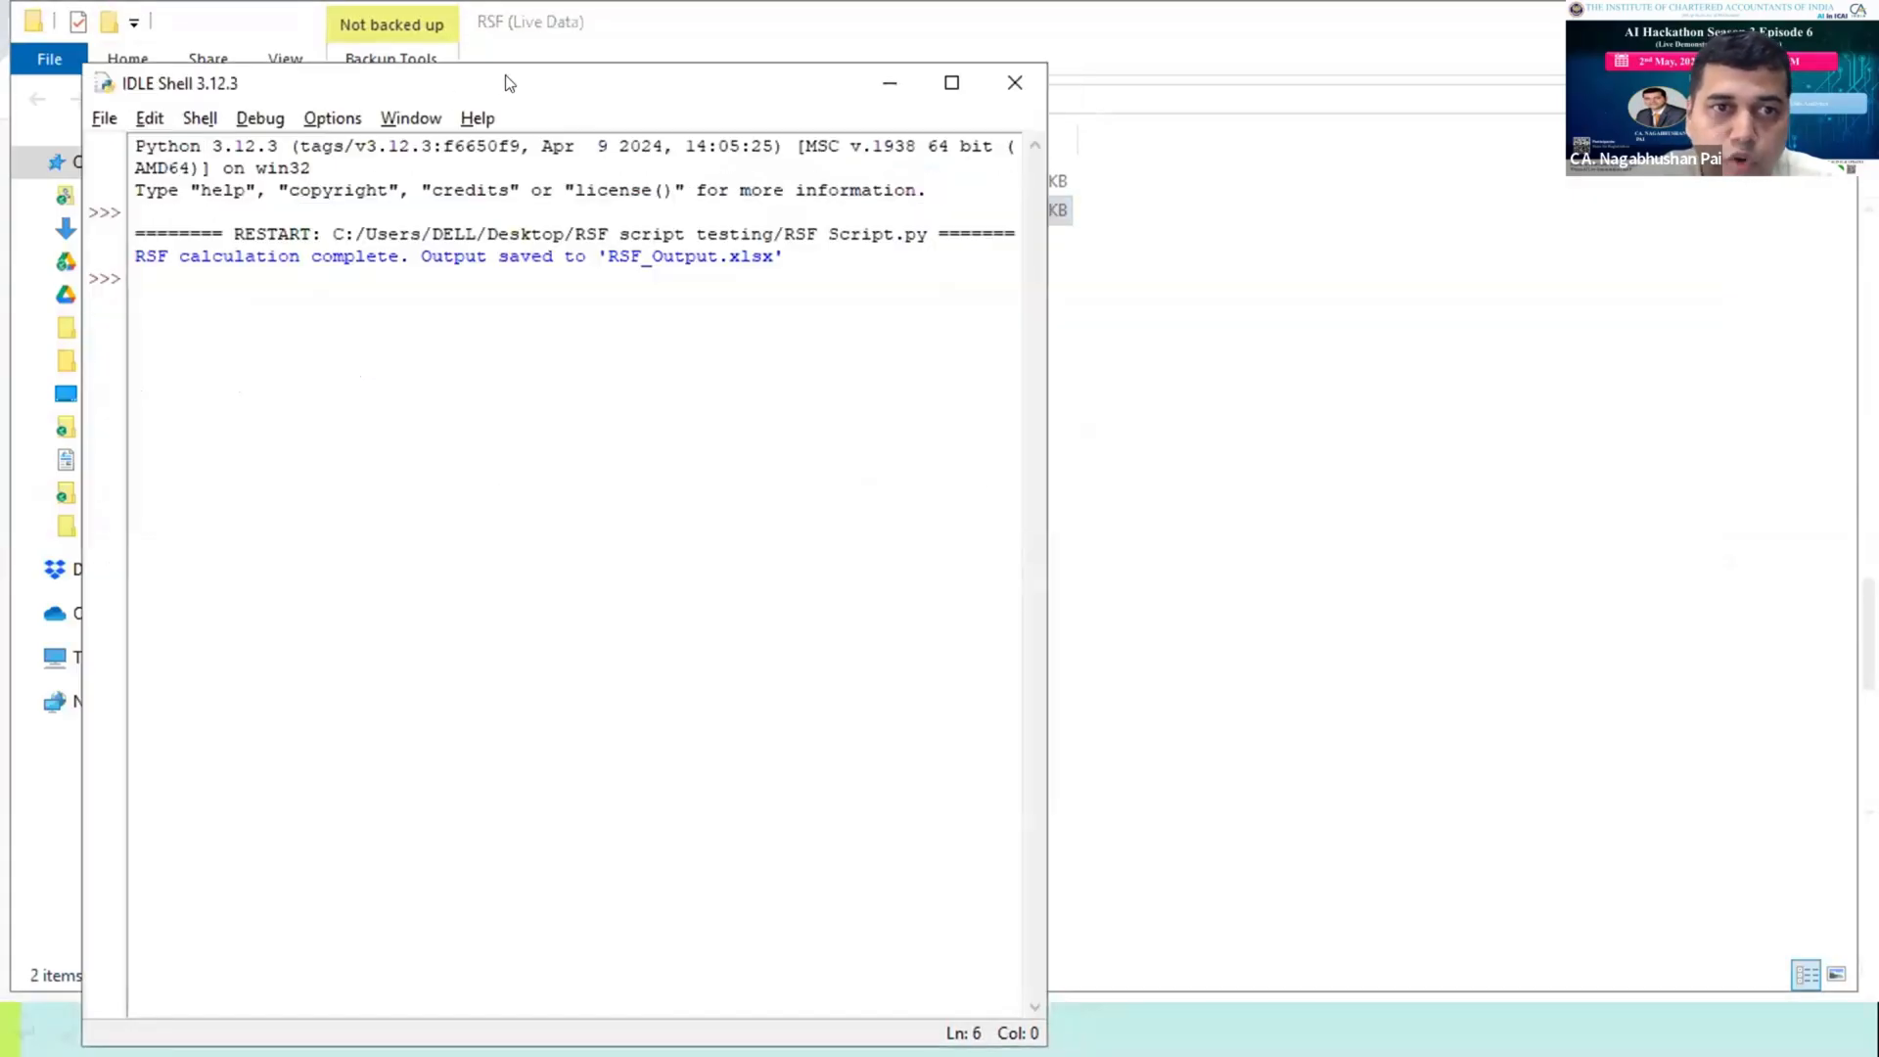
Open RSF Script.py from Desktop > RSF (Live Data) and run the module.
left_click(208, 379)
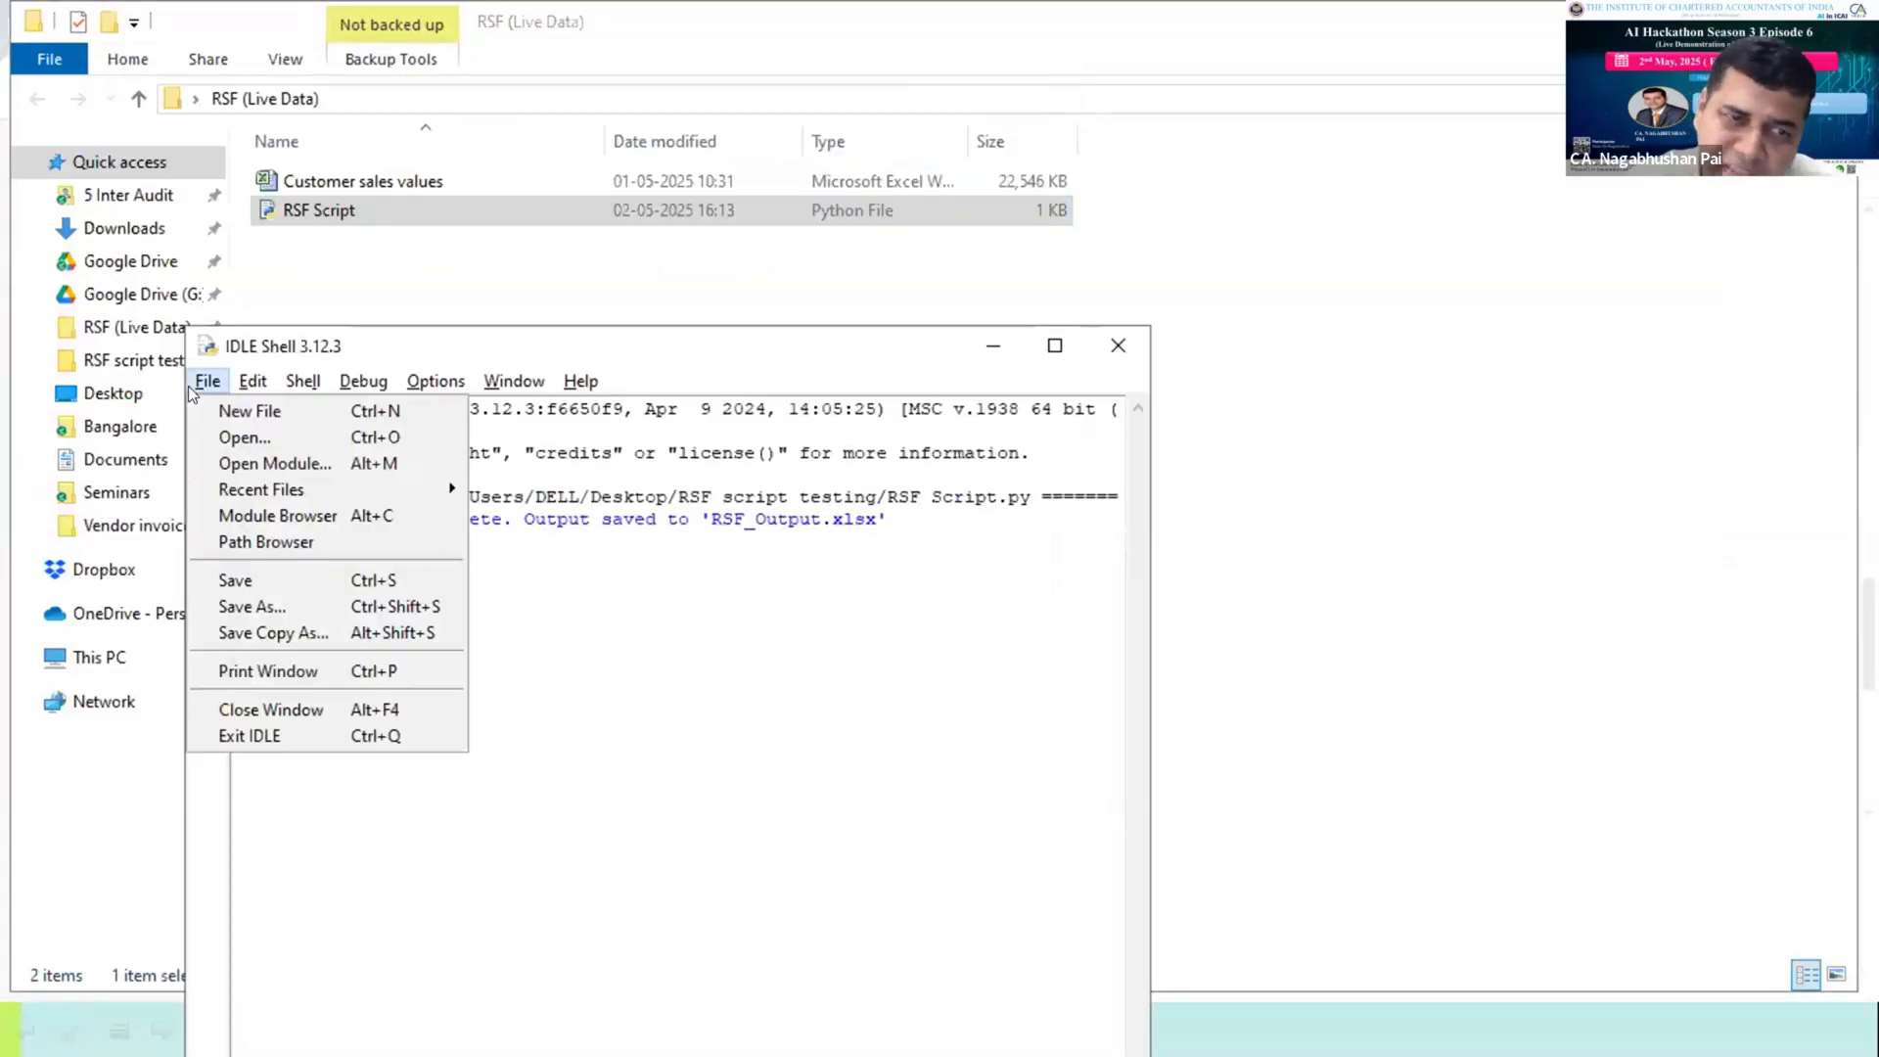
mouse_move(250, 410)
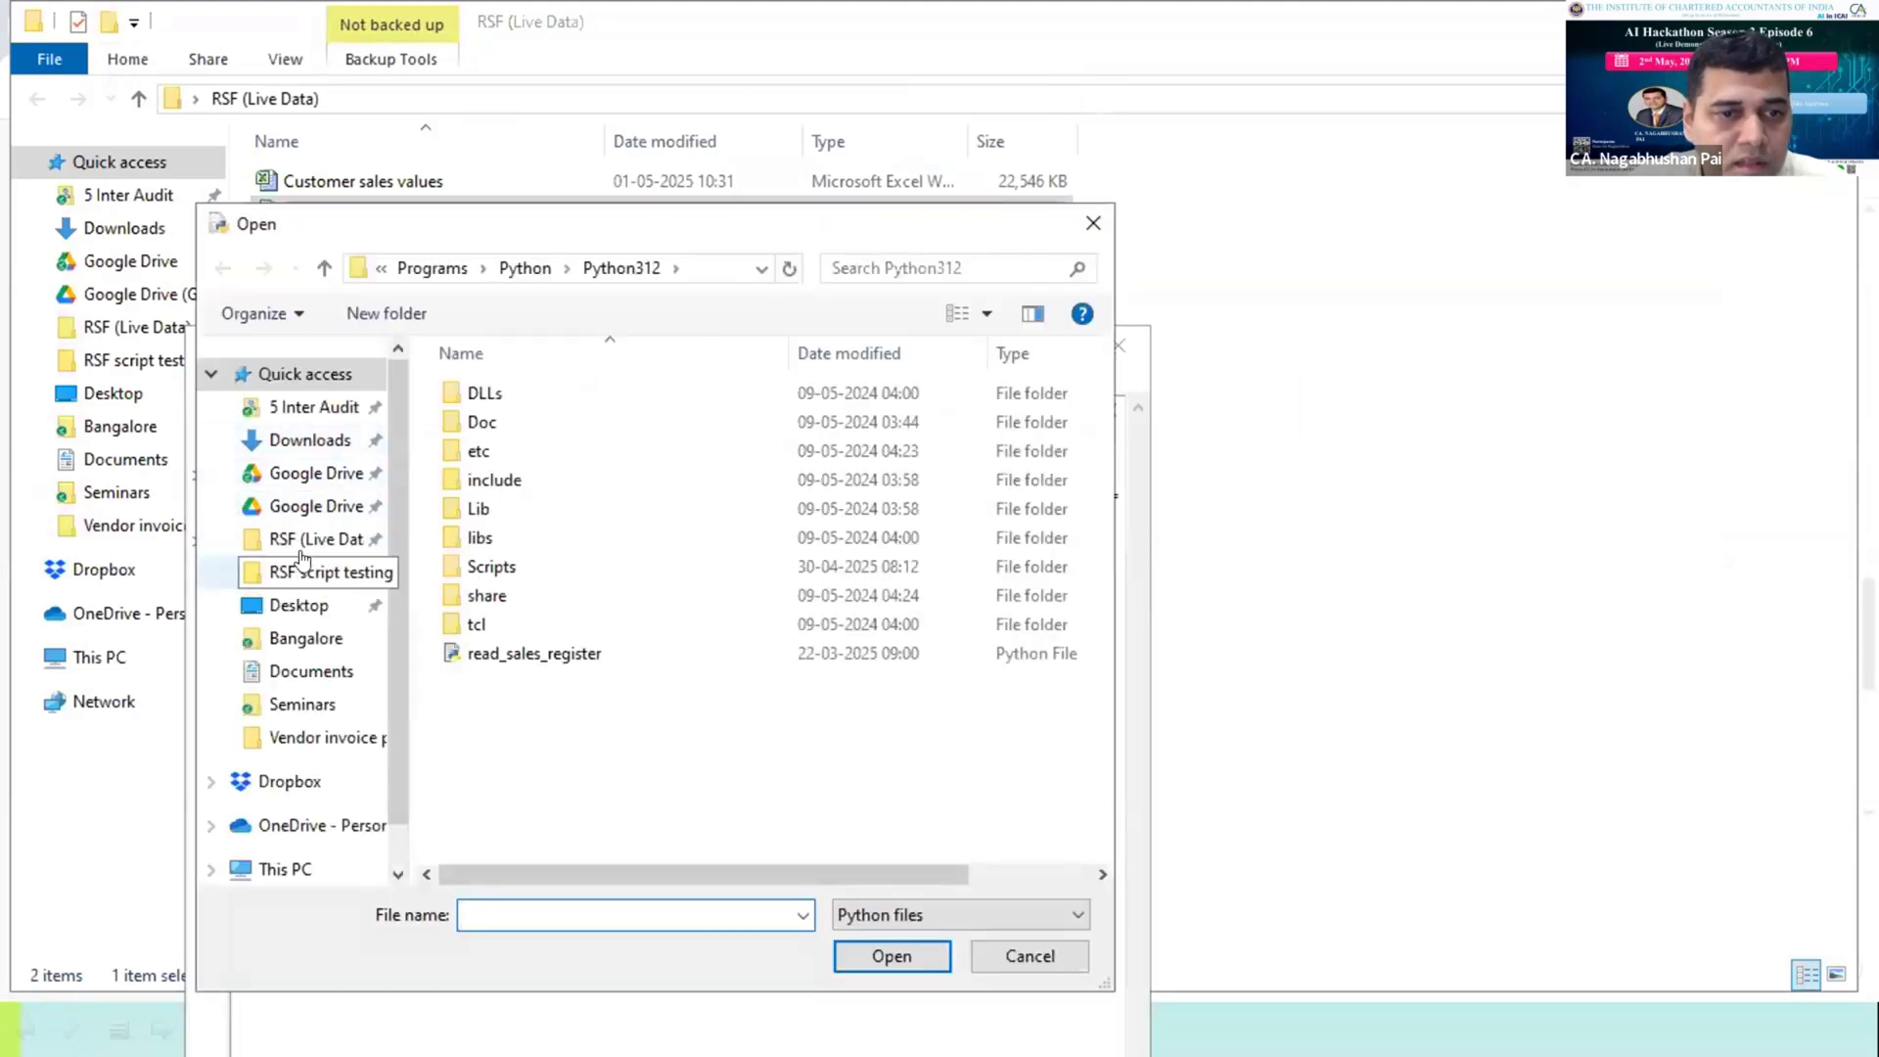
left_click(298, 604)
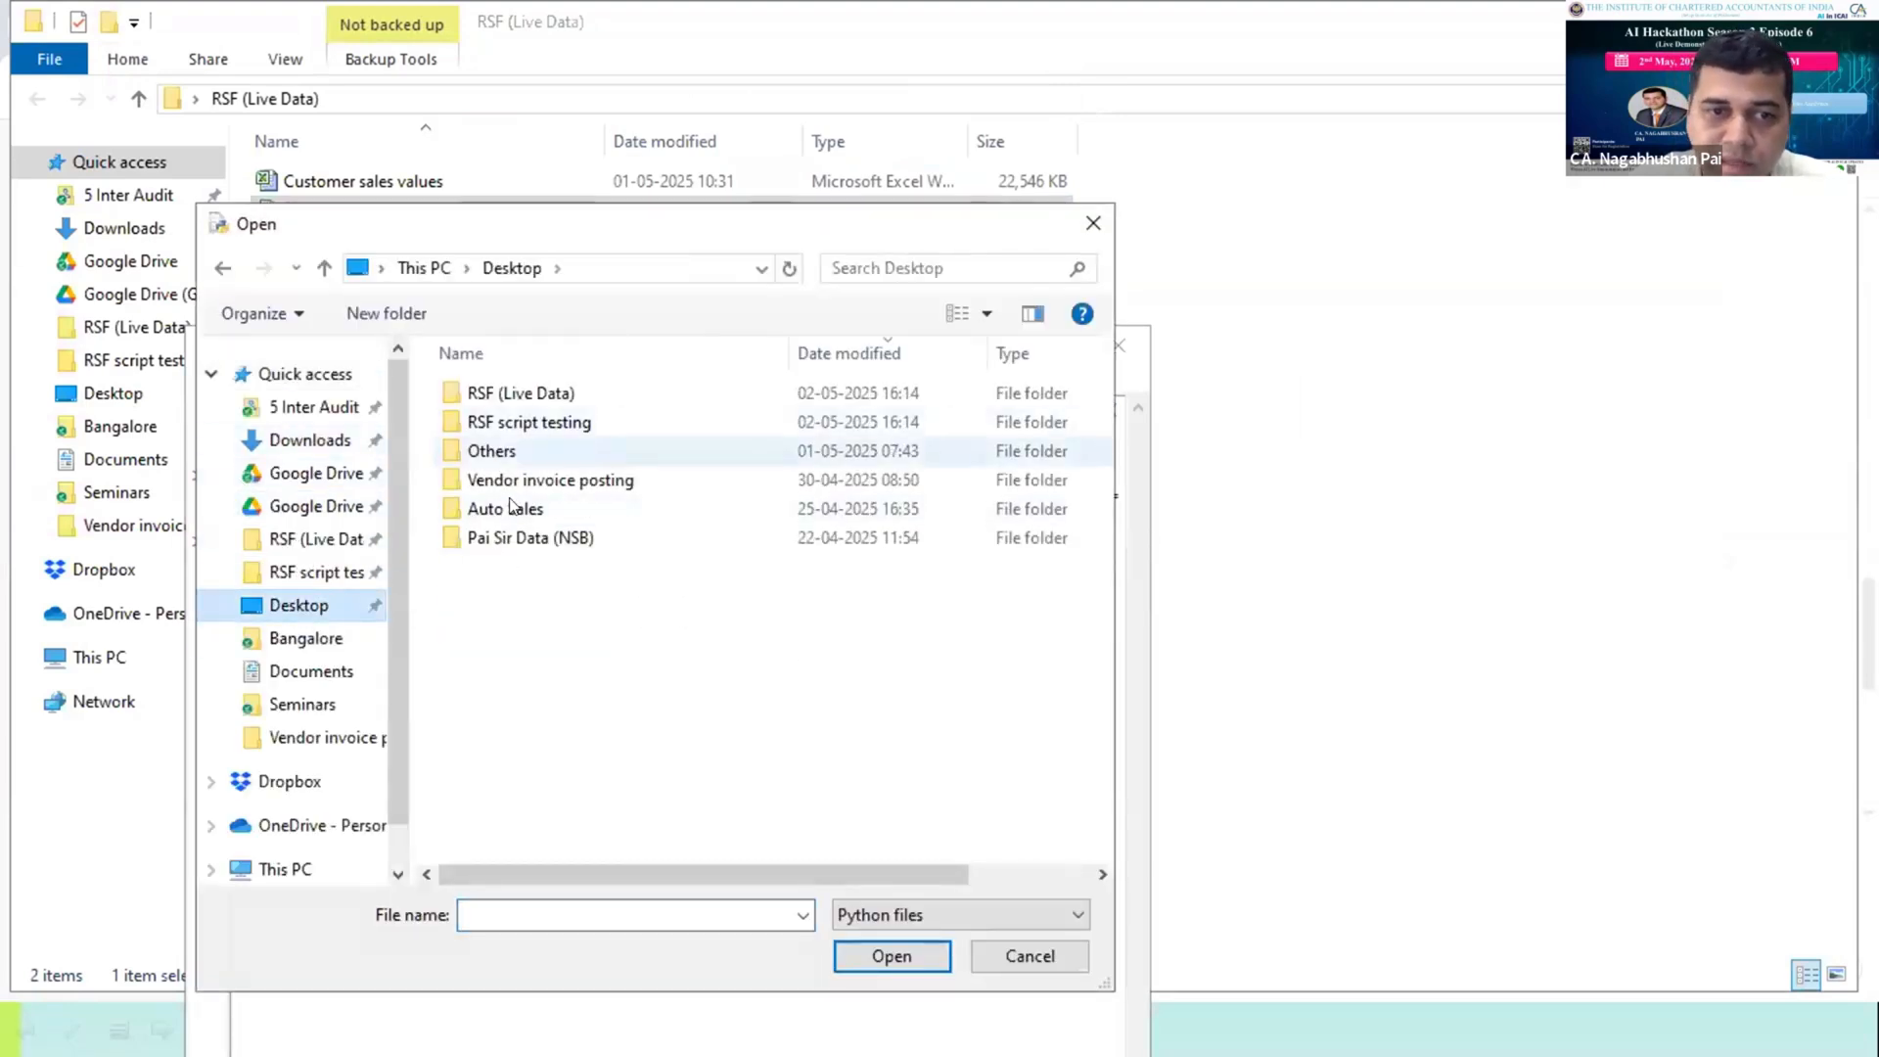
double_click(519, 391)
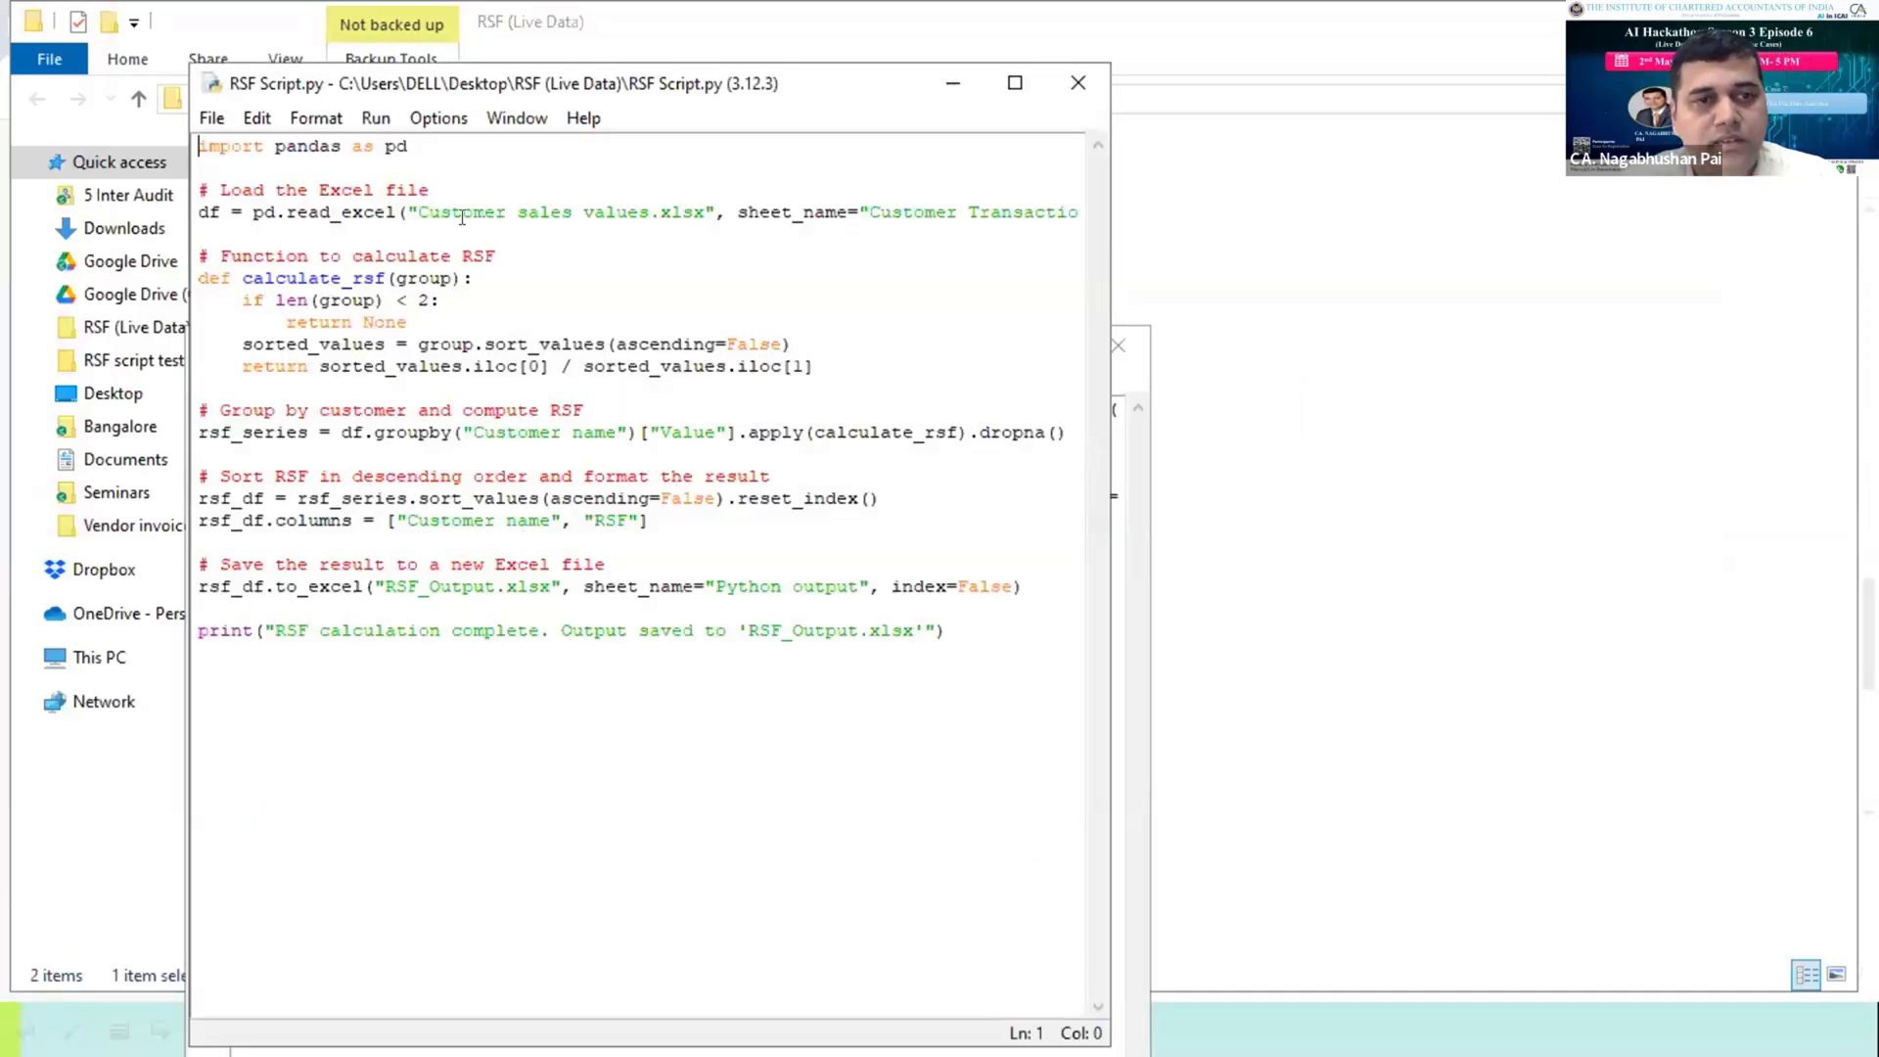
left_click(375, 117)
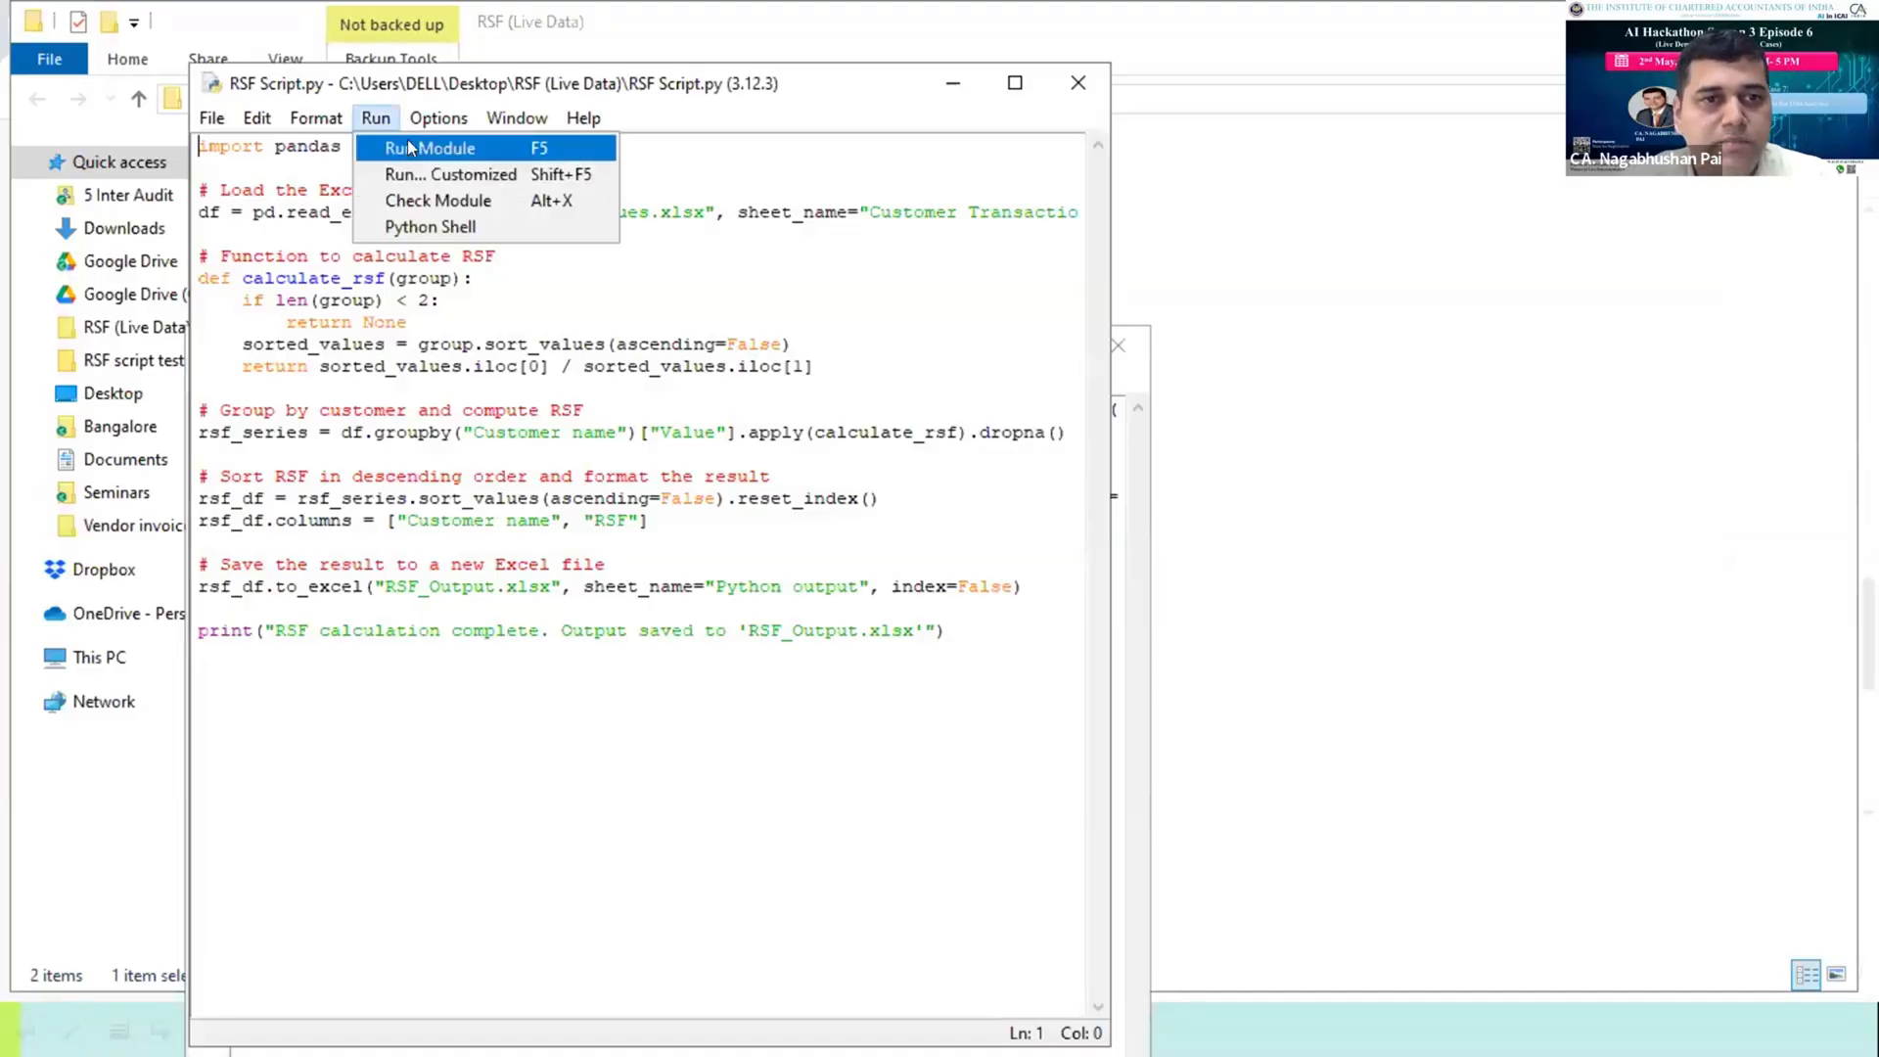
left_click(429, 148)
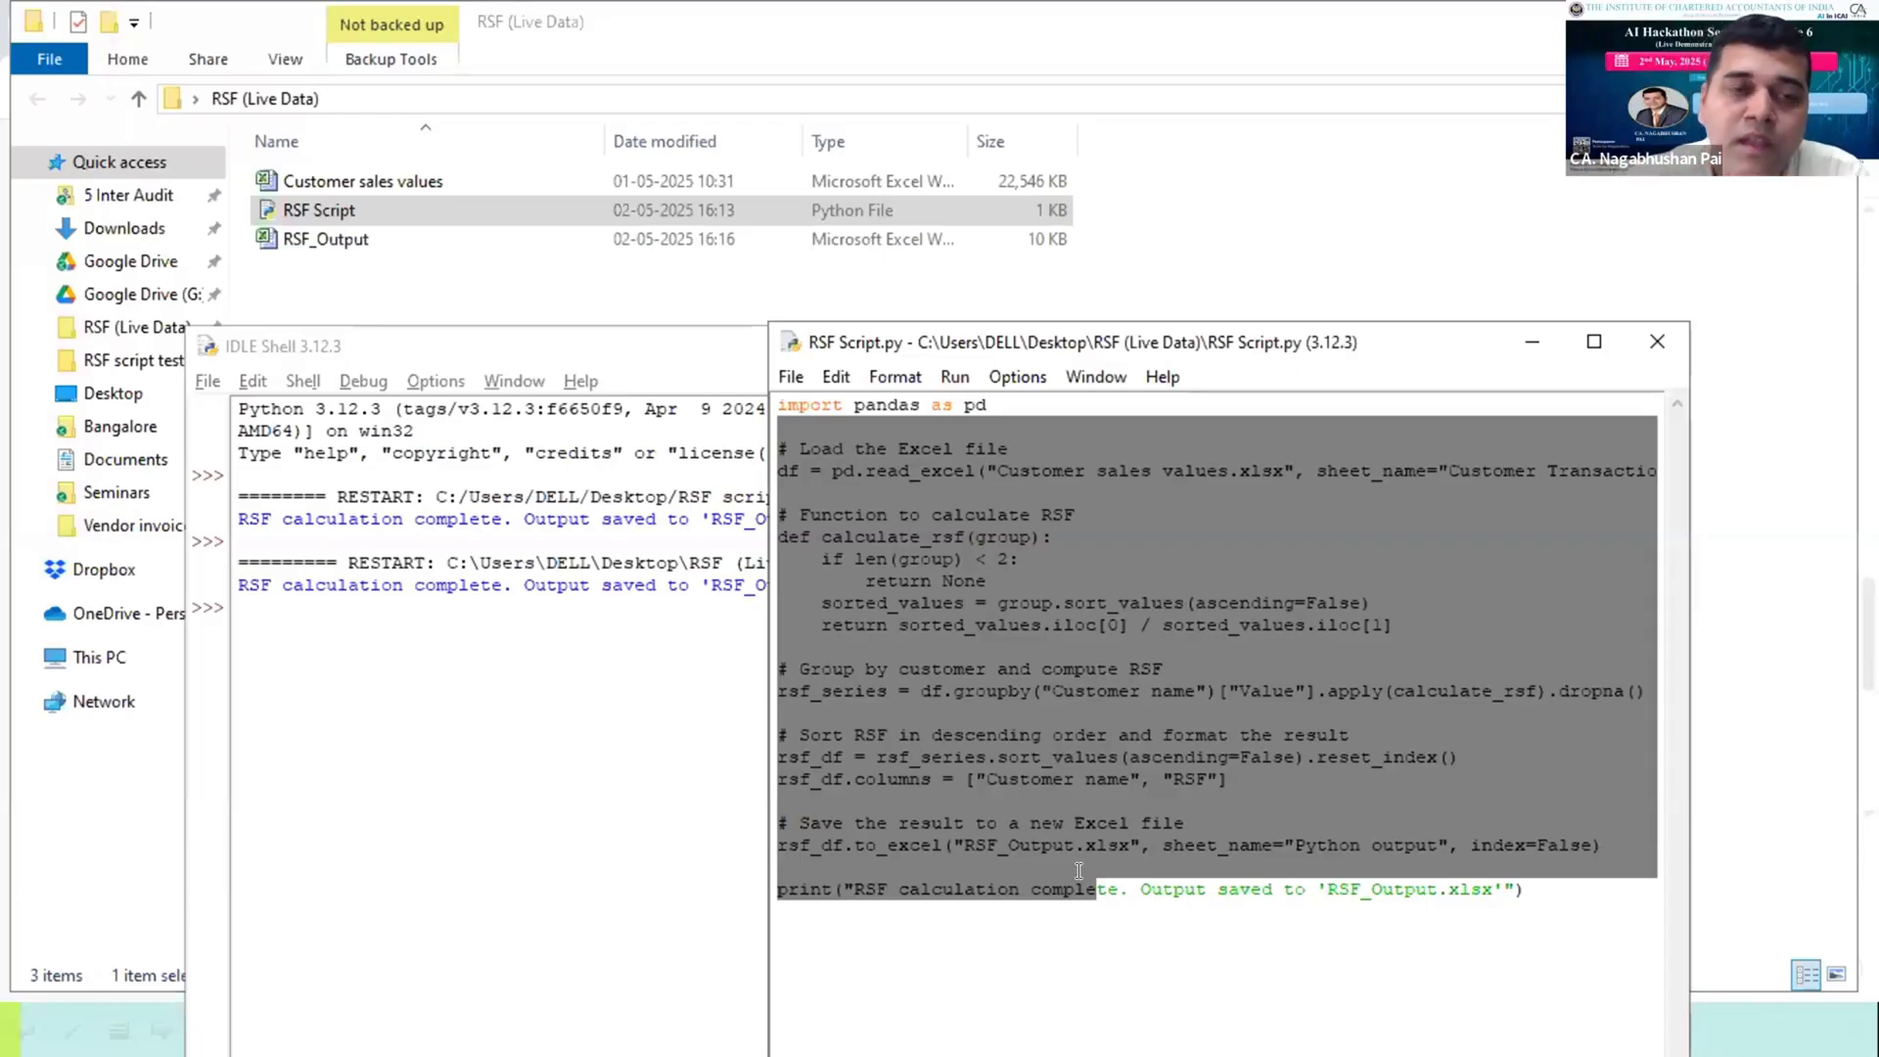
Open the live-data RSF_Output workbook in Excel, showing RajKumar on top at 726.533.
left_click(325, 239)
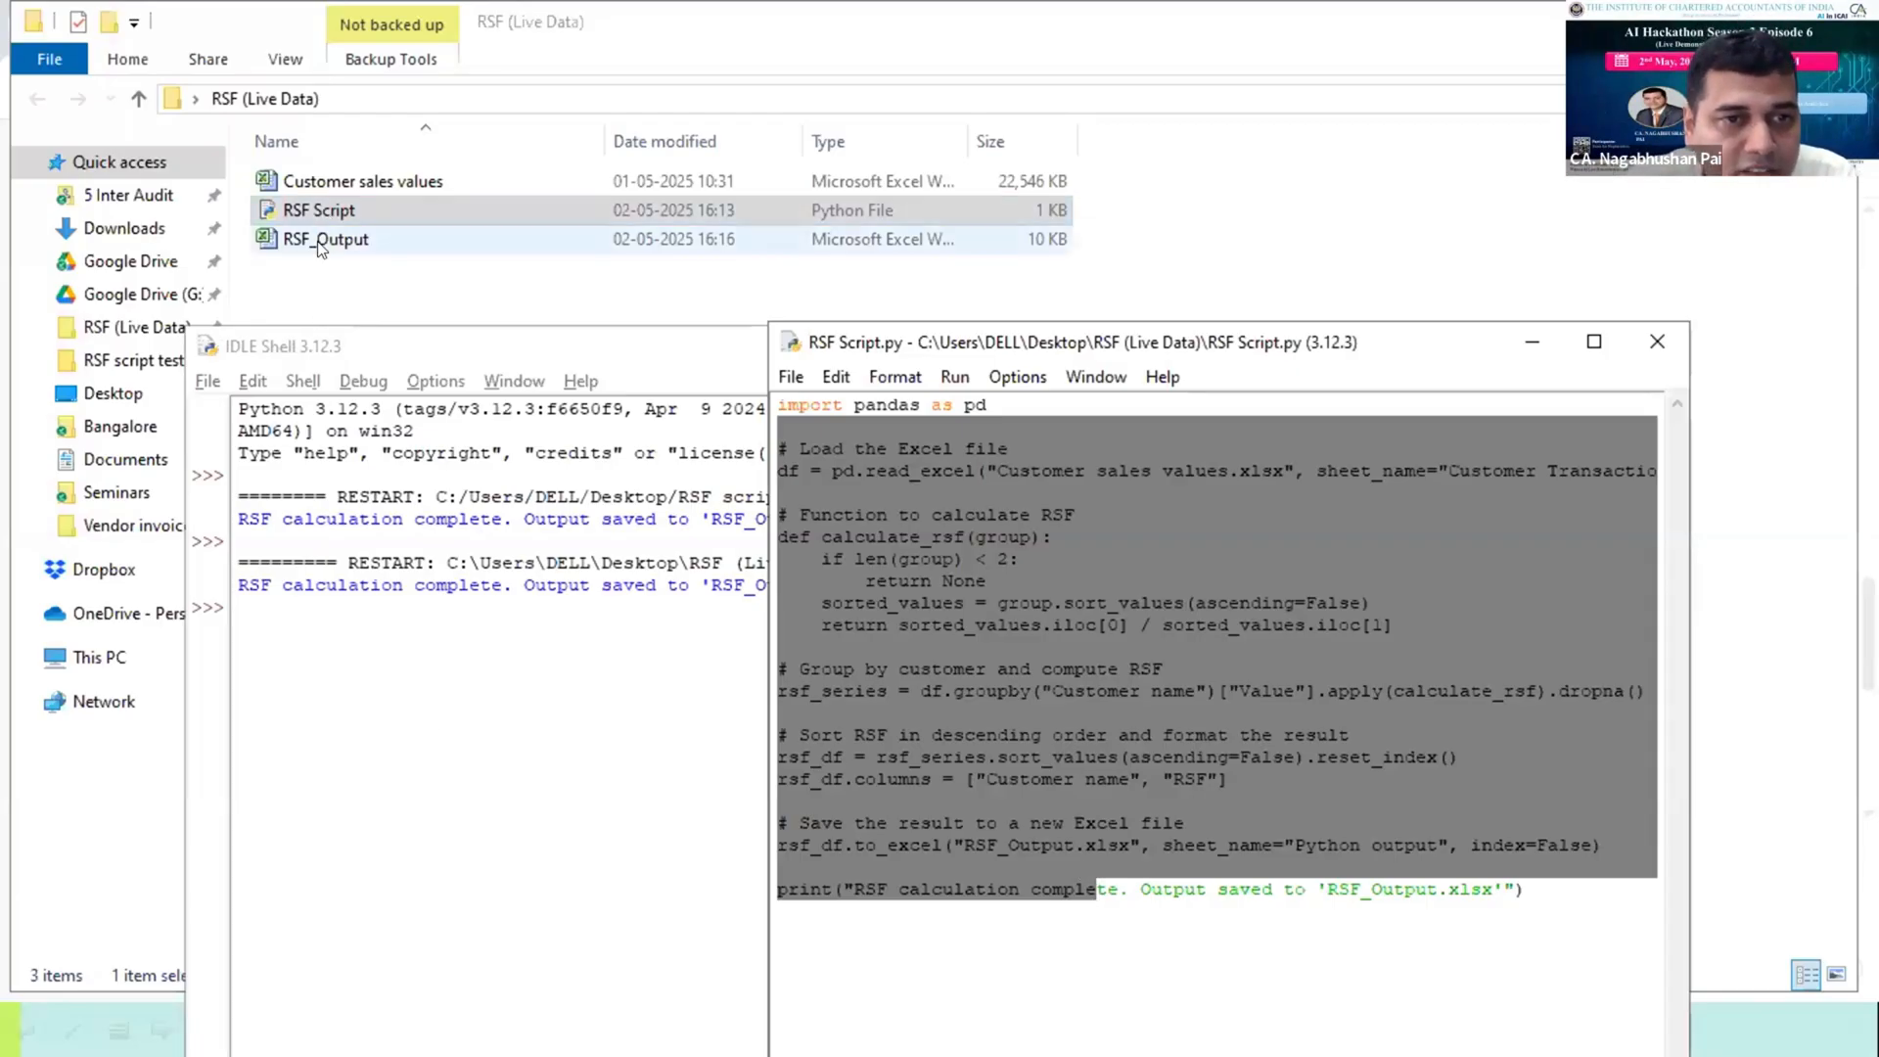
double_click(325, 238)
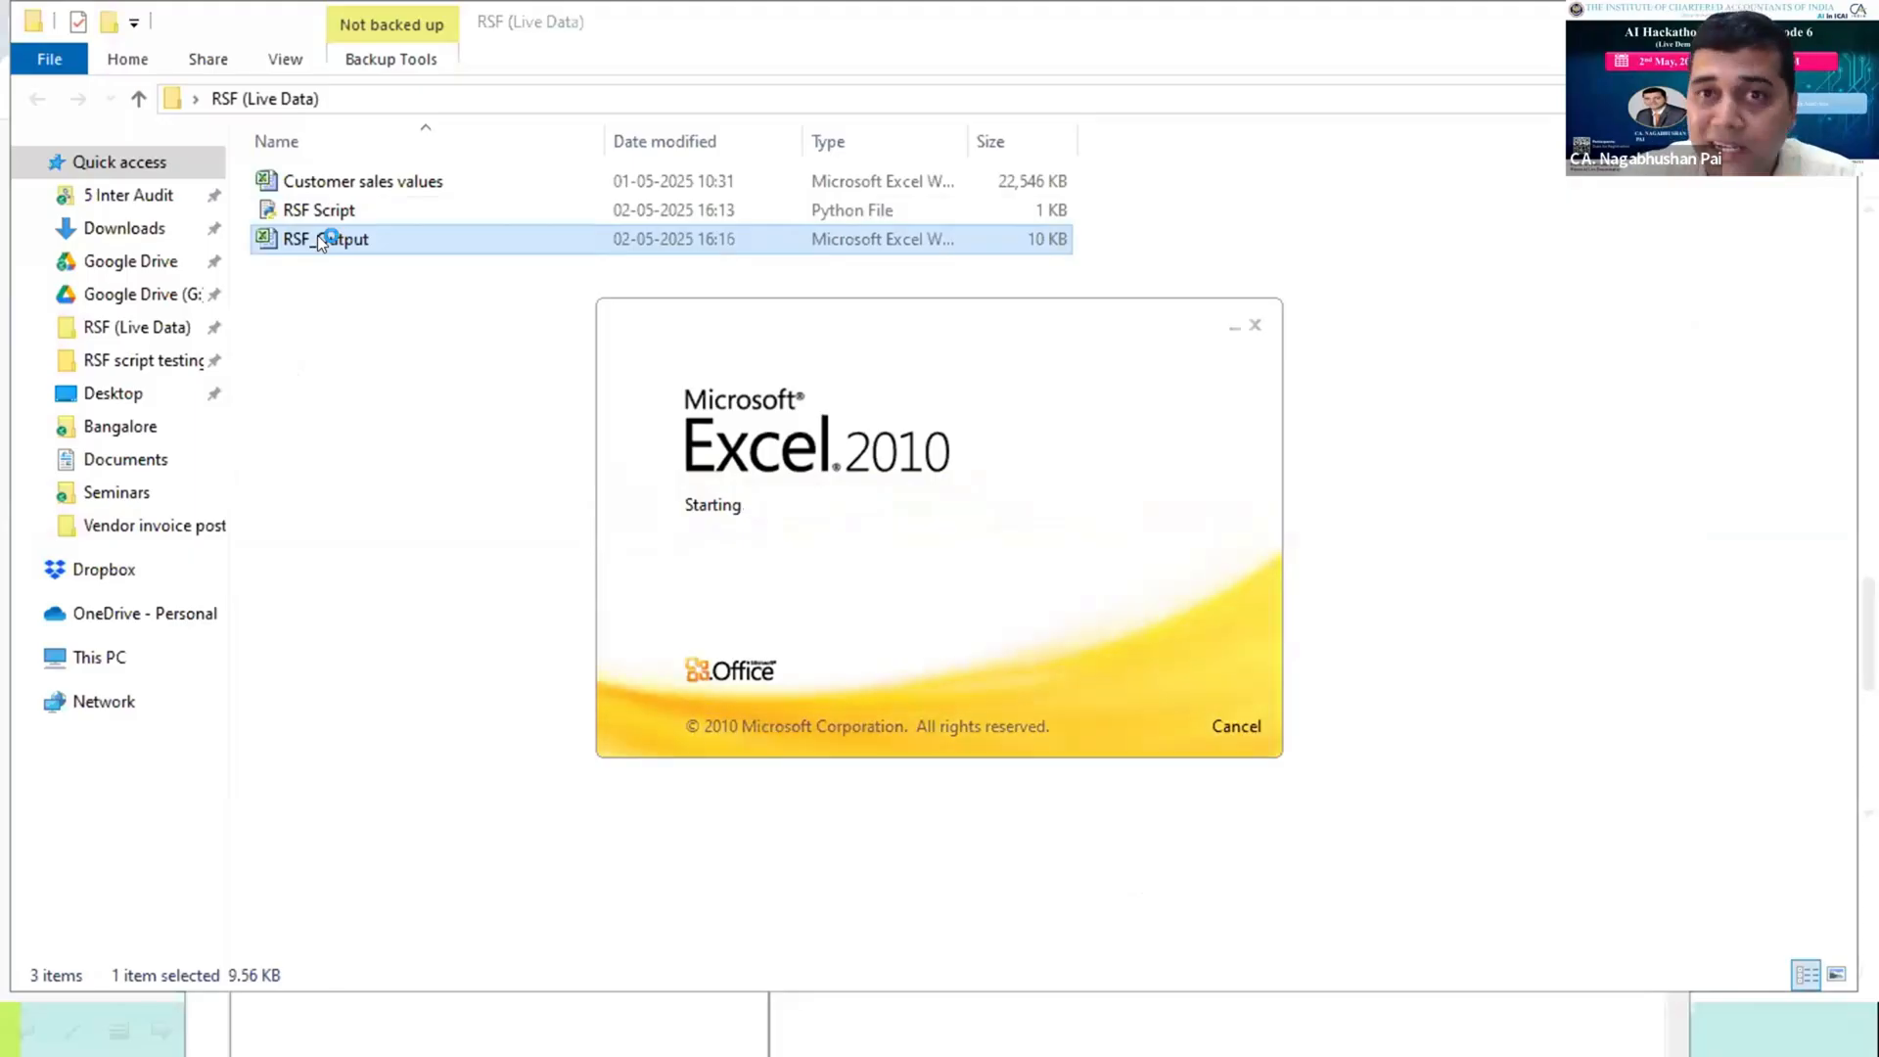
double_click(324, 239)
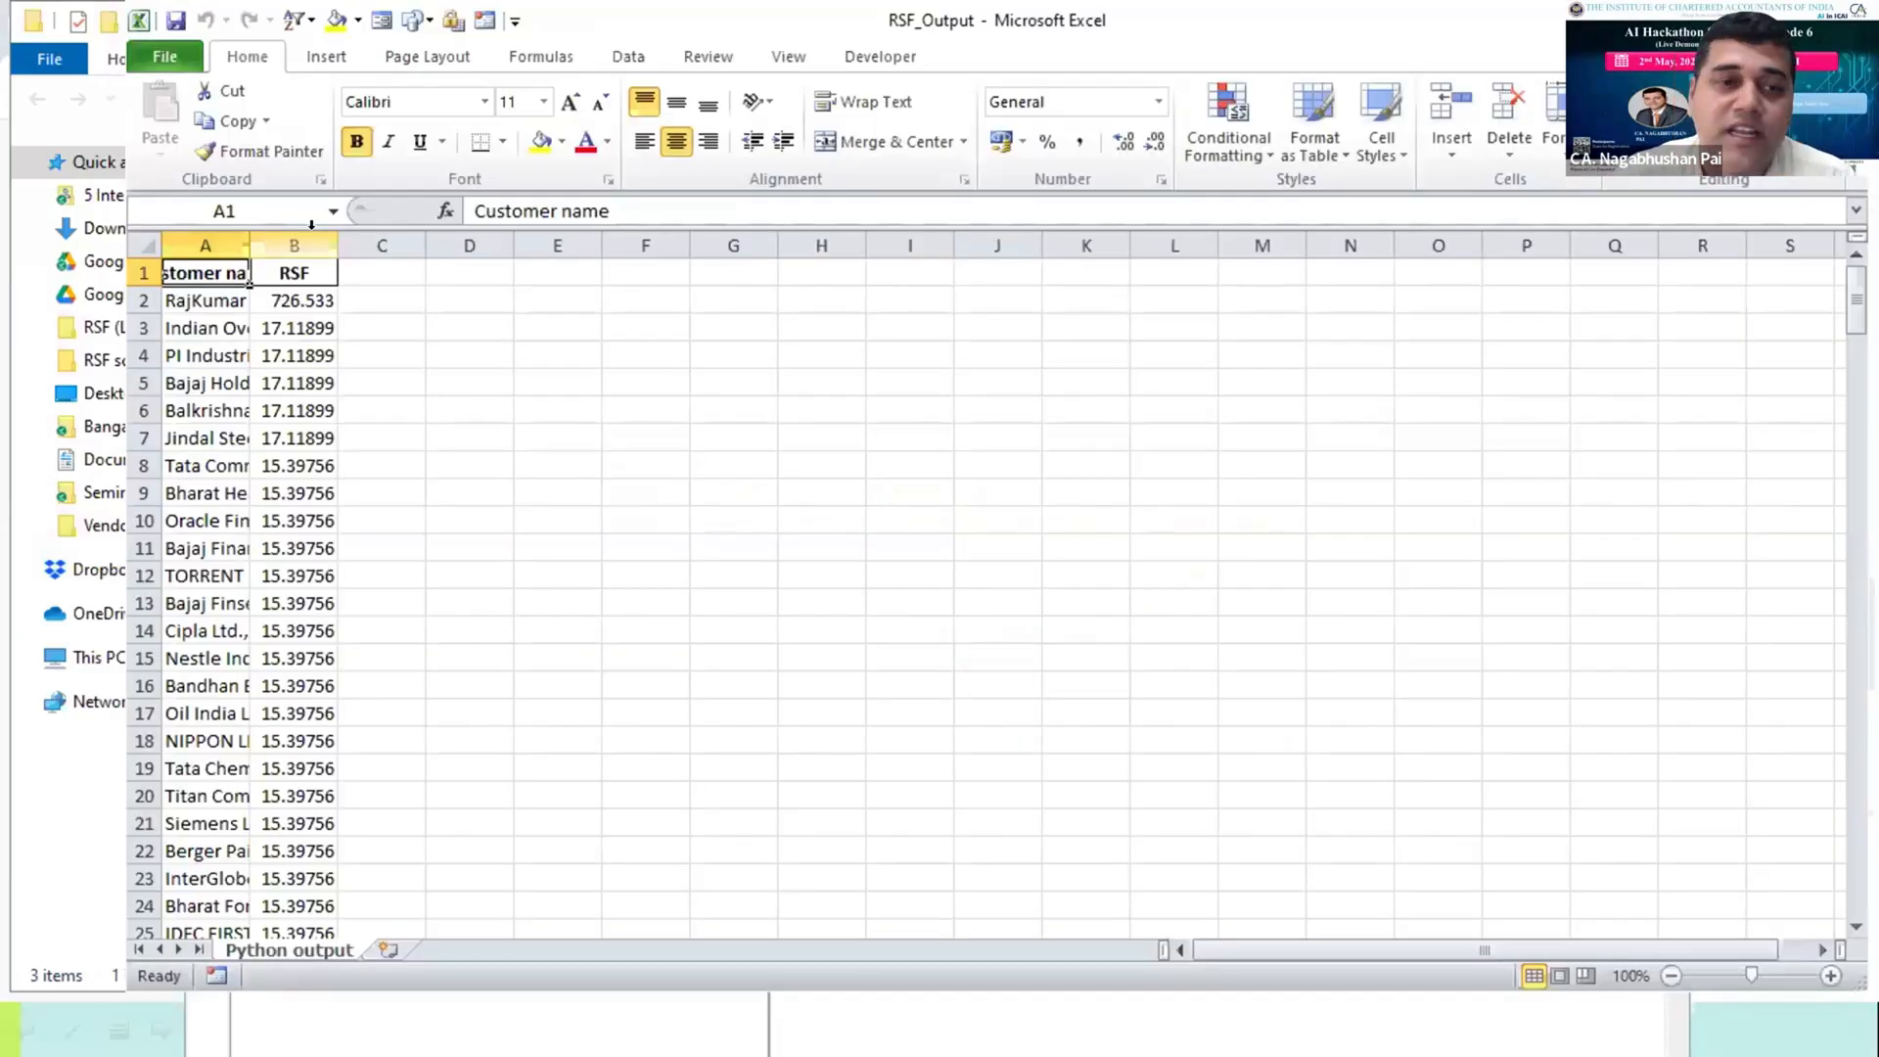